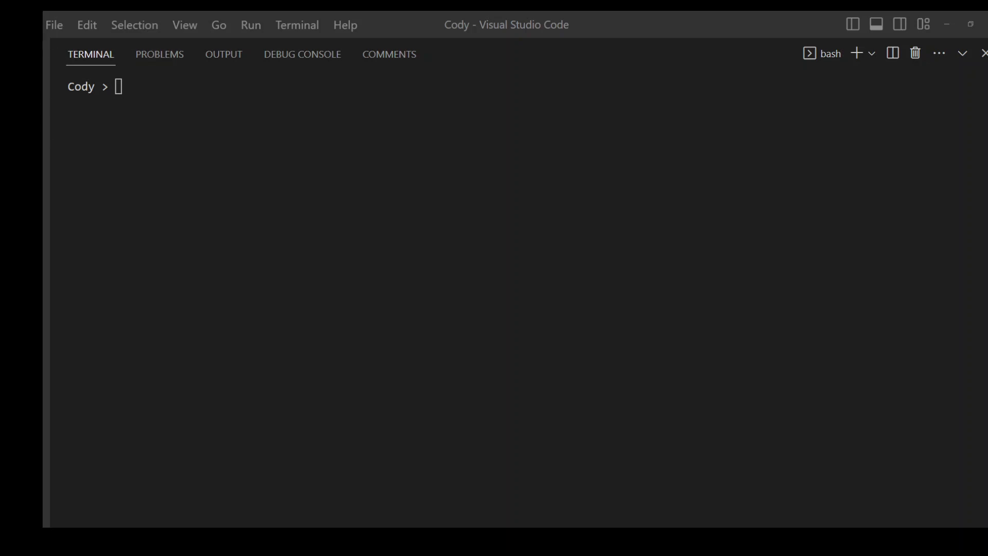
mouse_move(253, 184)
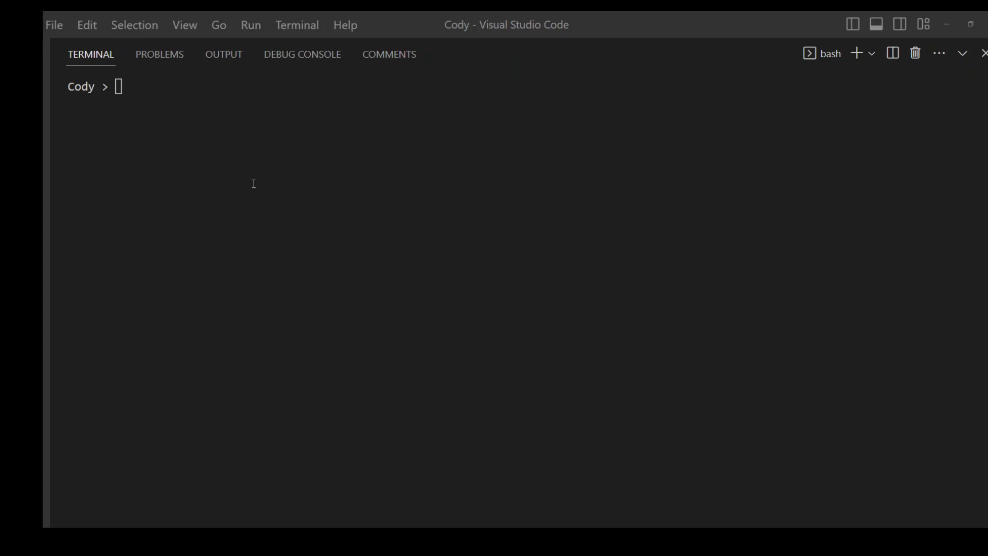
Step: Check the cluster's nodes, namespaces and pods with kubectl, then clear the terminal
text(kubectl get)
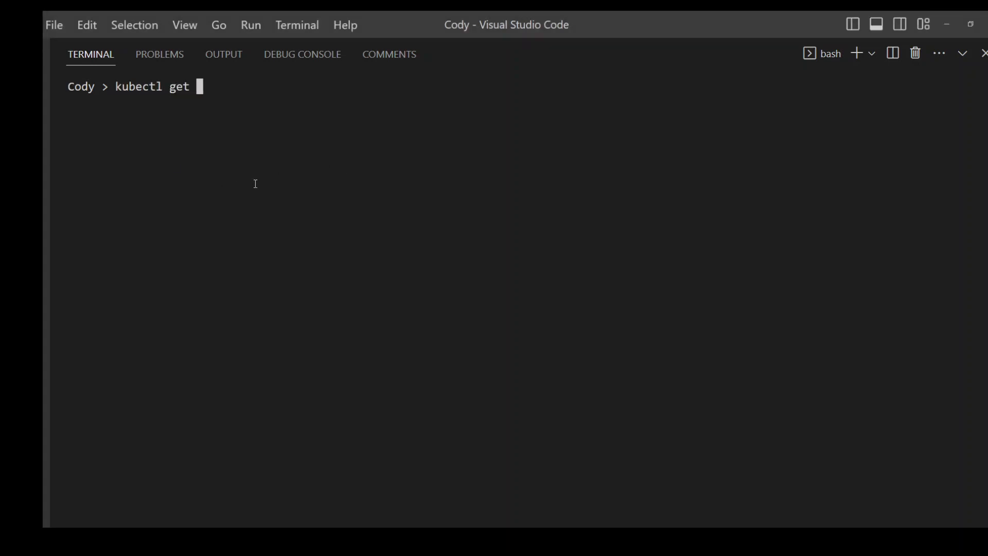
text(nodes)
text(kubectl)
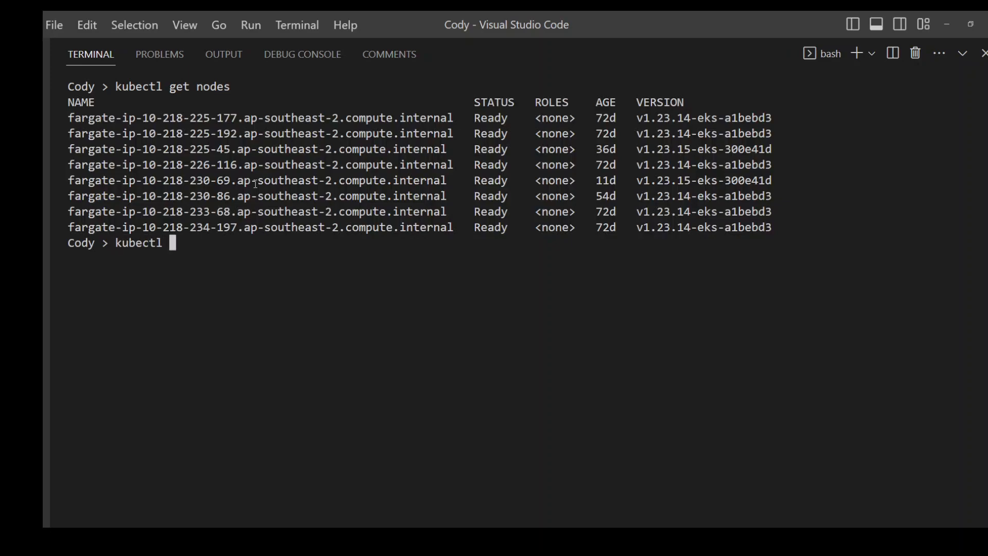
text(get ns)
text(kubectl)
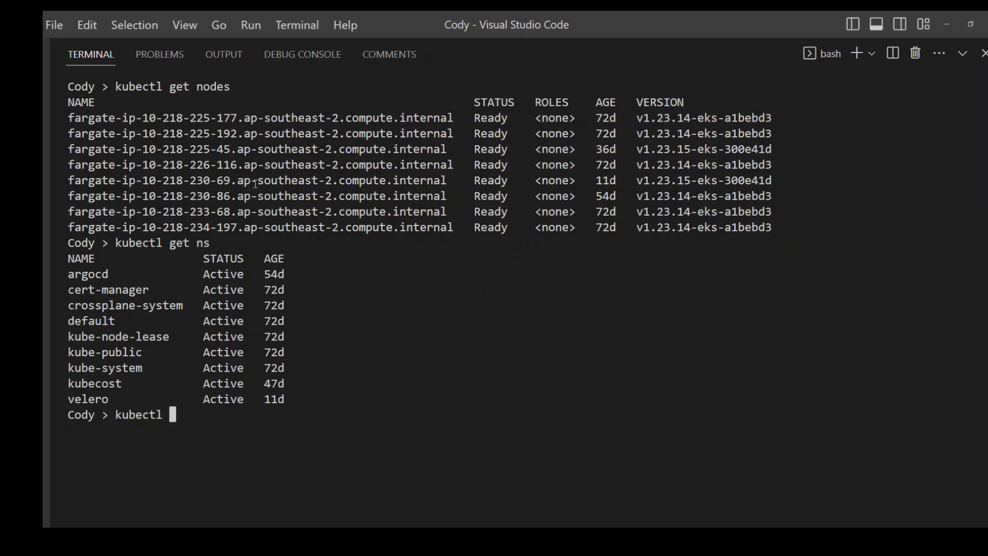
text(get pods -A)
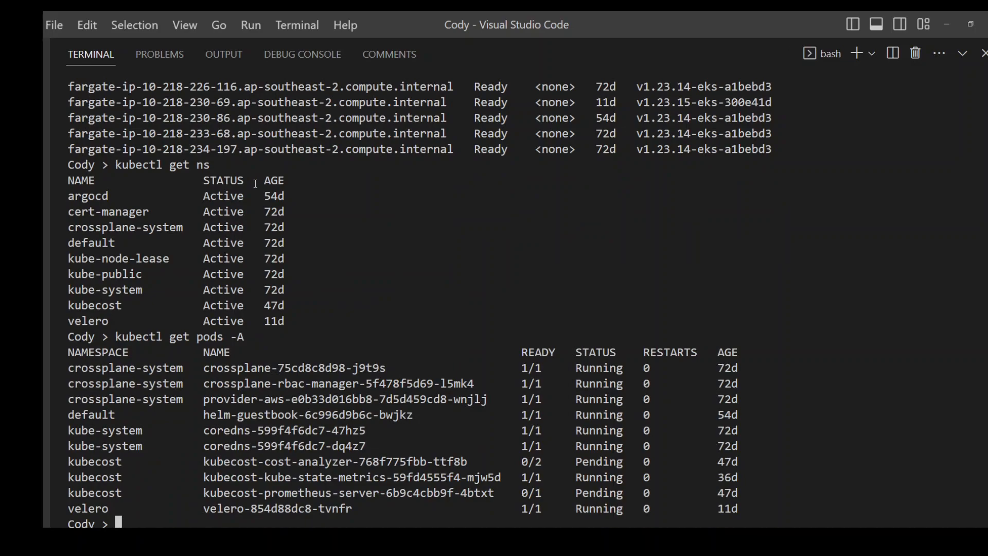
text(clear)
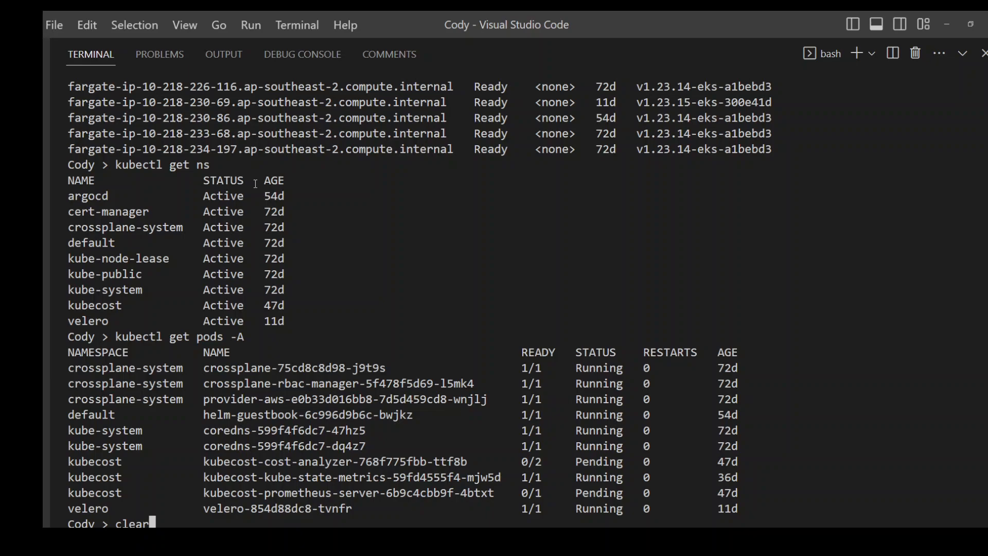
key(Enter)
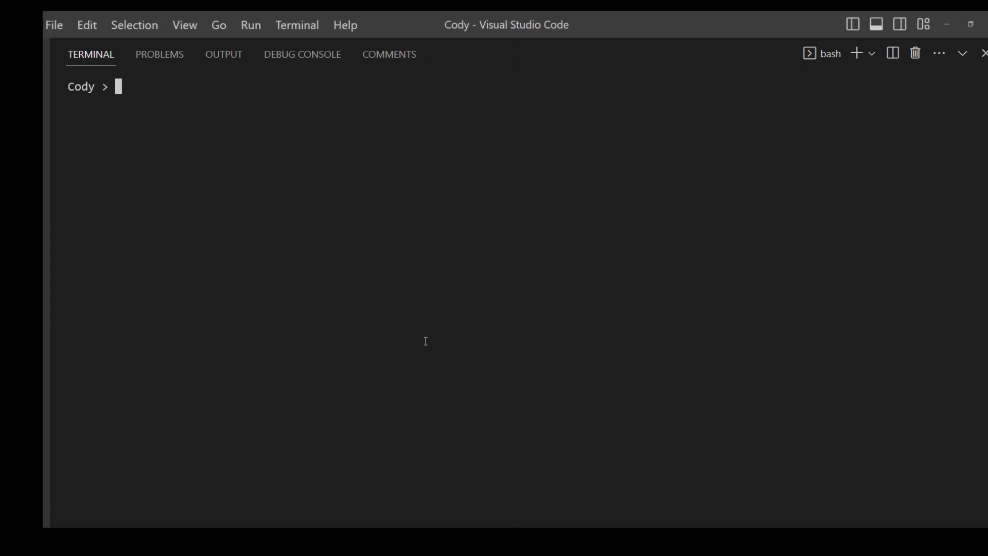
Step: Export ACCOUNT_ID from sts get-caller-identity, create AwsResilienceHubAssessmentEKSAccessRole, and clear the terminal
text(export ACCOUNT_ID=$(aws sts get-caller-identity --output text --query Account))
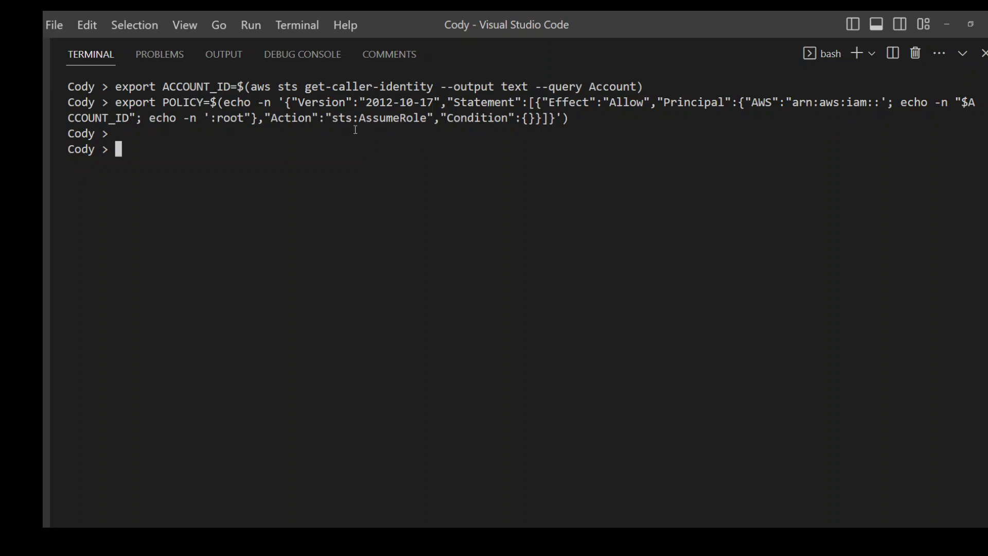
mouse_move(372, 161)
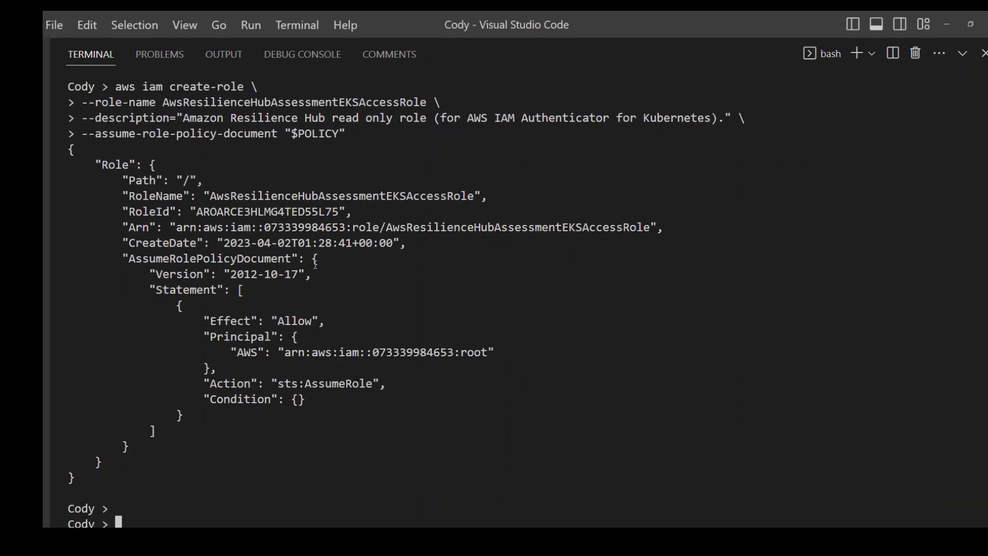
text(clear)
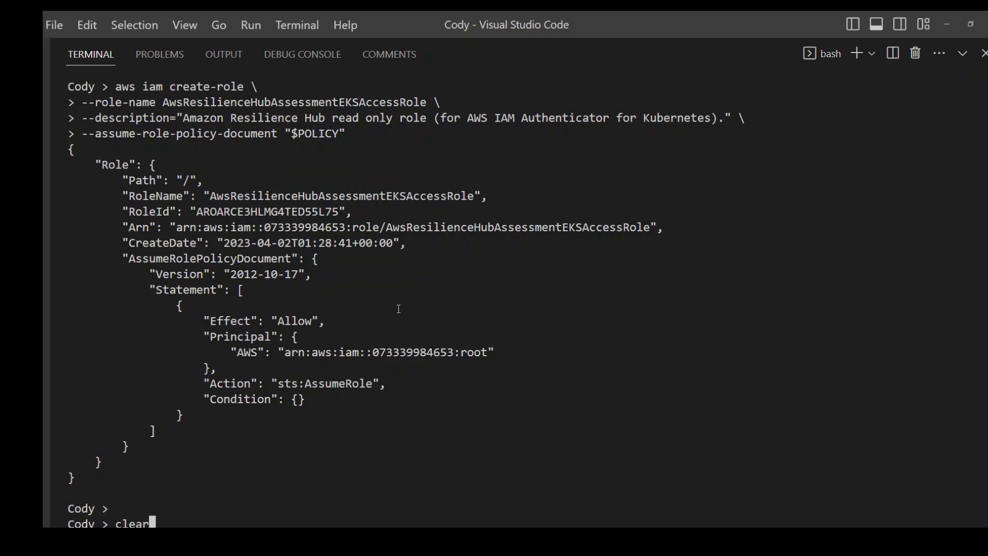
key(Enter)
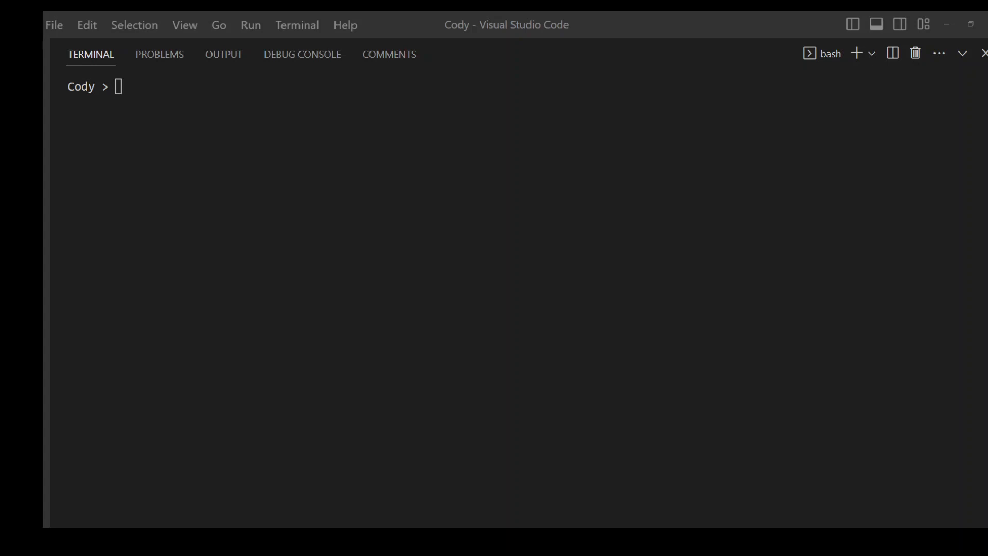
Step: Apply the resilience-hub-eks-access-cluster-role ClusterRole manifest via a heredoc piped to kubectl apply
text(cat <<EOF | kubectl apply -f -)
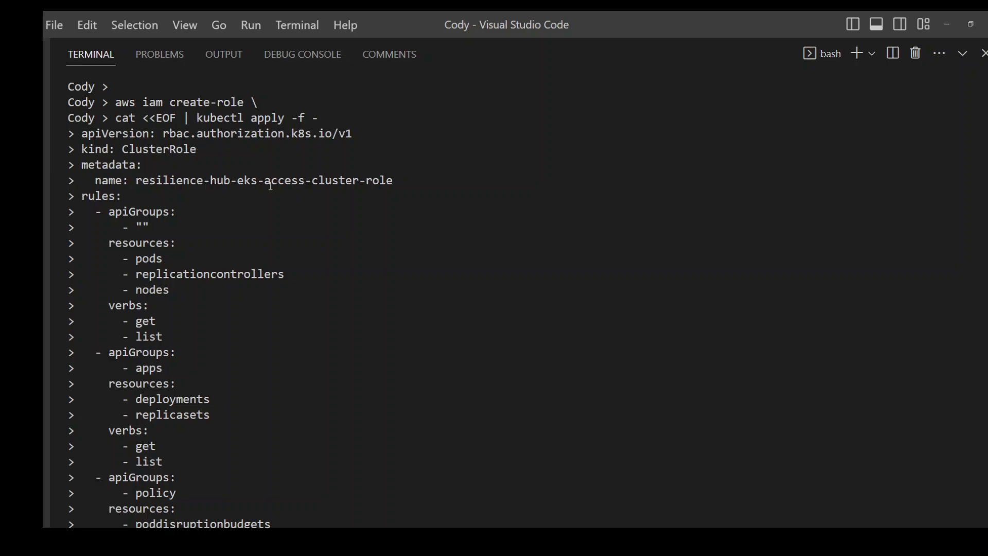
scroll(down, 3)
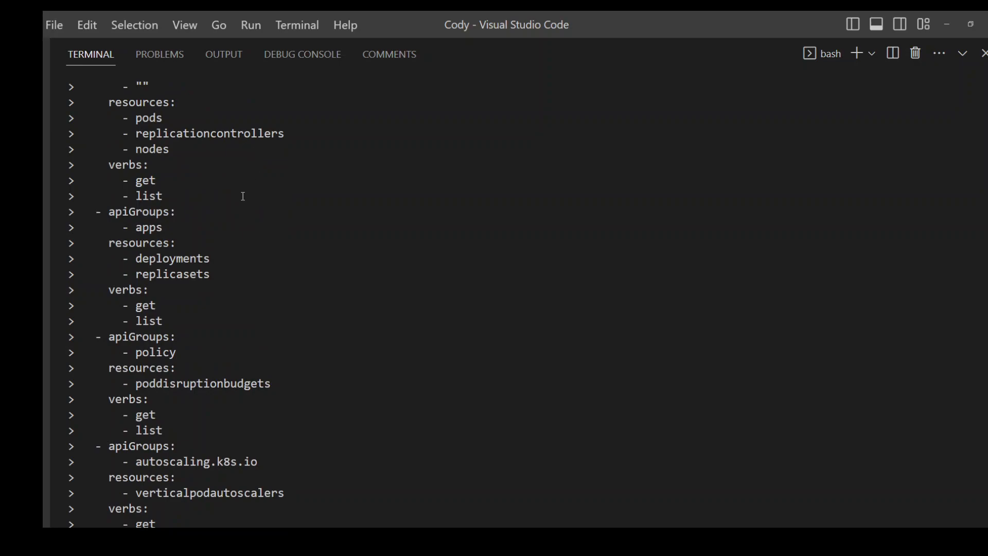
mouse_move(145, 107)
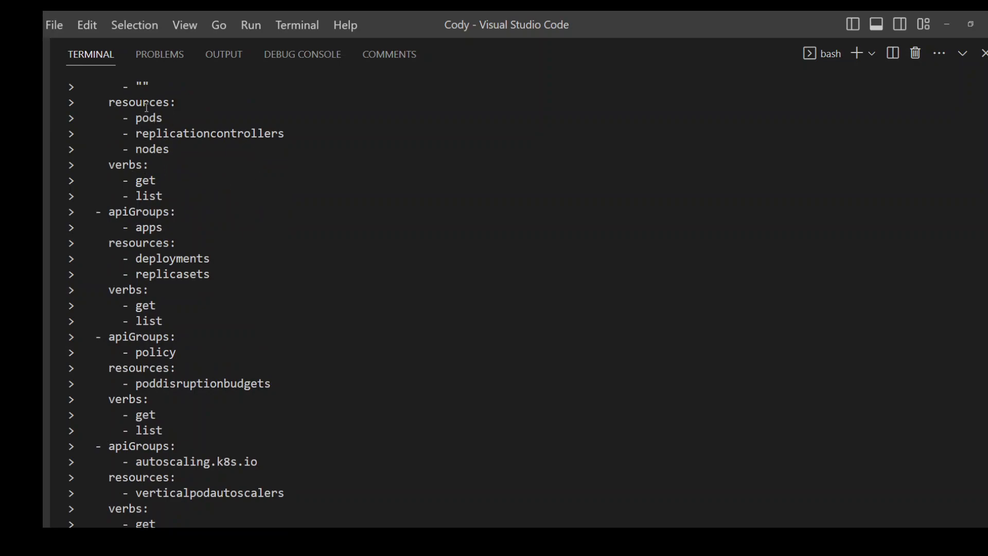
mouse_move(246, 145)
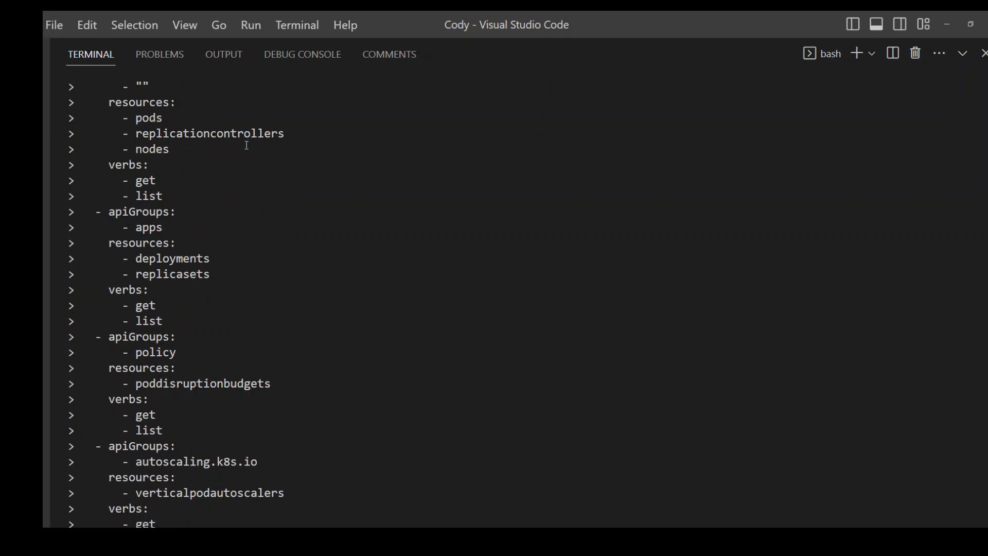
scroll(down, 3)
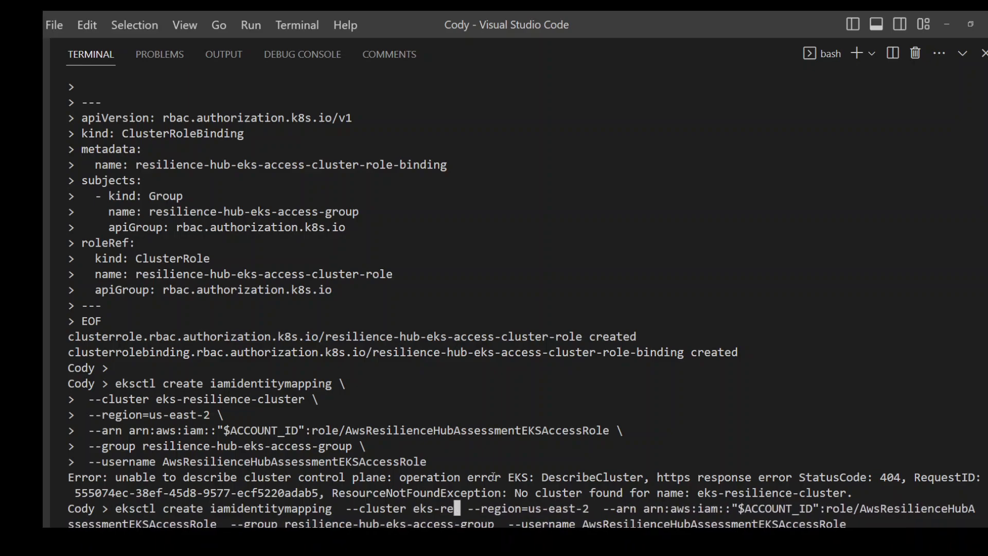
Step: Change the eksctl iamidentitymapping --cluster value to crossplane-ssp and rerun it
text(crossplane-ssp)
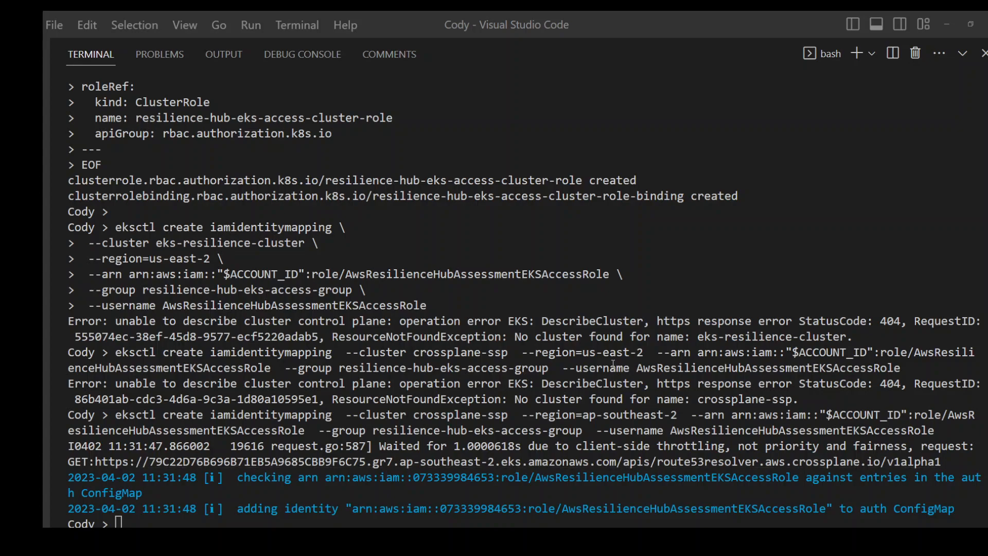
Step: Confirm the Resilience Hub role was added to crossplane-ssp's aws-auth ConfigMap in ap-southeast-2
double_click(553, 353)
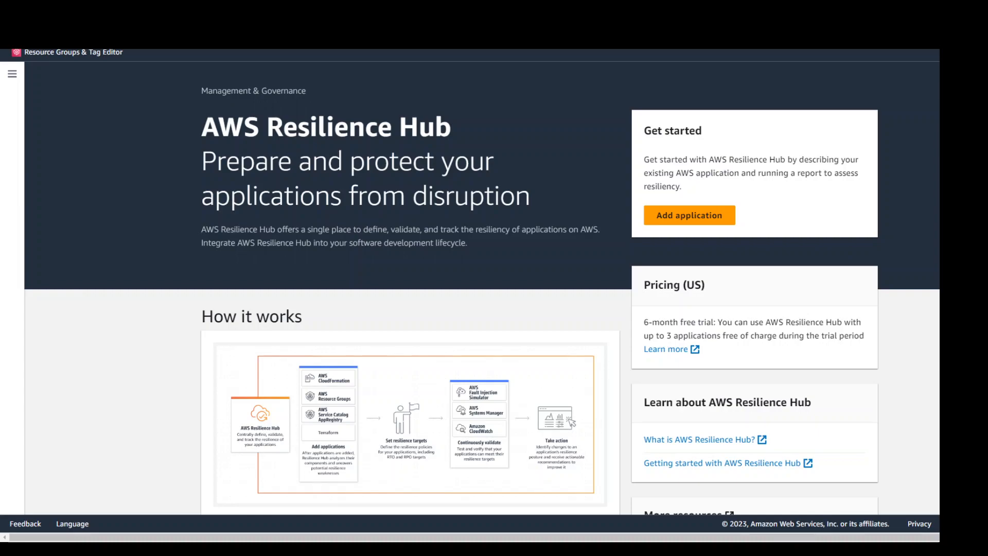
mouse_move(245, 230)
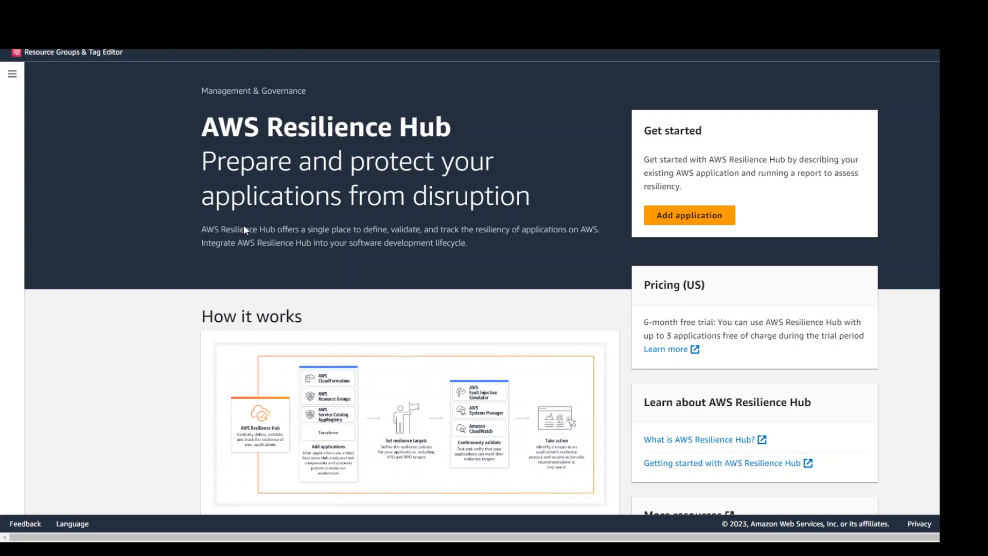
mouse_move(690, 218)
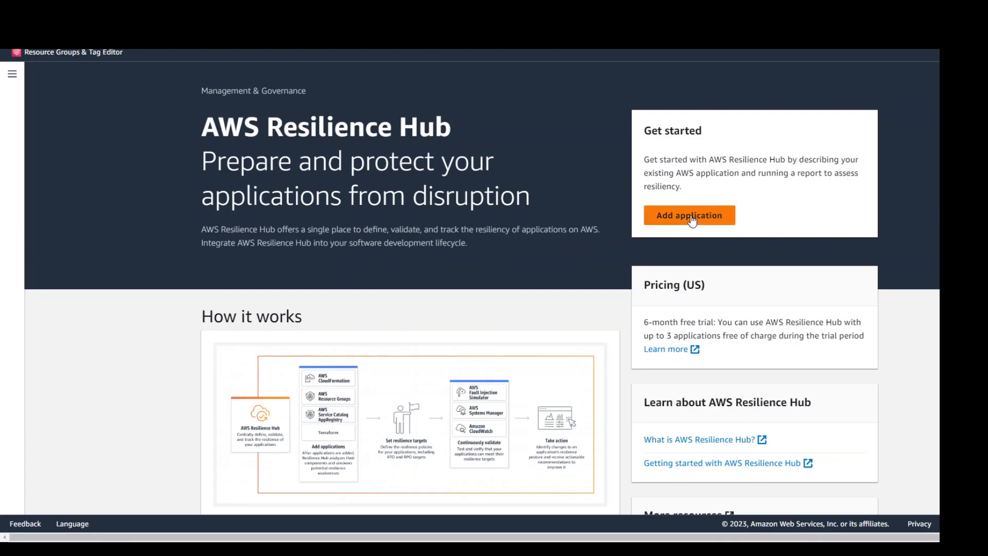
Step: Name the new application MyEKSApp with the description 'For testing resiliency'
click(689, 215)
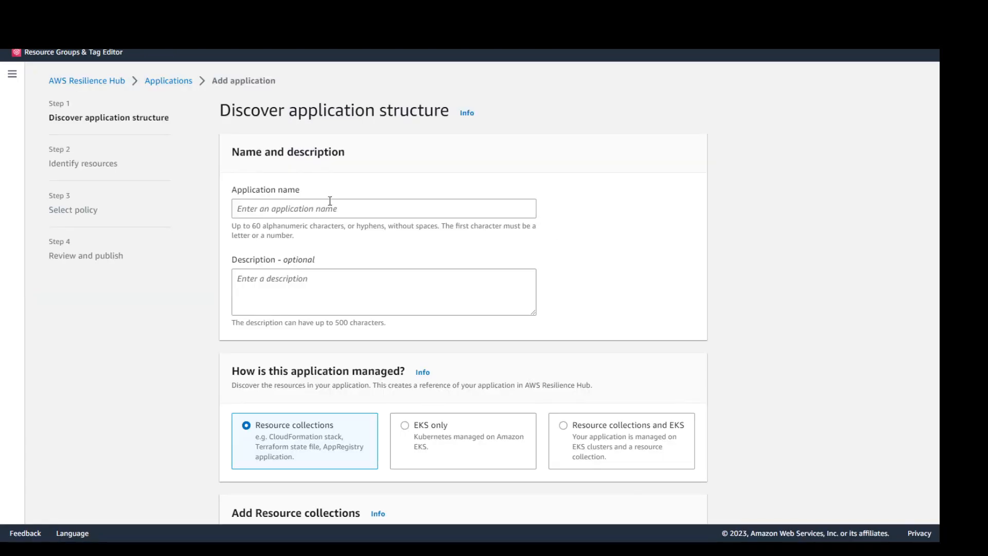
click(383, 209)
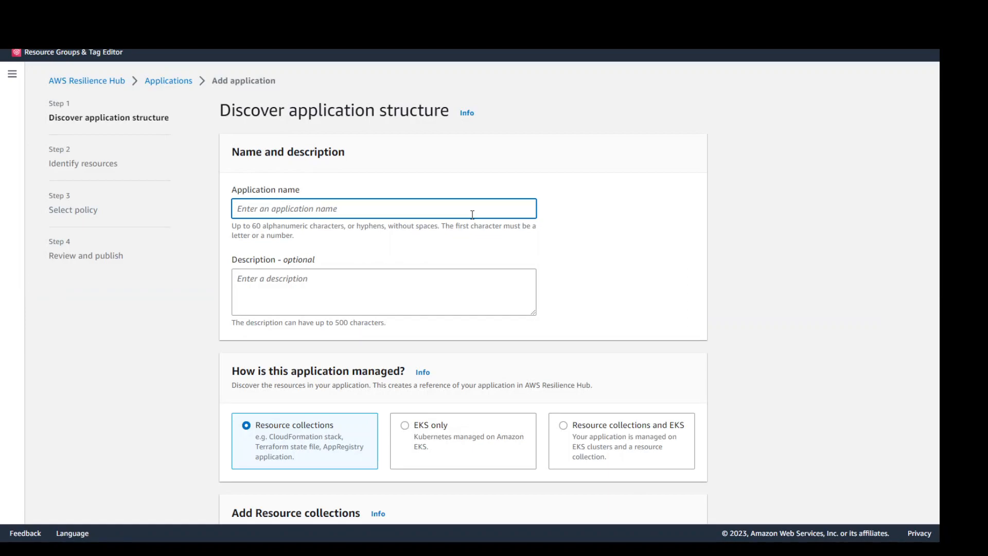
text(My)
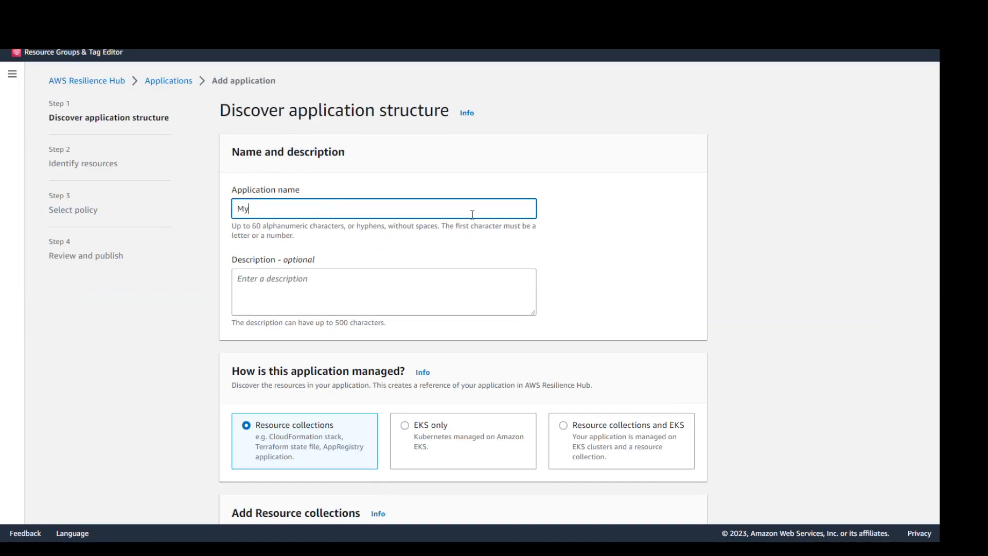
text(EKSApp)
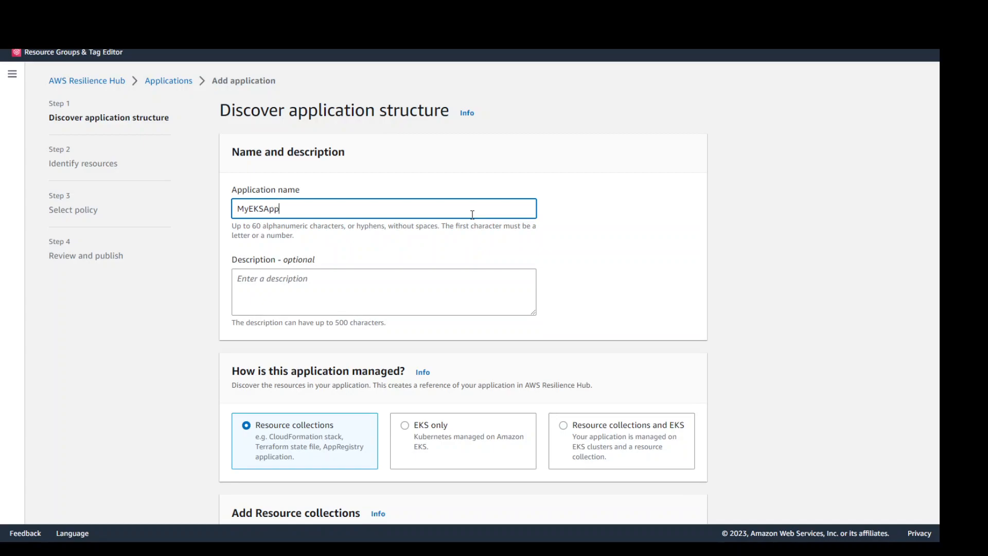
click(383, 292)
text(For testi)
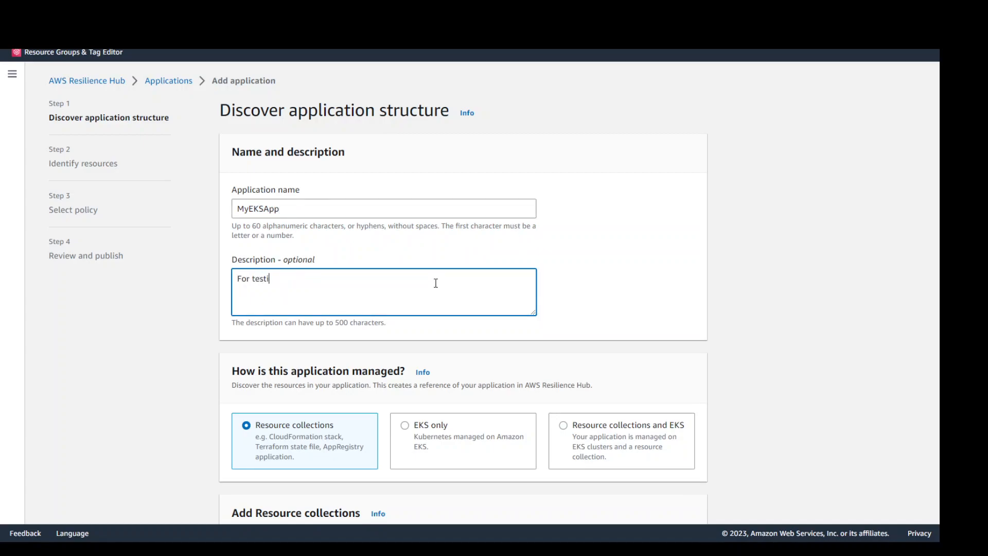
text(ng resiliency)
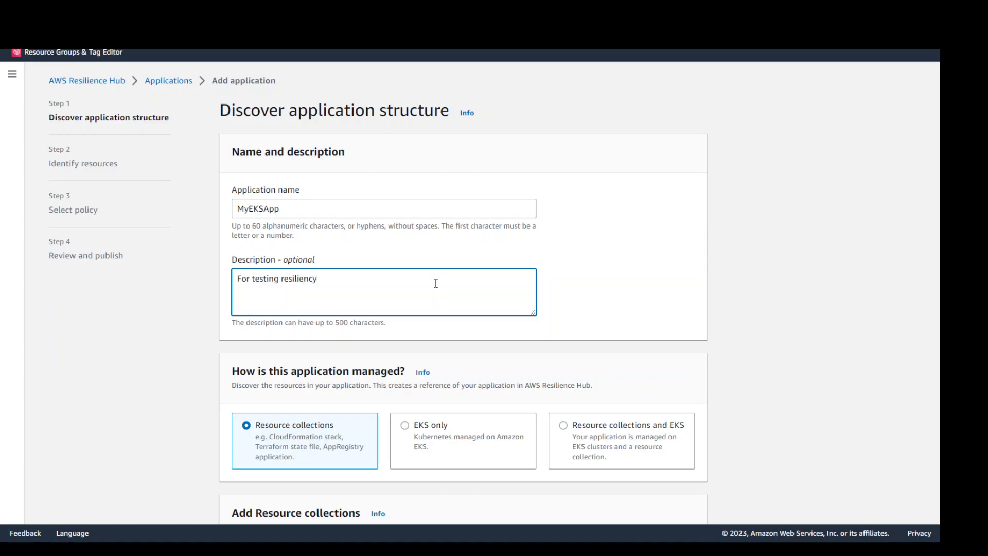
scroll(down, 3)
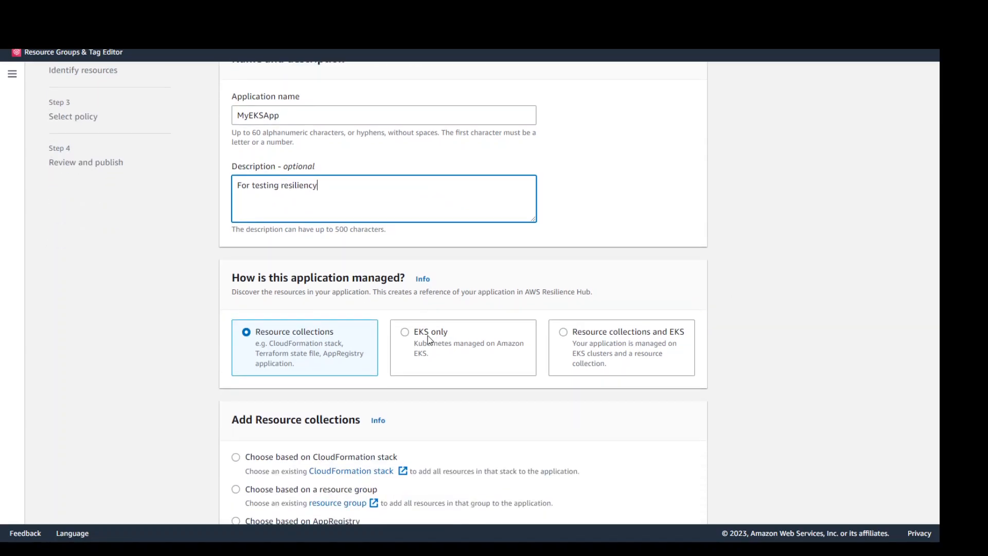
Step: Choose the EKS only option and select the crossplane-ssp cluster for the application
click(405, 331)
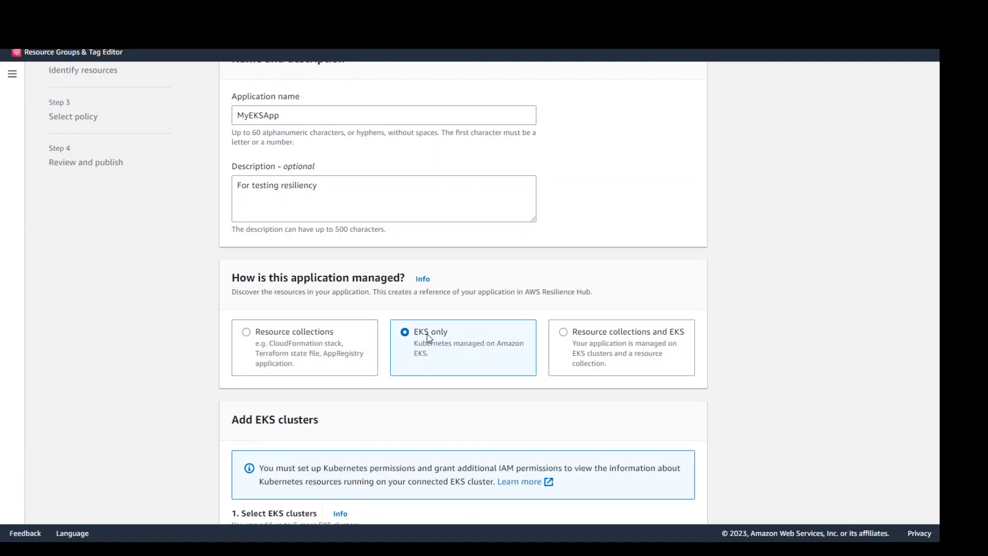
mouse_move(474, 377)
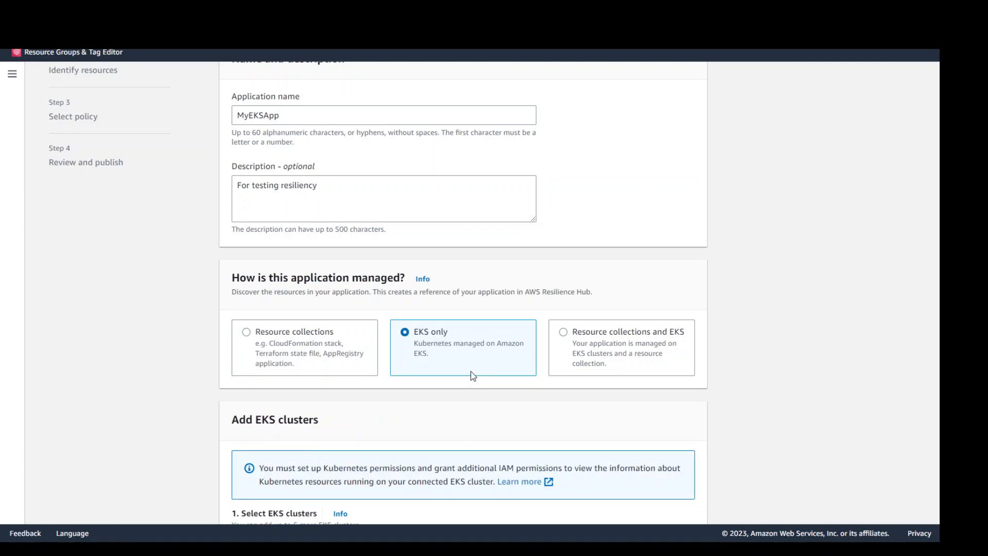
mouse_move(596, 377)
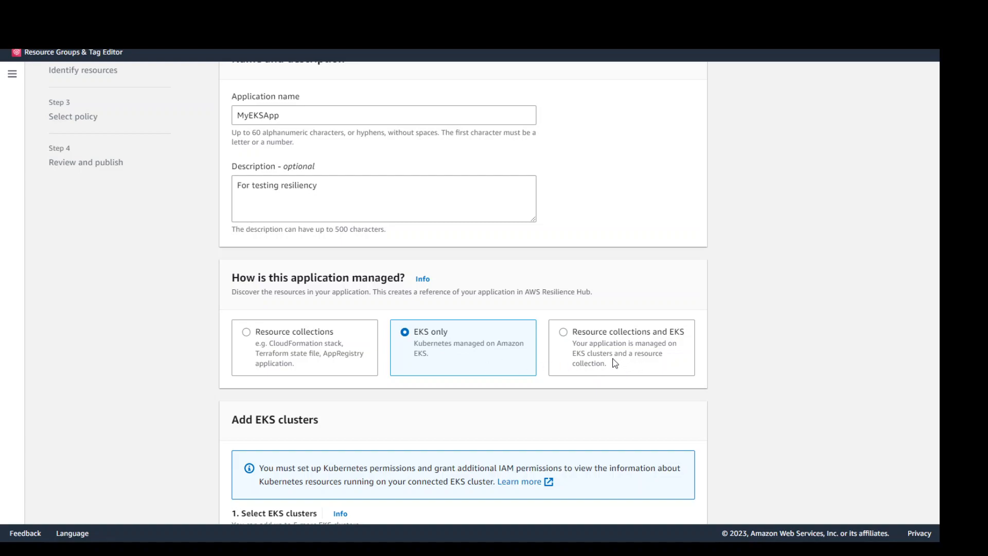
scroll(down, 3)
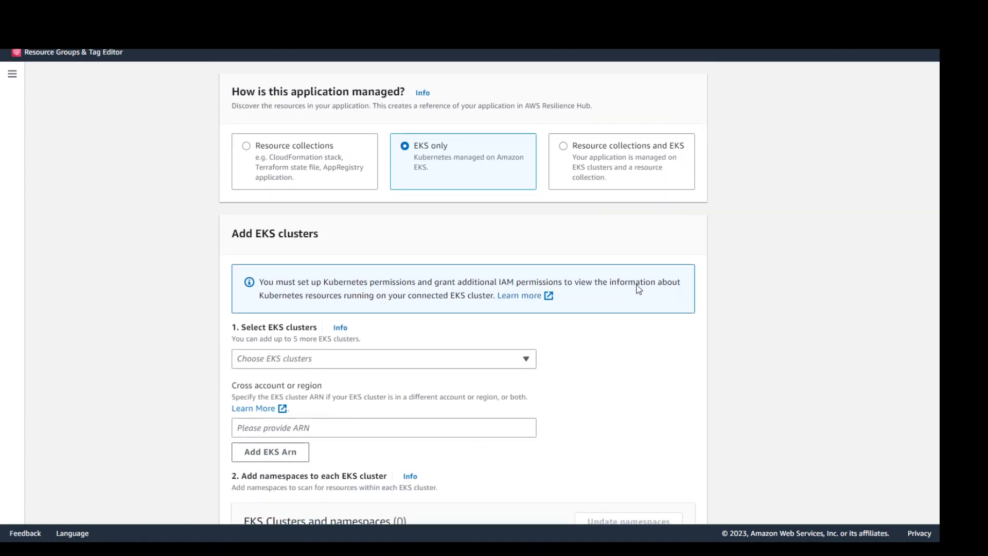
scroll(down, 3)
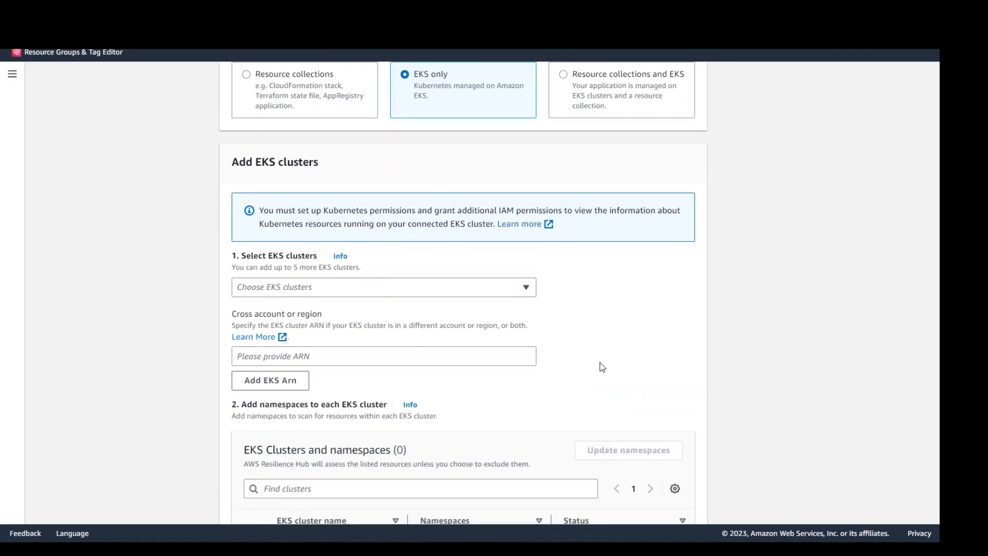
scroll(down, 3)
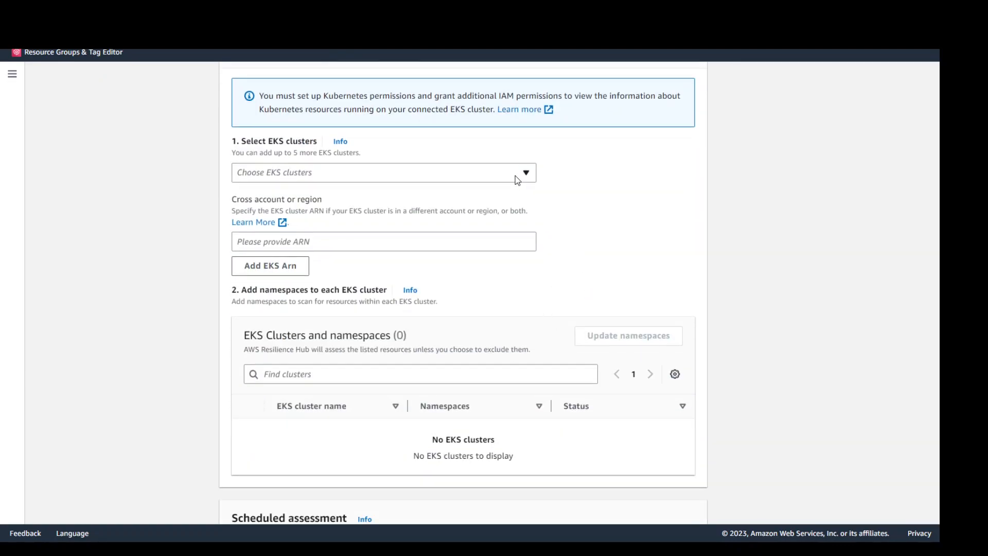
click(383, 172)
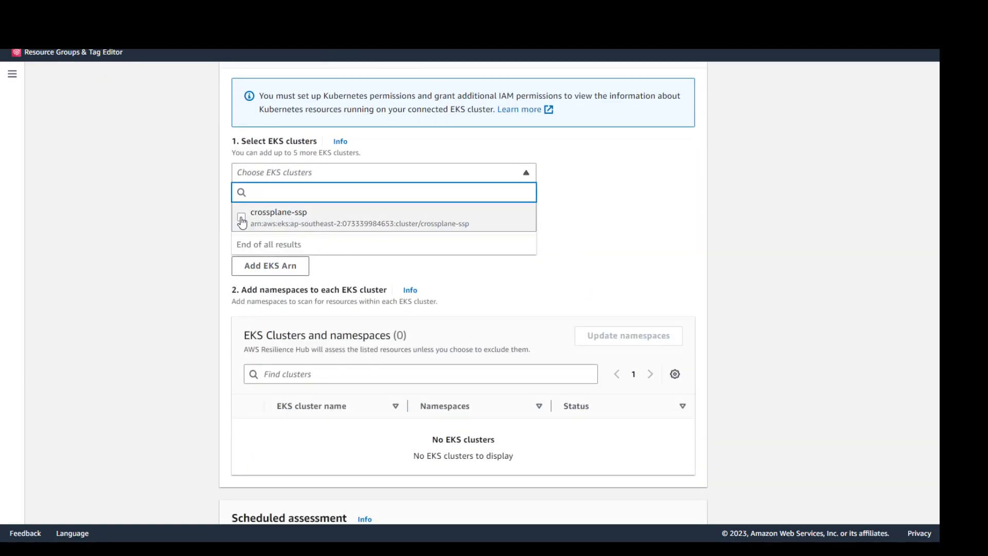
click(240, 216)
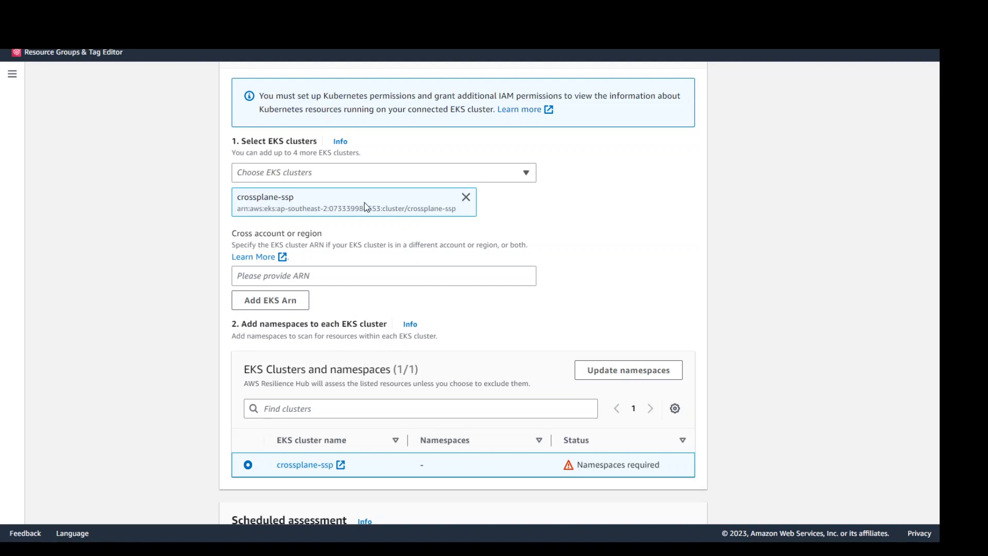
scroll(down, 3)
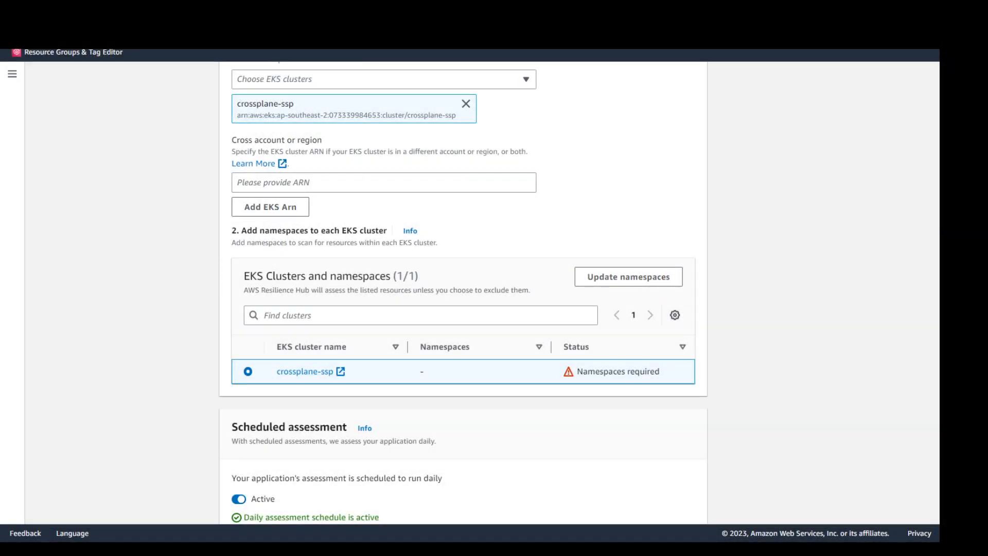
mouse_move(628, 277)
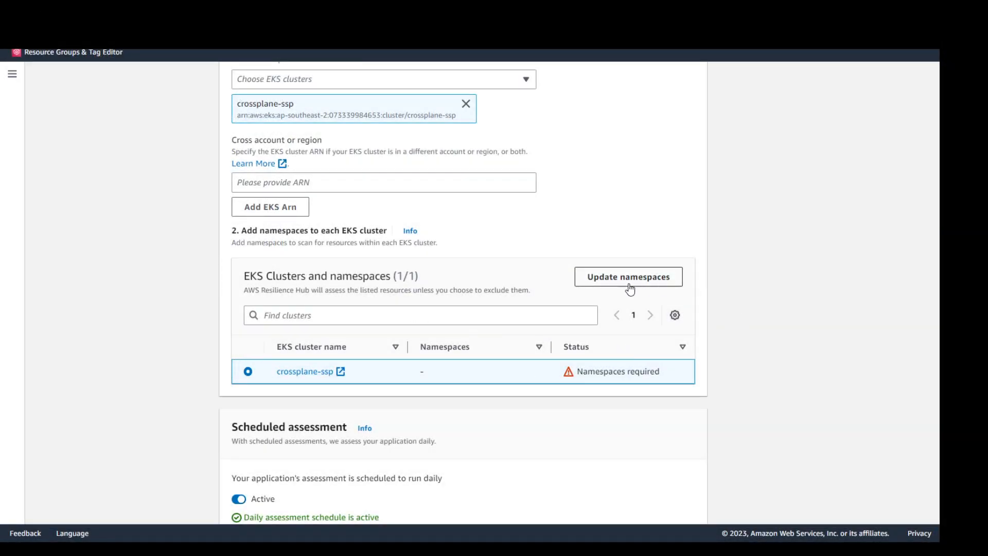
Step: Set velero as crossplane-ssp's only namespace, removing the empty entry, and save
click(627, 277)
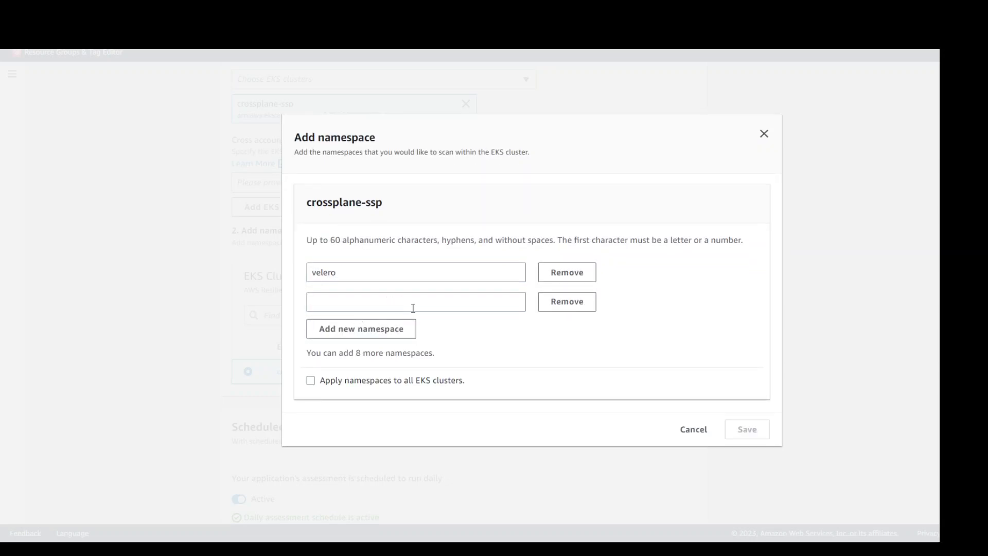
click(565, 302)
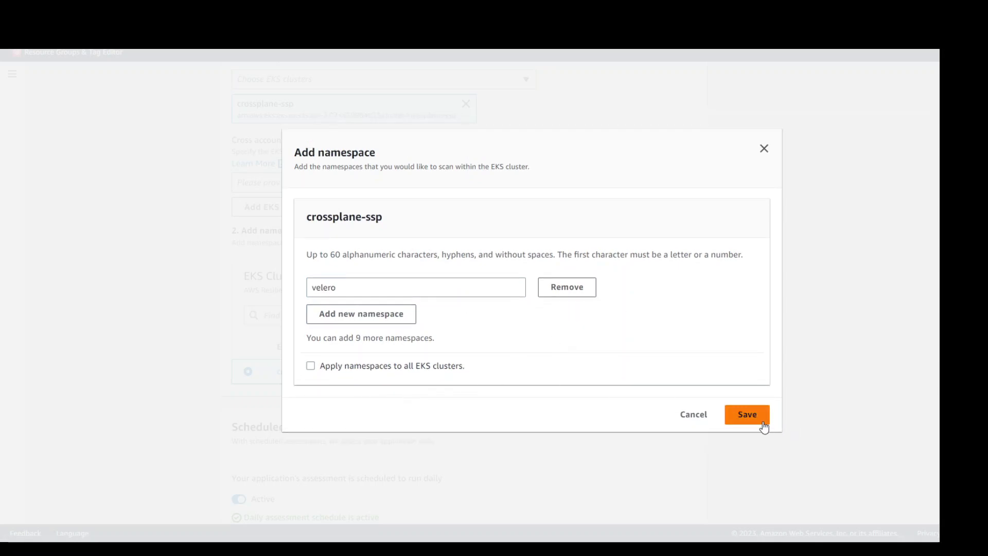
click(747, 413)
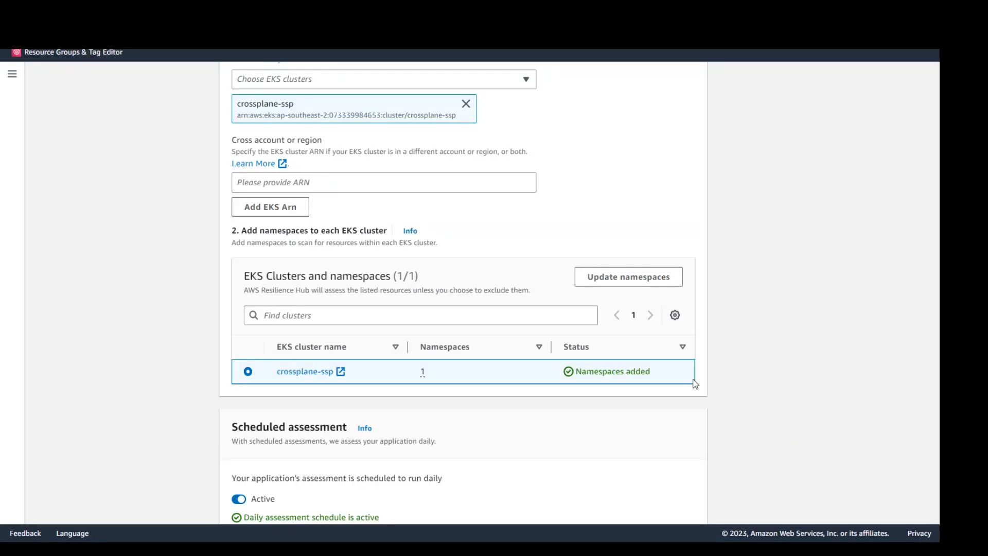
Step: Switch the daily scheduled assessment's Active toggle off
scroll(down, 3)
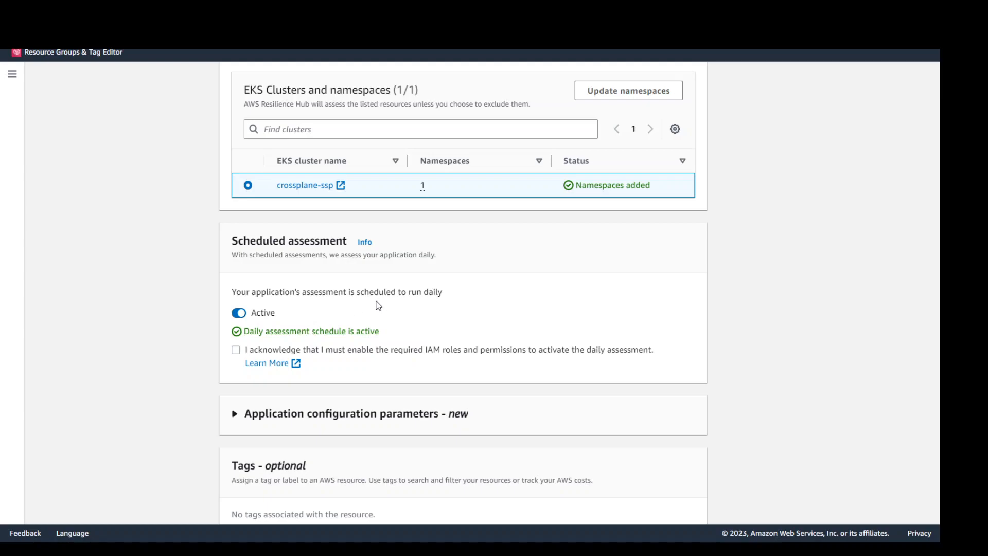
mouse_move(321, 314)
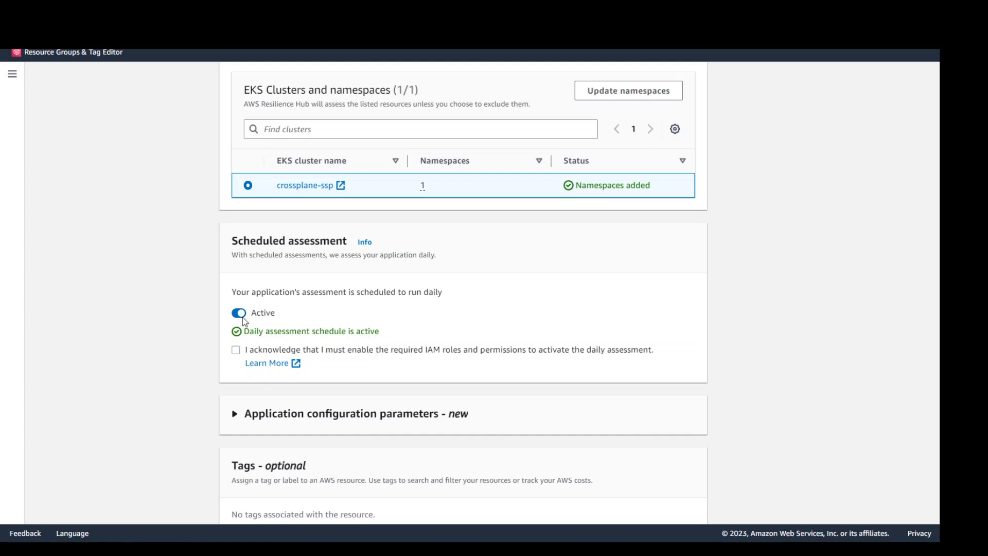
click(239, 313)
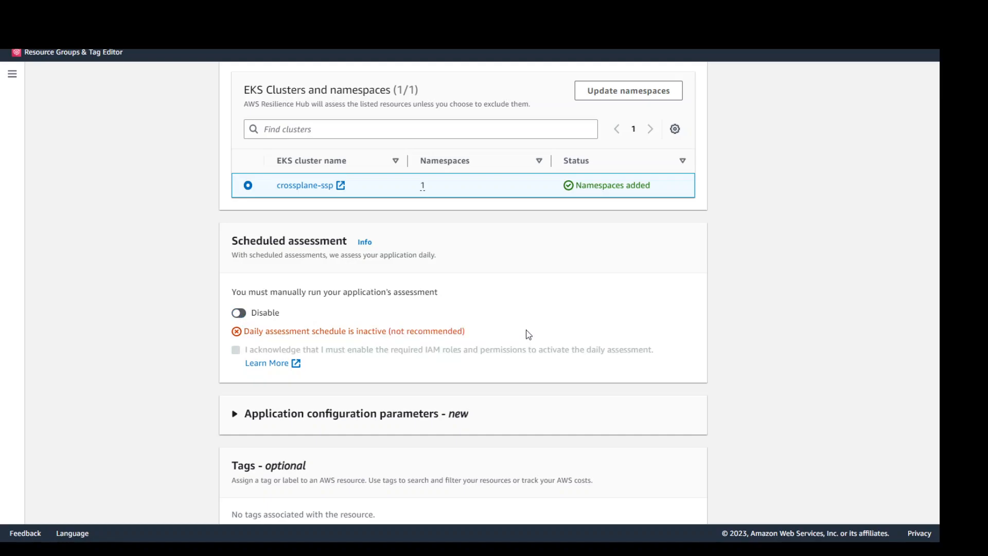
scroll(down, 3)
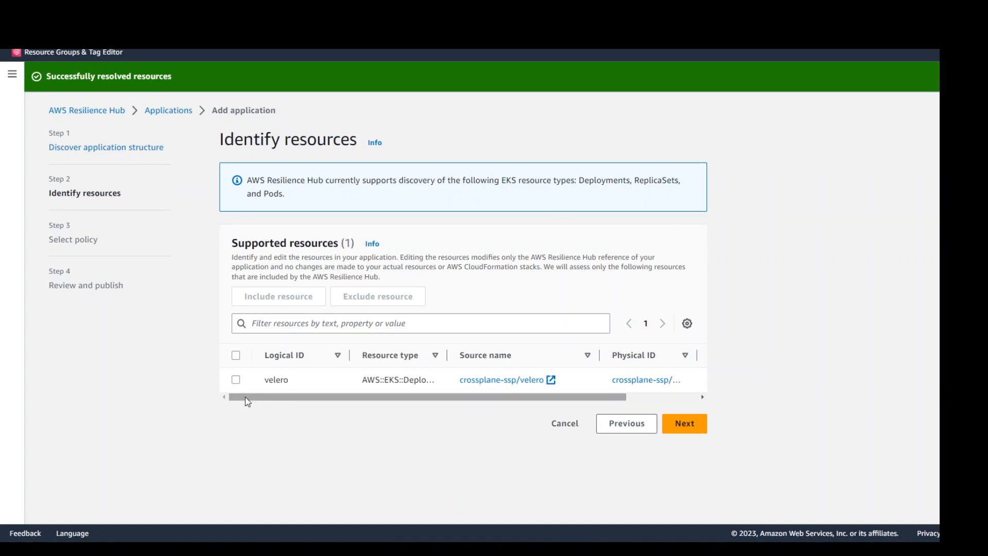
Step: Include the velero deployment and review the supported EKS resource types note
click(236, 379)
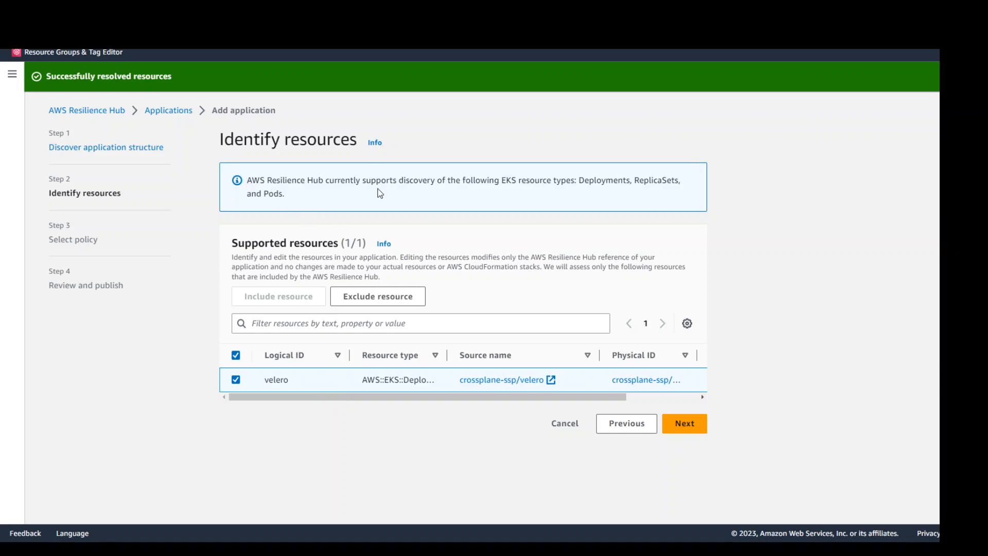
double_click(591, 181)
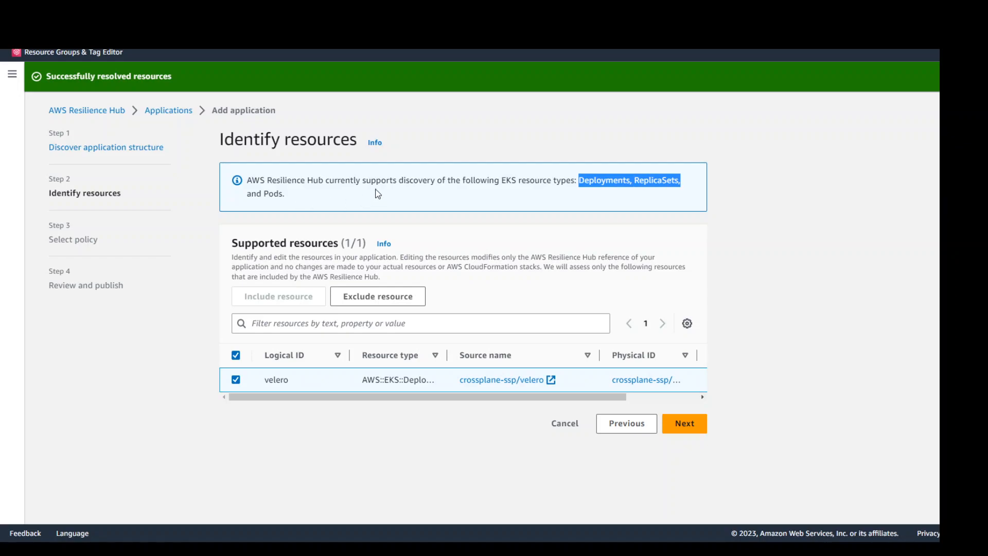
mouse_move(638, 178)
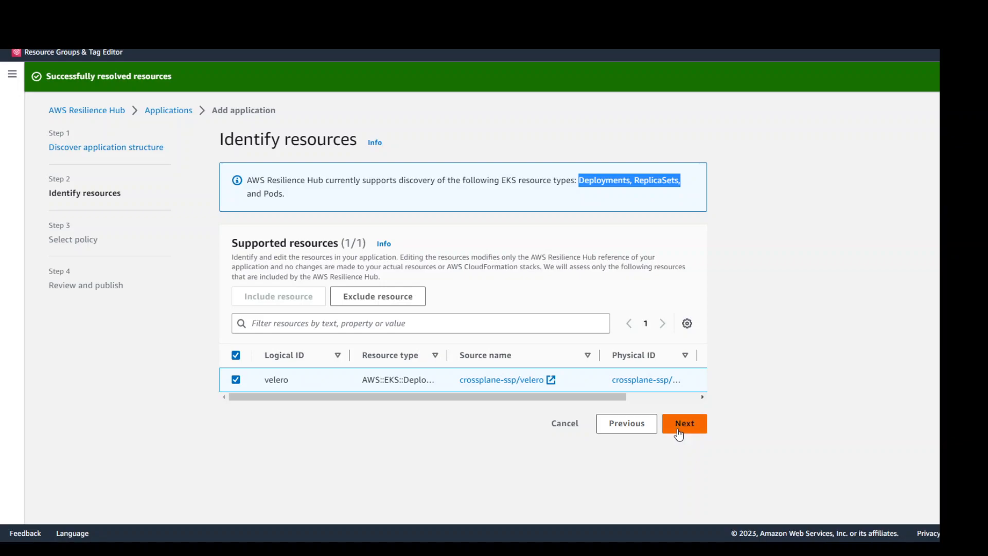
Step: Continue to Select policy and start Create resiliency policy from the empty table
click(684, 423)
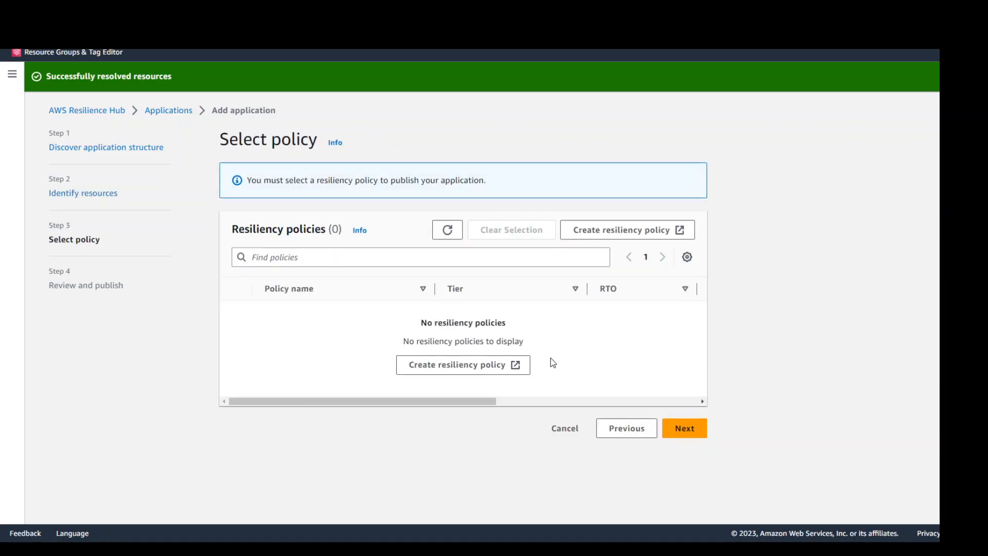
mouse_move(690, 374)
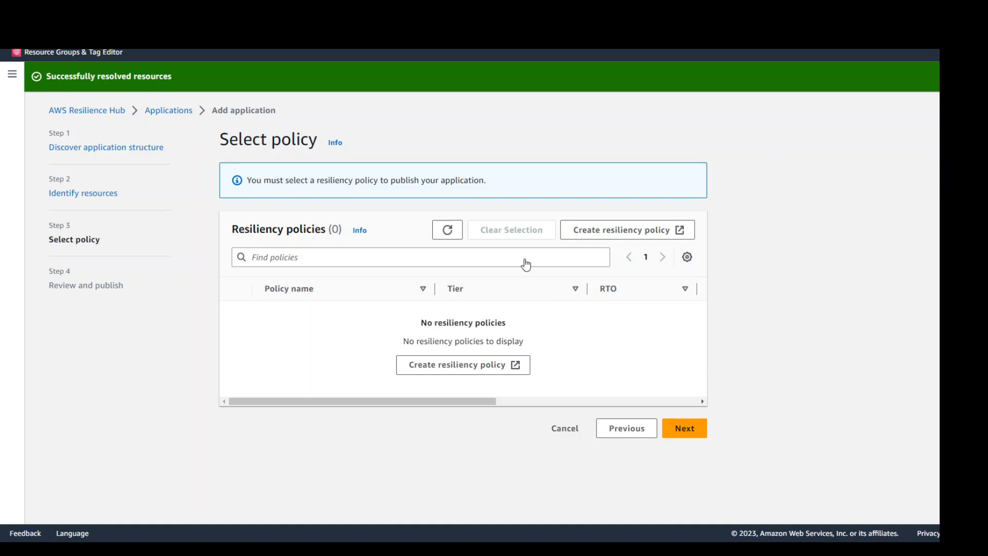
mouse_move(512, 186)
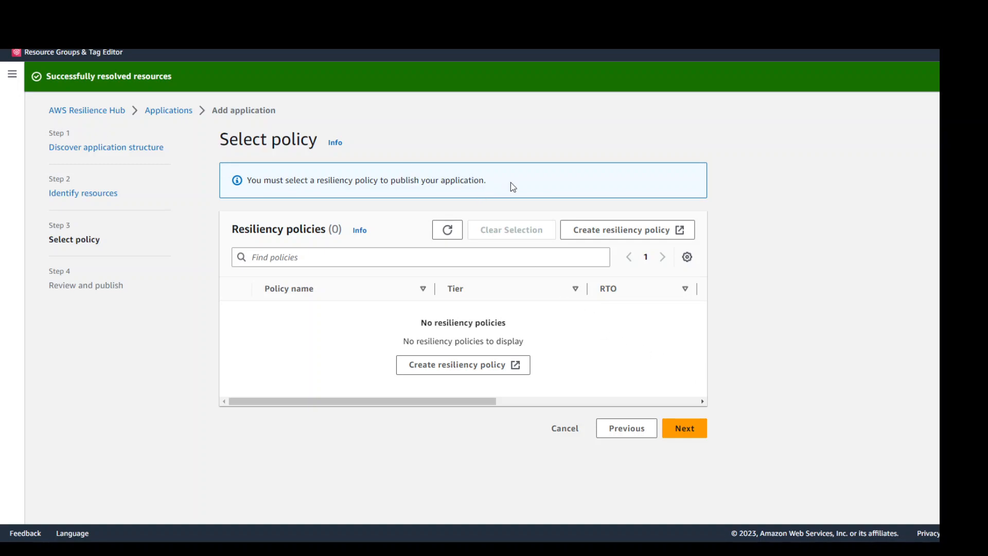
mouse_move(292, 198)
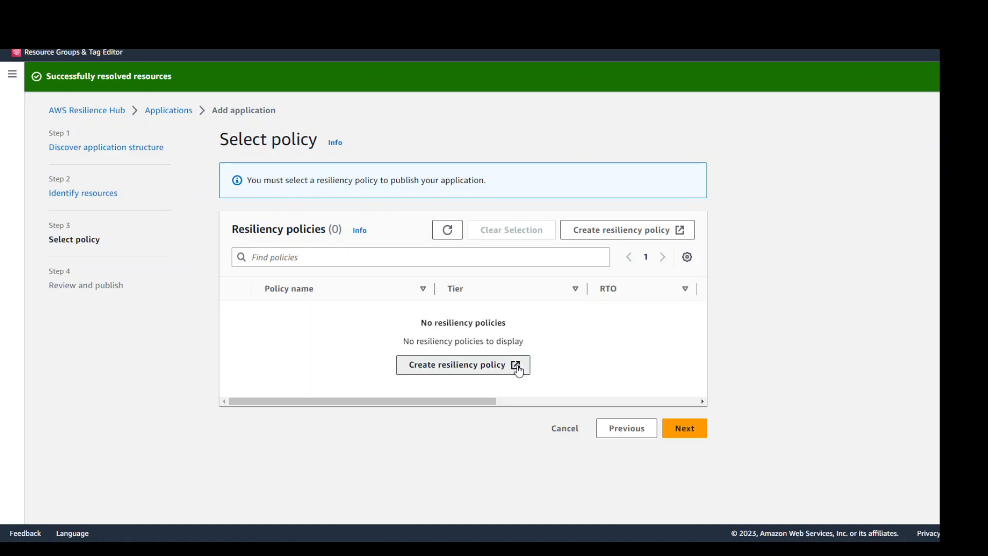
click(457, 364)
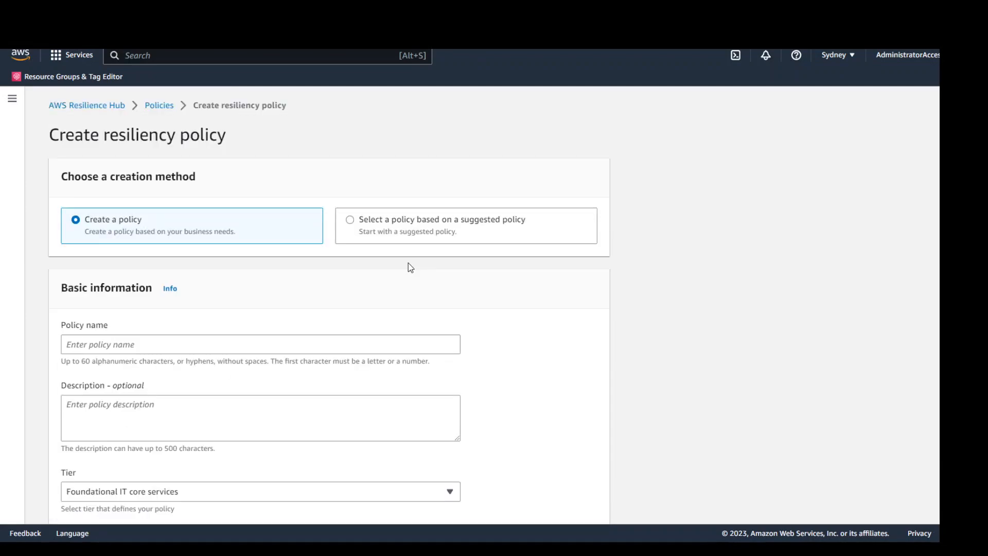
mouse_move(370, 264)
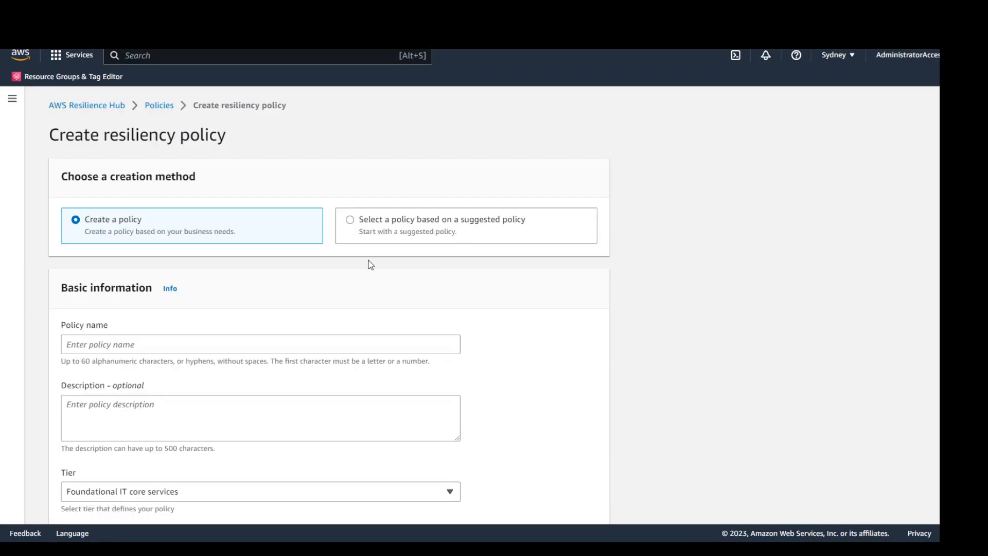
mouse_move(265, 262)
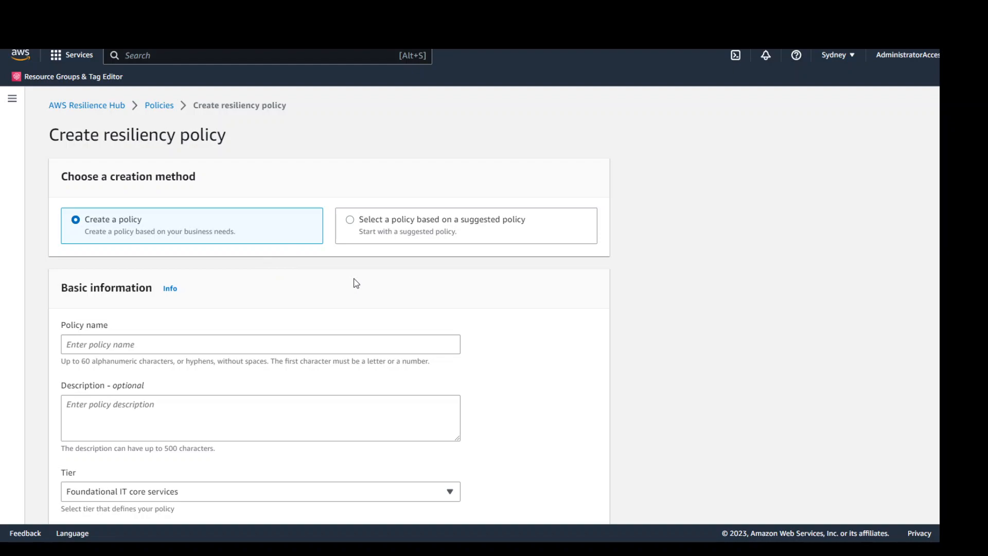
mouse_move(339, 287)
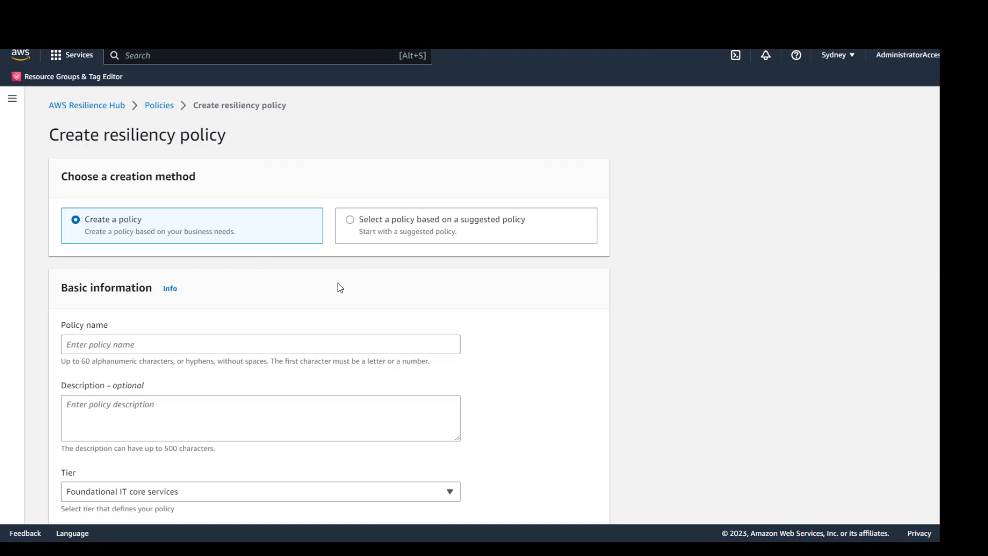
mouse_move(391, 223)
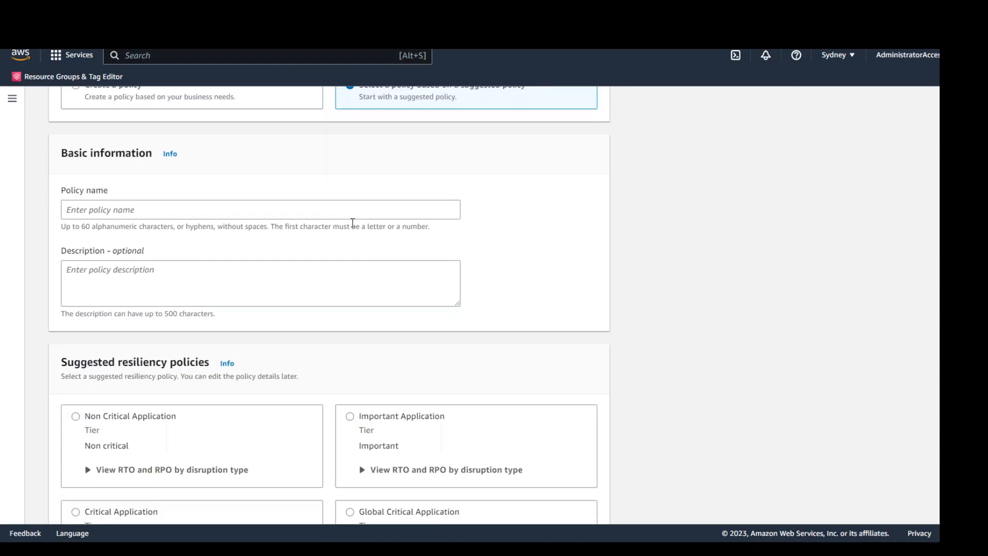
Step: Enter MyEKSAPPpolicy as the policy name, built on the suggested Non Critical Application policy
scroll(down, 3)
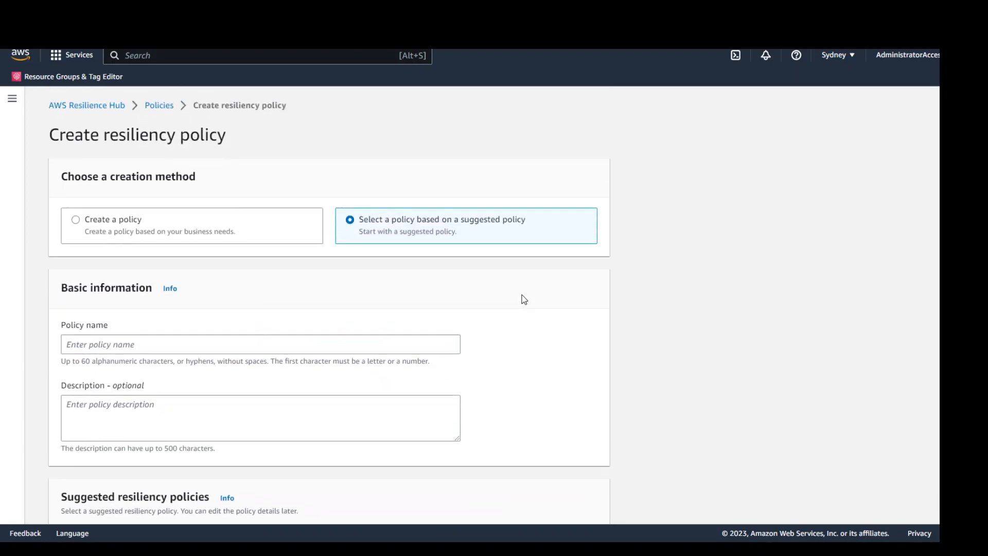
click(259, 344)
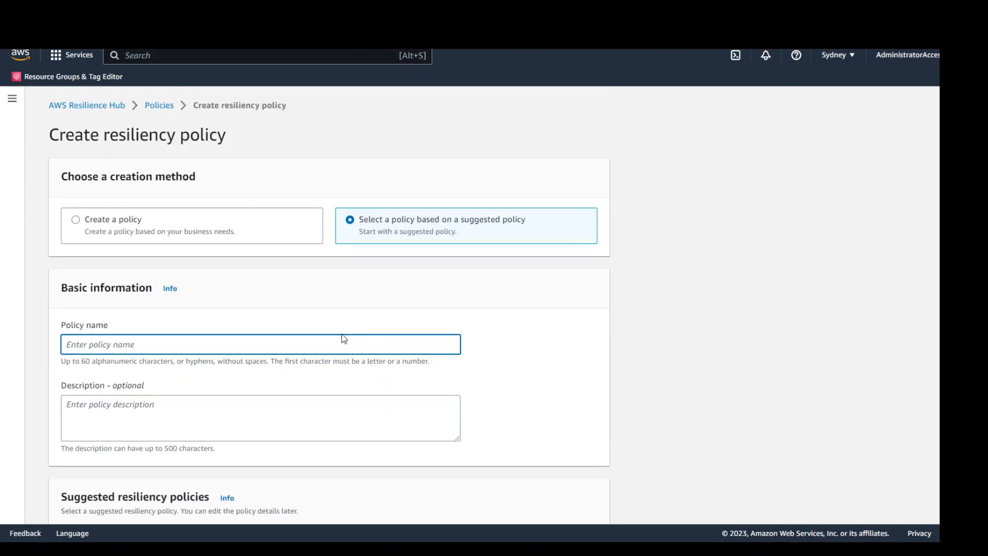
text(MyEKS)
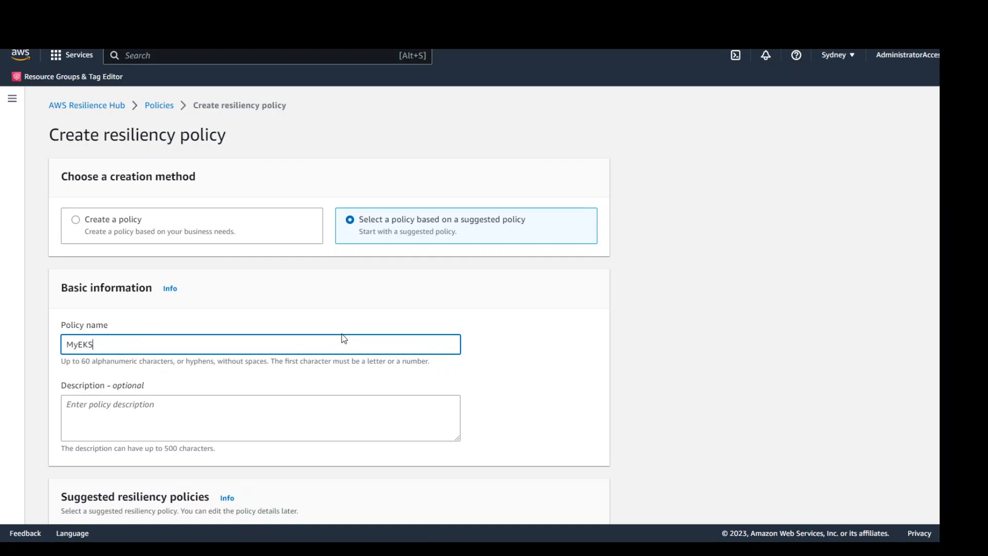
text(APP)
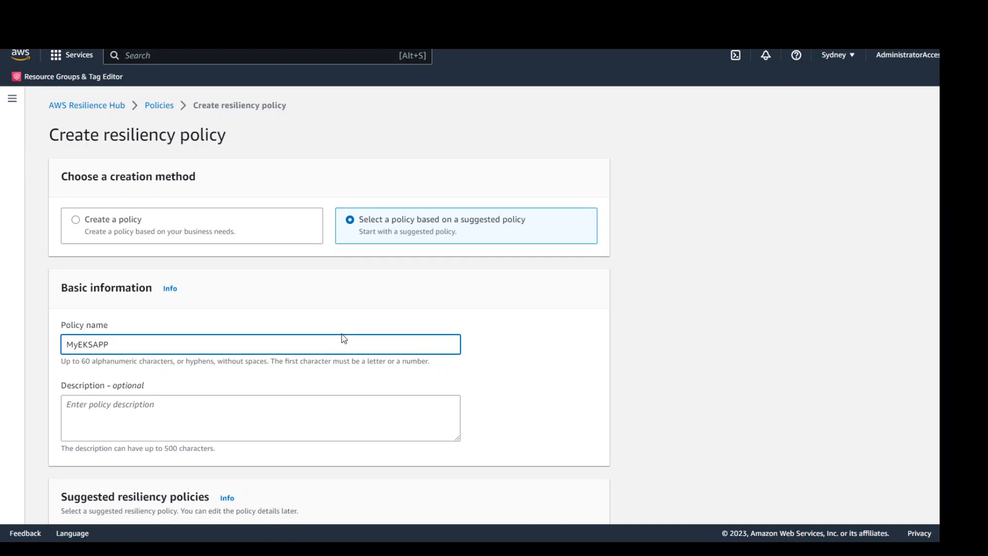
text(policy)
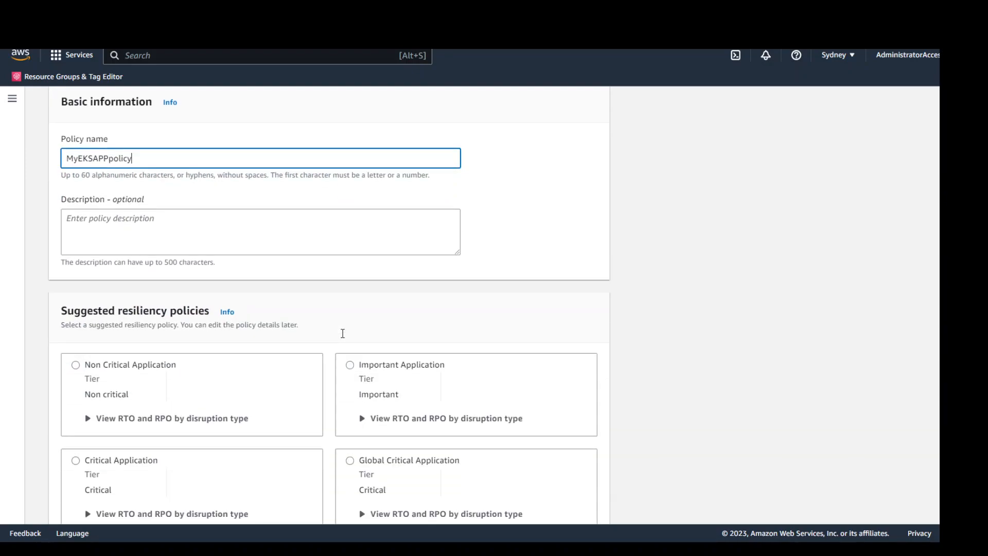
scroll(down, 3)
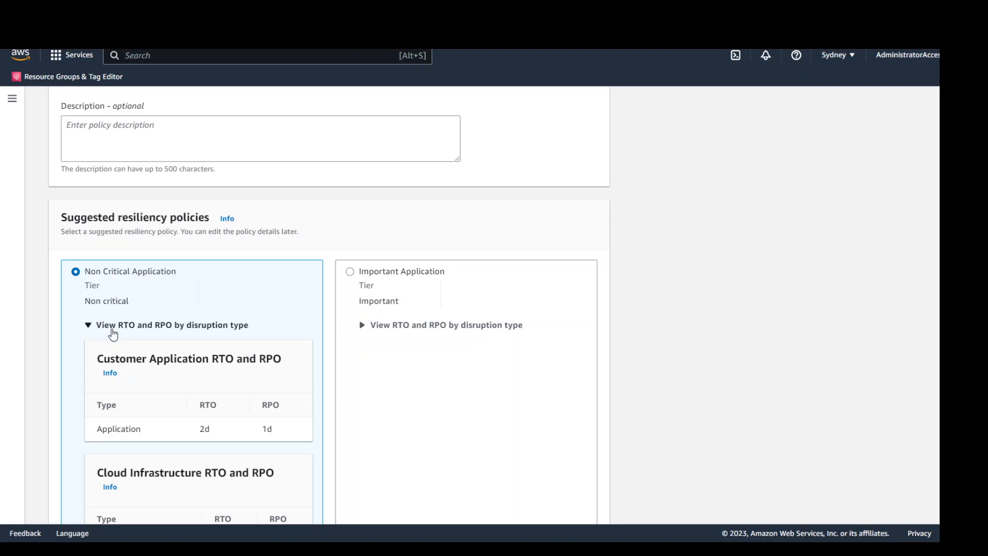
Step: Review the policy's RTO and RPO details and create the MyEKSAPPpolicy resiliency policy
scroll(down, 3)
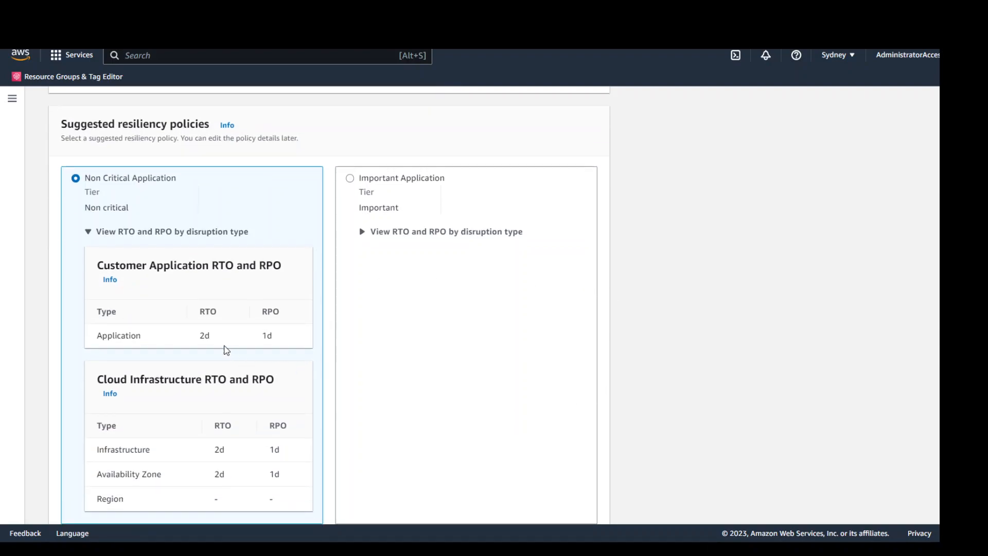
mouse_move(103, 201)
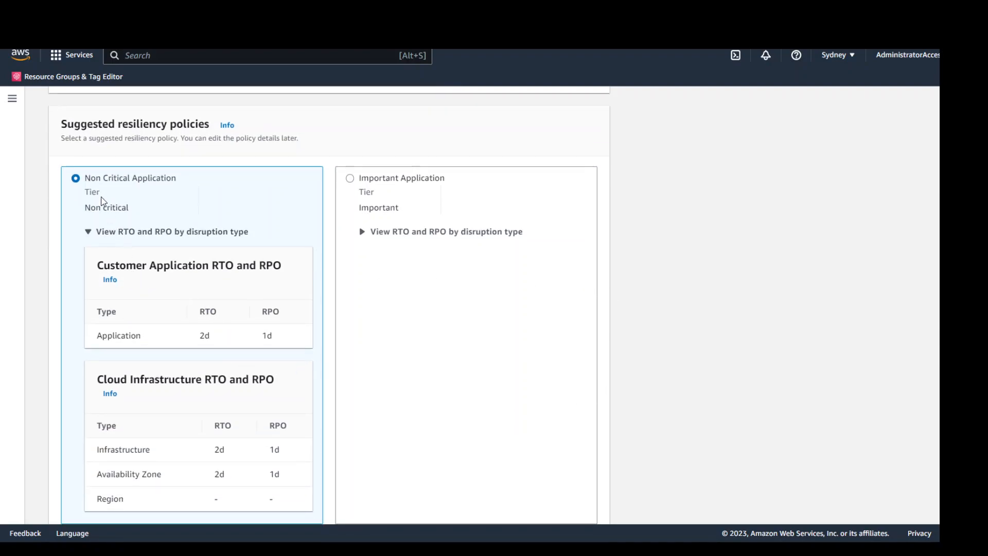
mouse_move(257, 365)
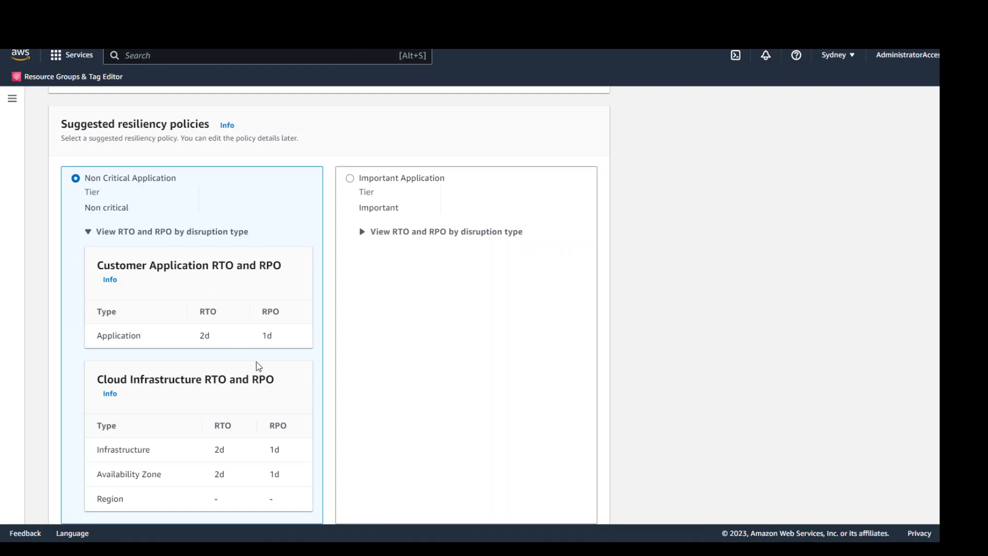
mouse_move(208, 353)
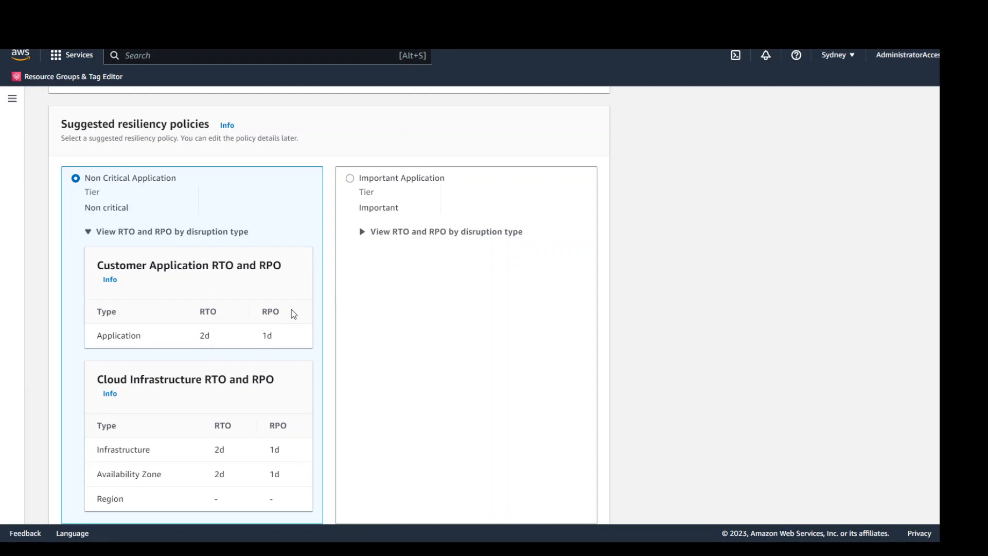
mouse_move(297, 330)
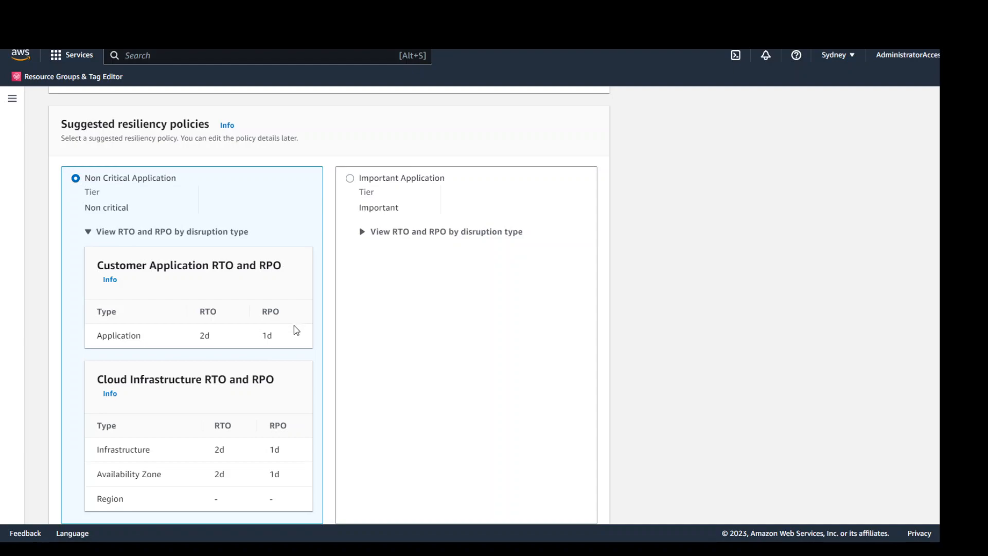
scroll(down, 3)
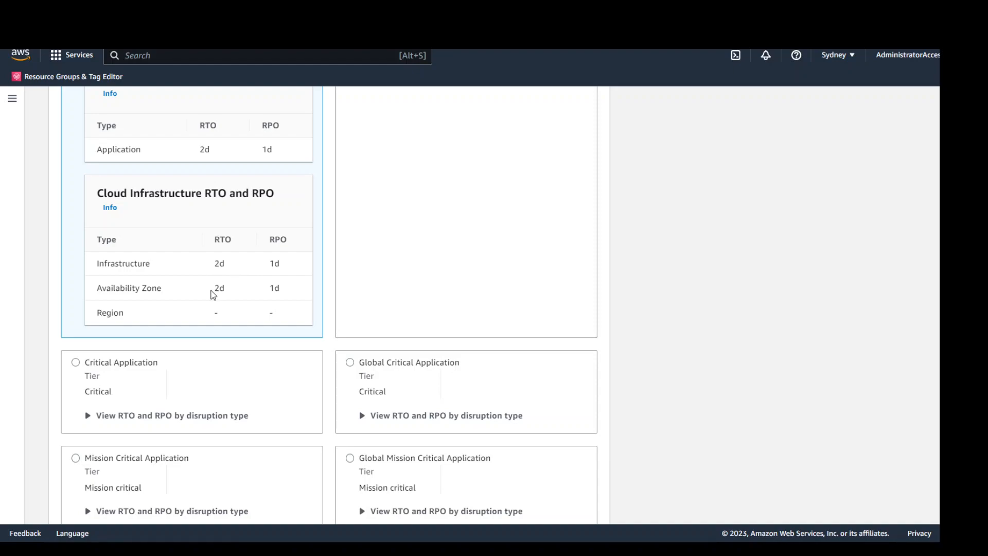
mouse_move(173, 291)
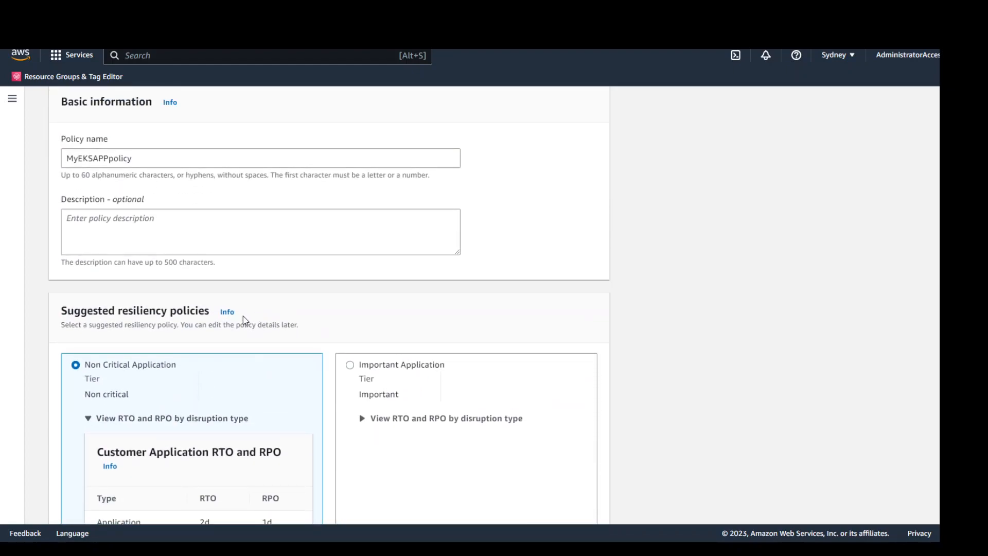
scroll(down, 3)
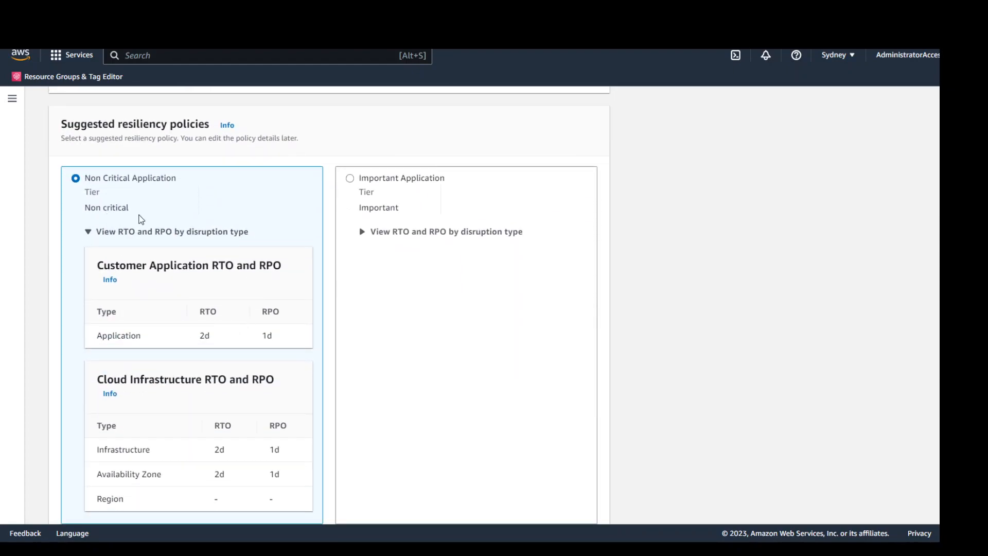
scroll(down, 3)
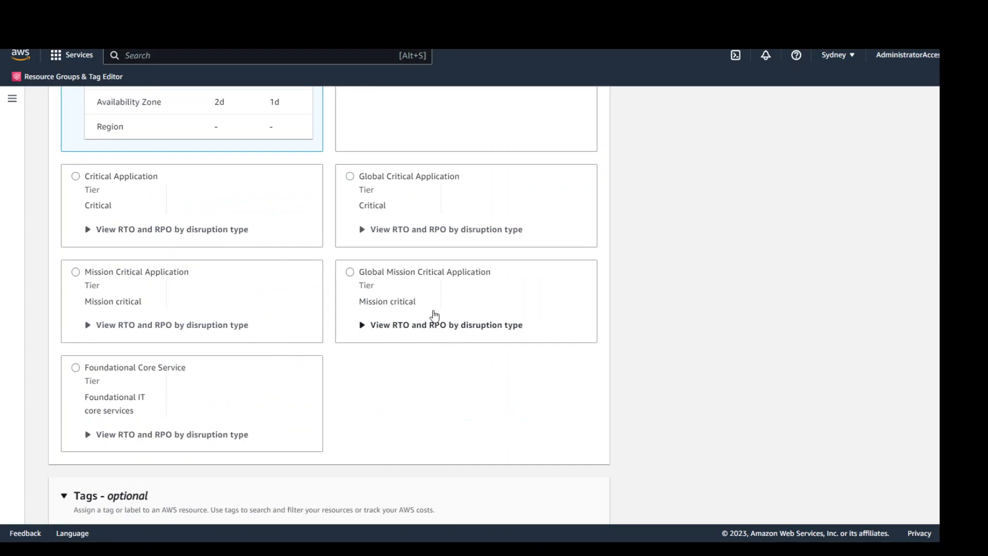
scroll(down, 3)
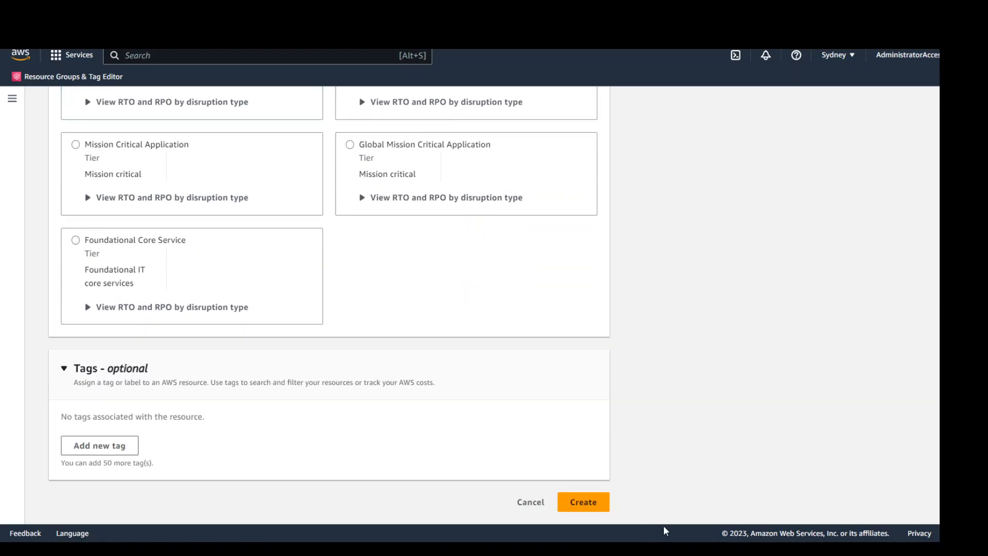
click(582, 502)
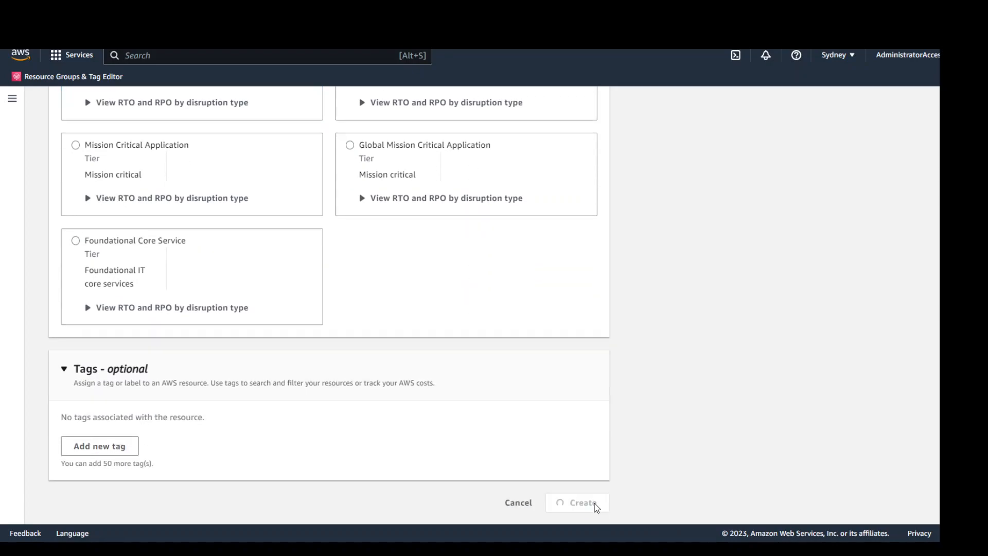
click(576, 502)
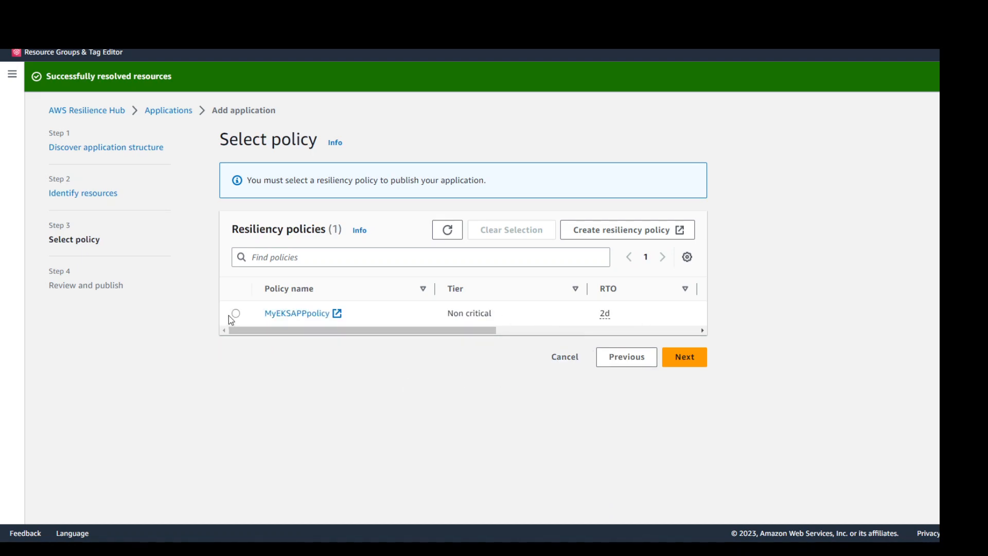
Step: Select MyEKSAPPpolicy for the application and continue to Review and publish
click(235, 313)
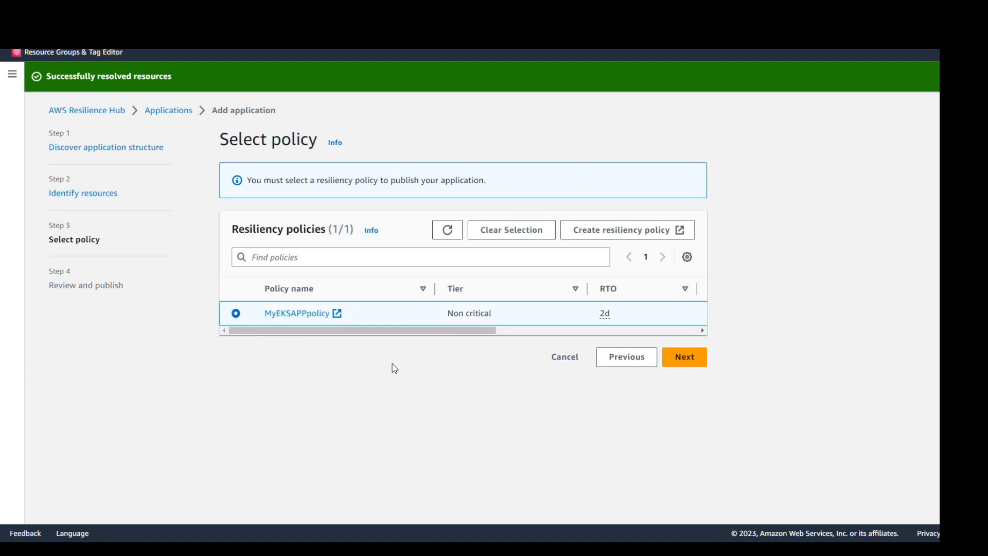
click(684, 357)
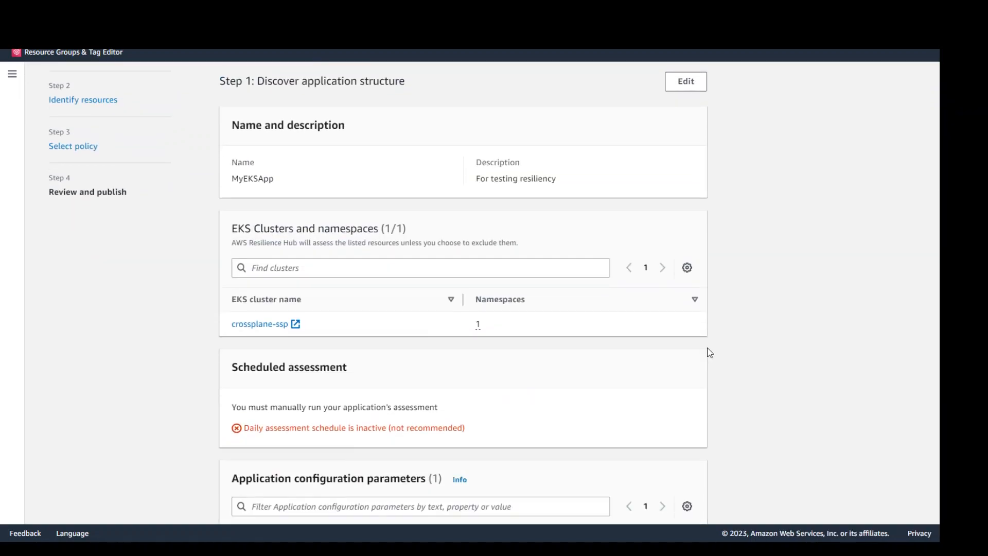
Step: Check the cluster, resource and MyEKSAPPpolicy details, then publish MyEKSApp
scroll(down, 3)
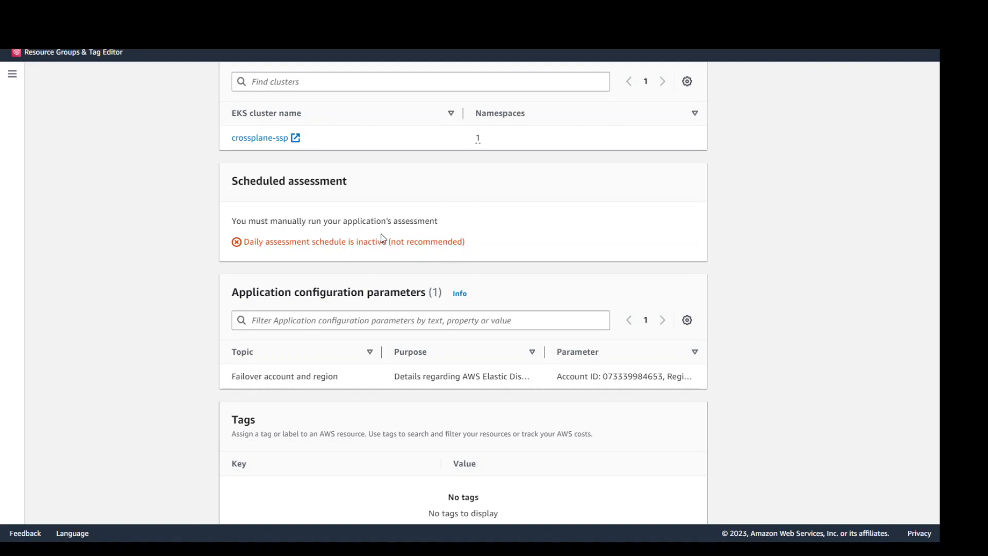
scroll(down, 3)
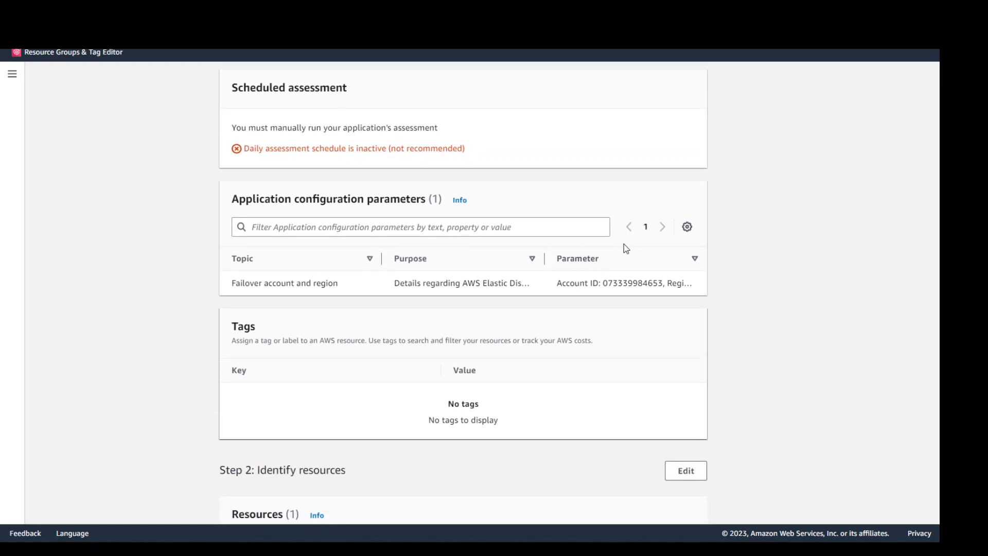
scroll(down, 3)
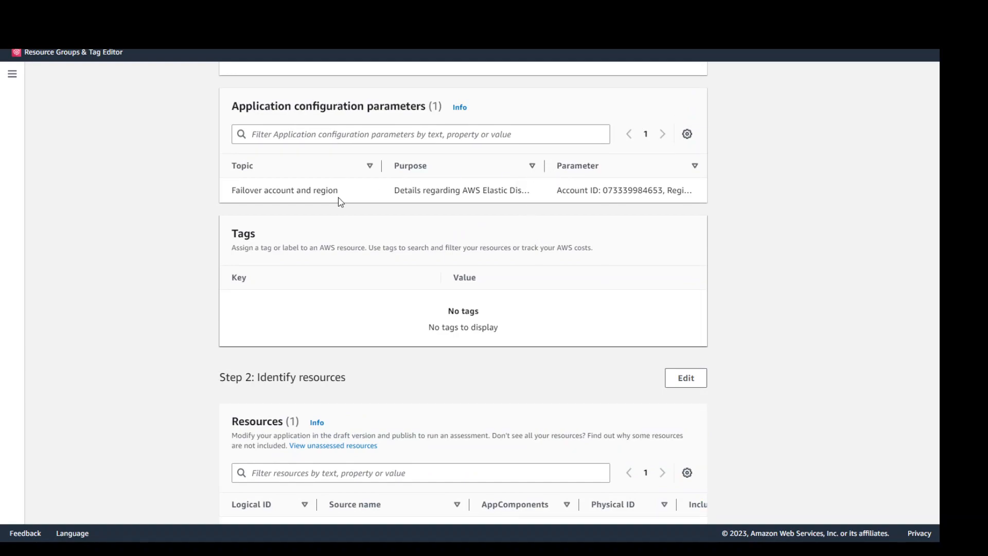
mouse_move(614, 205)
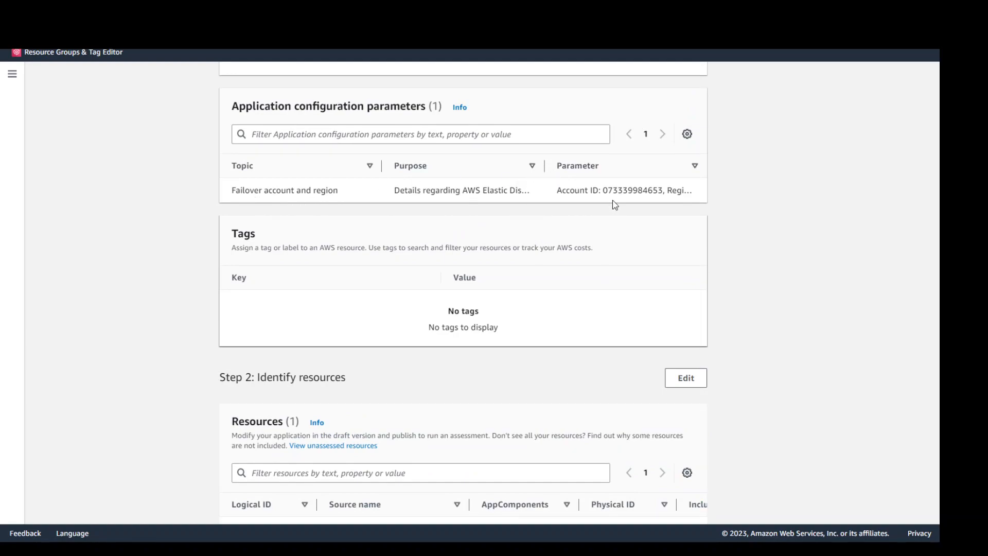
scroll(down, 3)
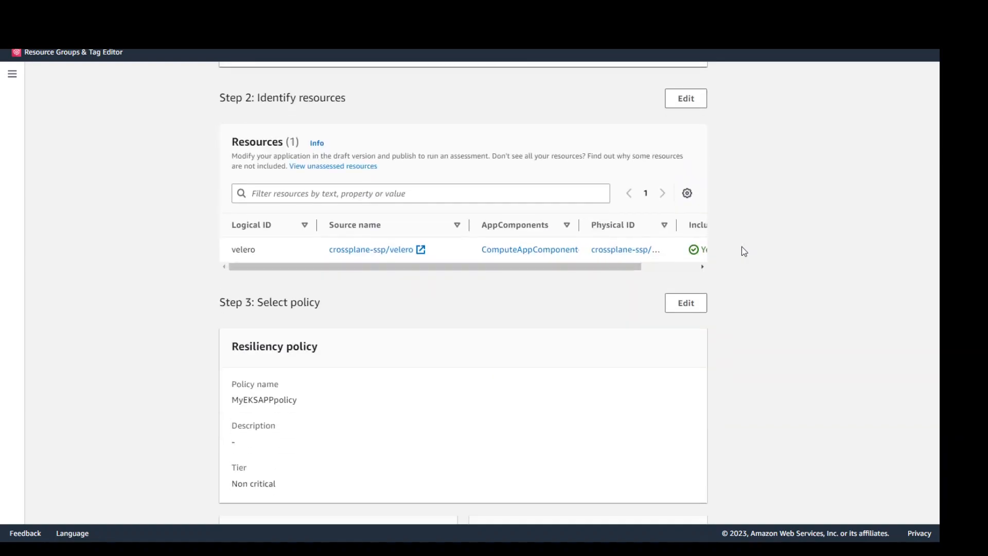
scroll(down, 3)
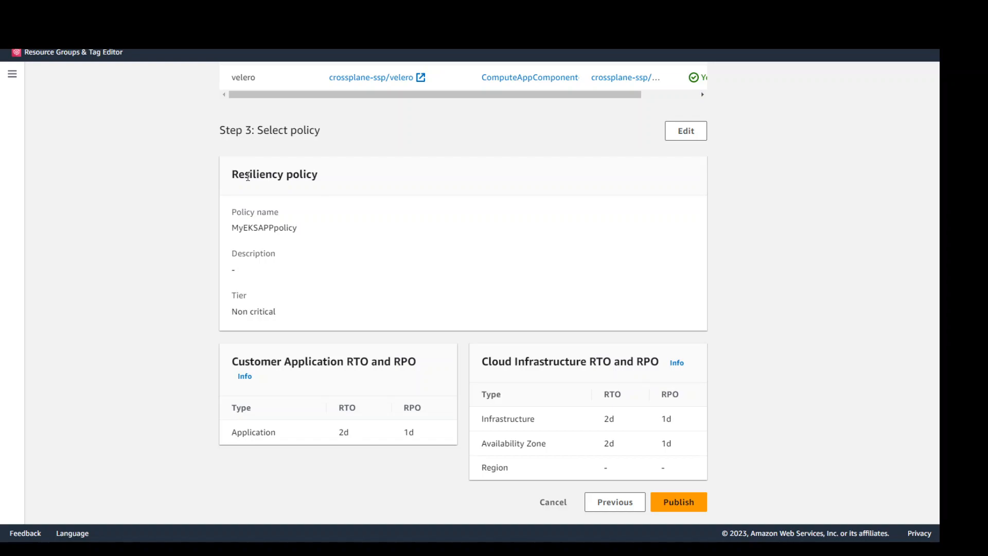
mouse_move(536, 366)
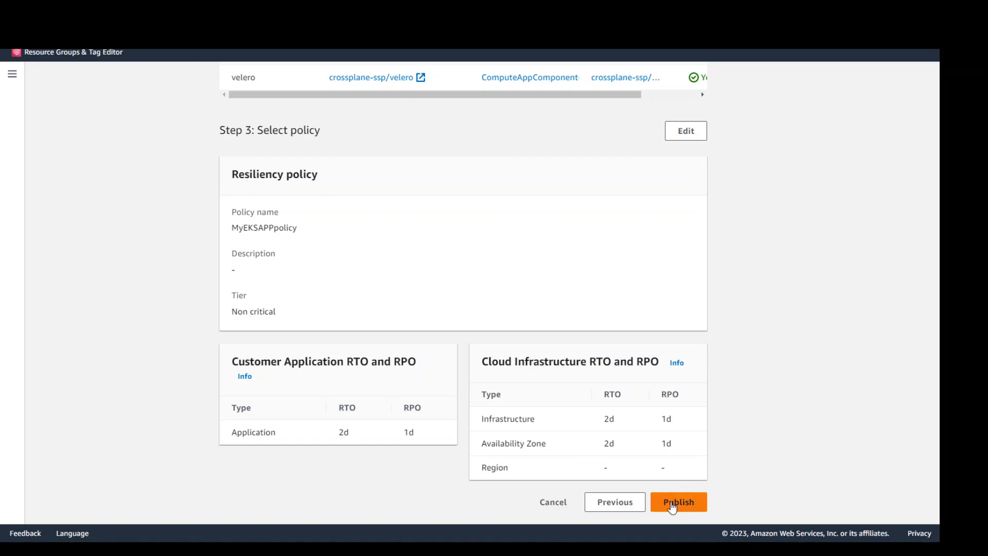
click(678, 501)
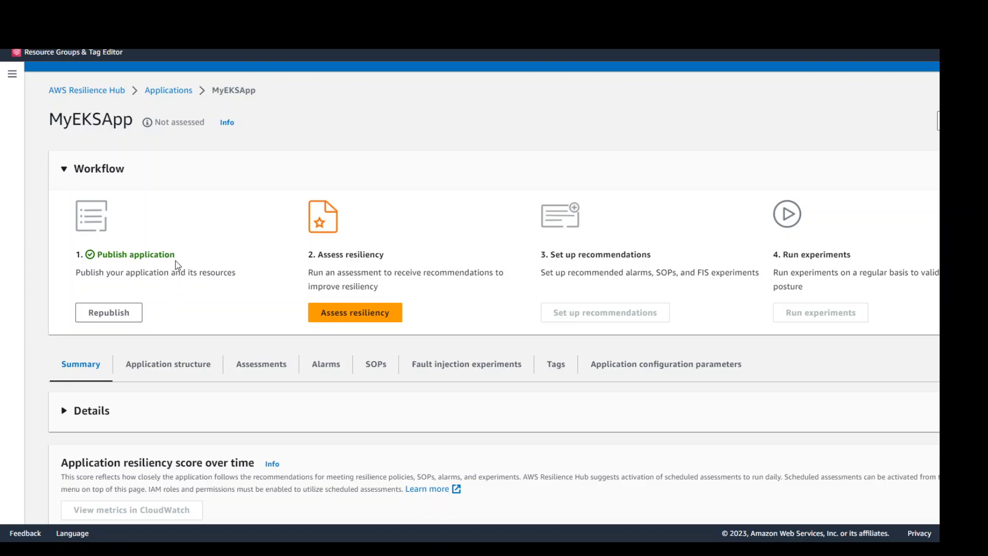
Step: Expand MyEKSApp's Details showing MyEKSAPPpolicy, Active status and 0% score, then start Assess resiliency
click(63, 411)
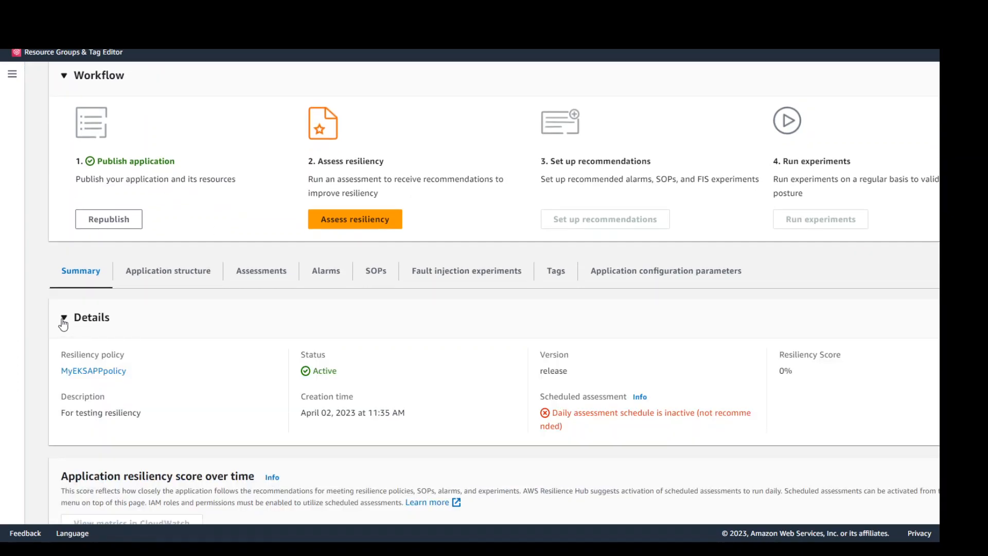
mouse_move(133, 310)
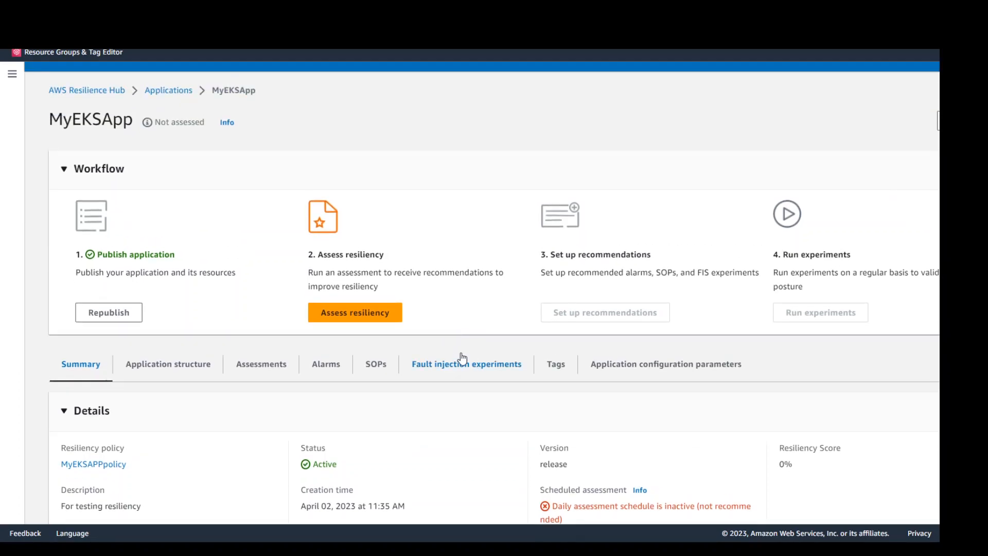
mouse_move(408, 230)
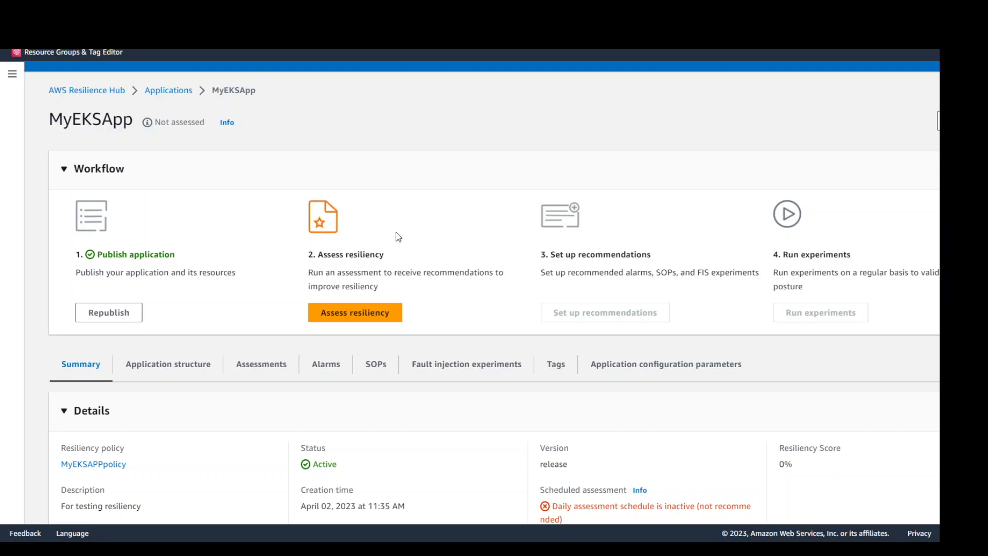
mouse_move(354, 311)
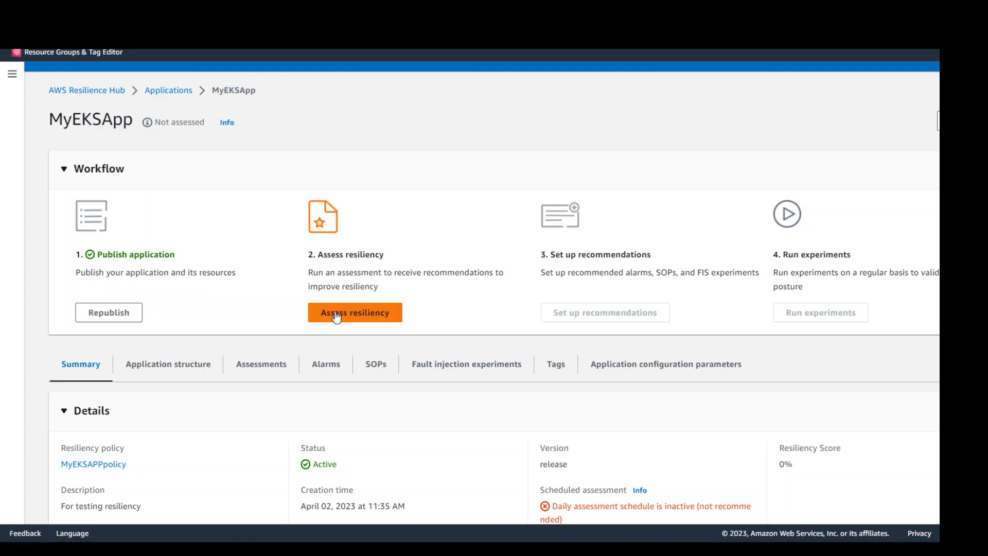
click(354, 312)
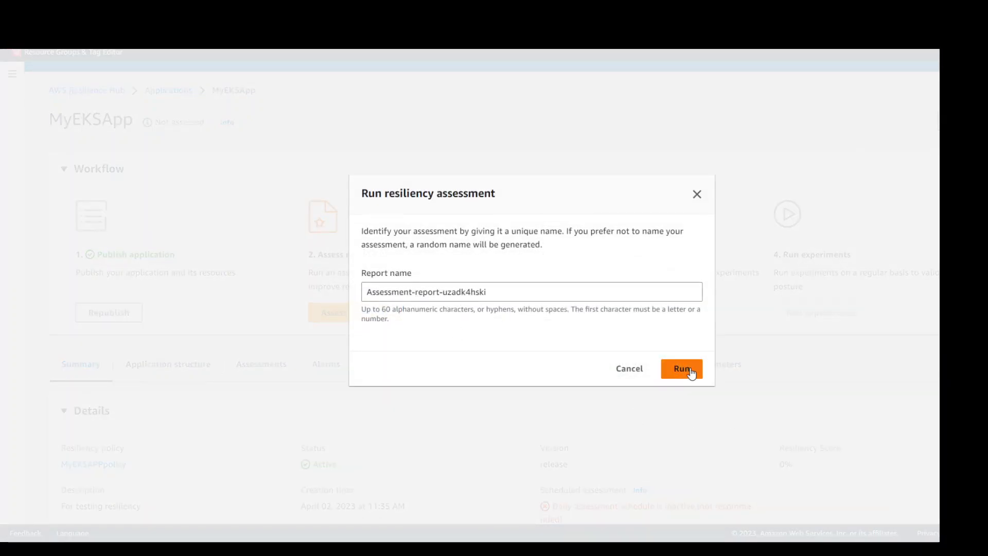
Step: Run the assessment under the generated report name and open the finished, policy-met report
click(682, 369)
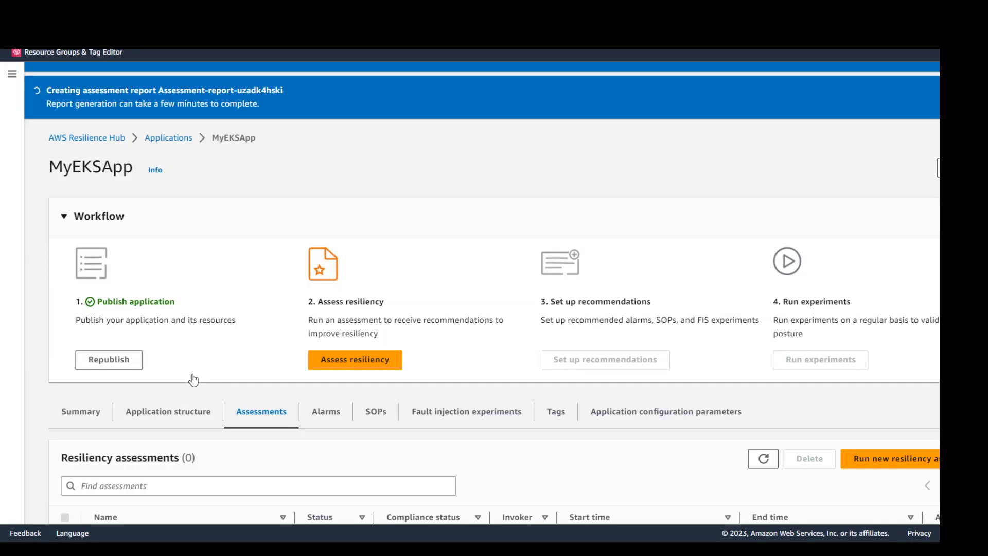
click(354, 361)
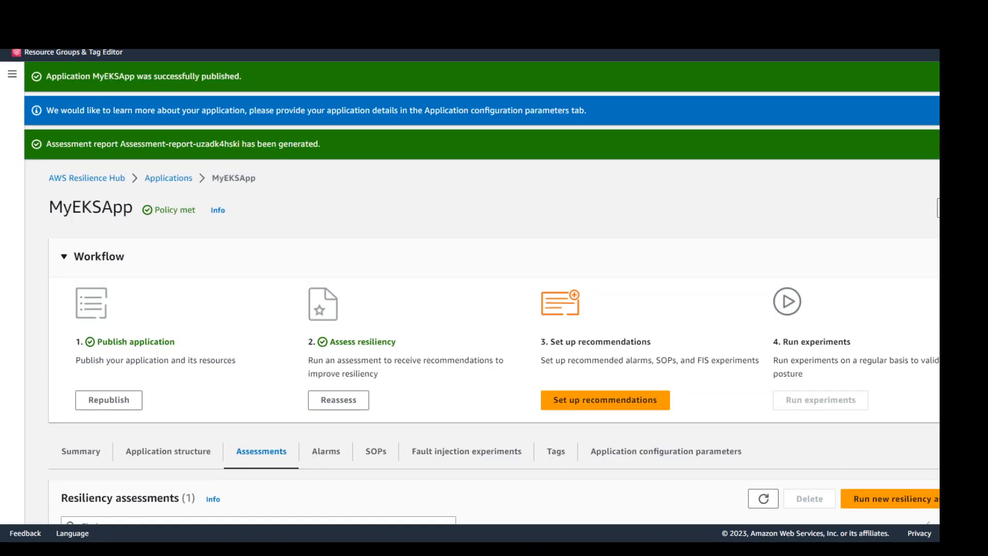
mouse_move(569, 326)
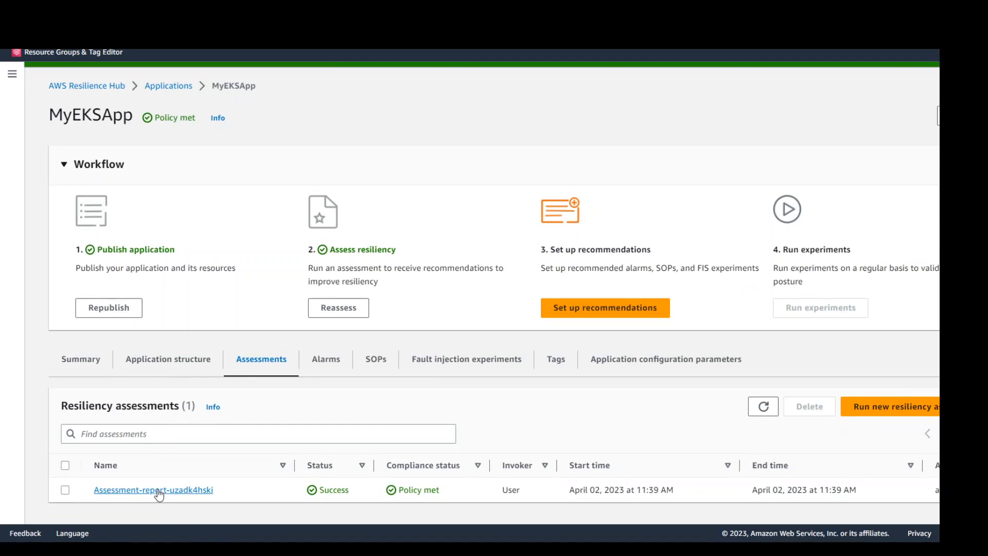
click(153, 489)
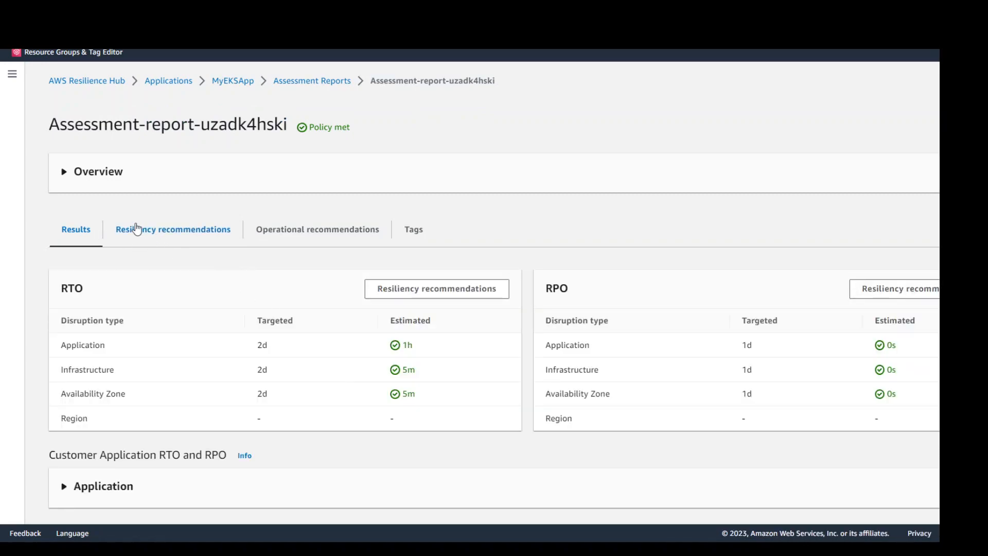
mouse_move(156, 234)
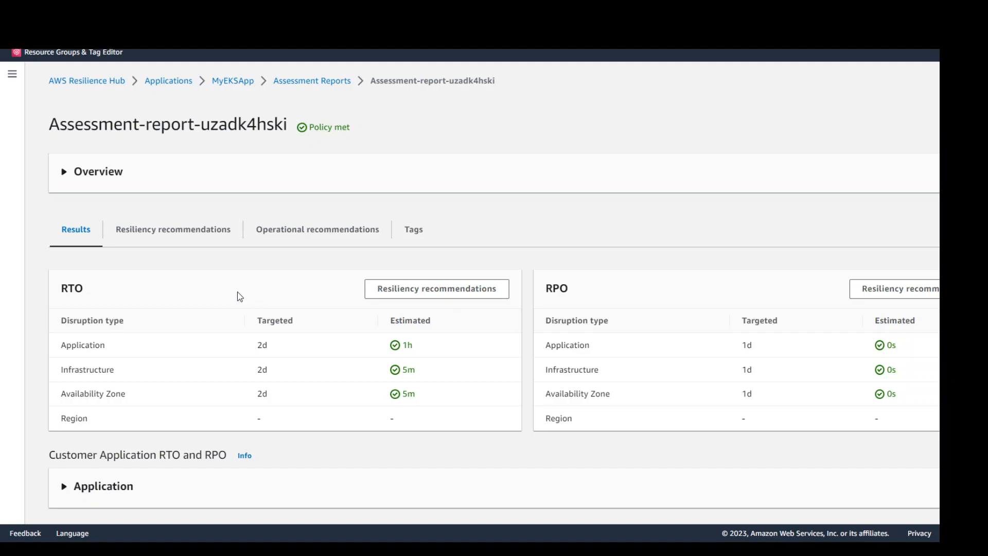
Step: Scroll the Results tab to the Customer Application and Cloud Infrastructure RTO and RPO sections
scroll(down, 3)
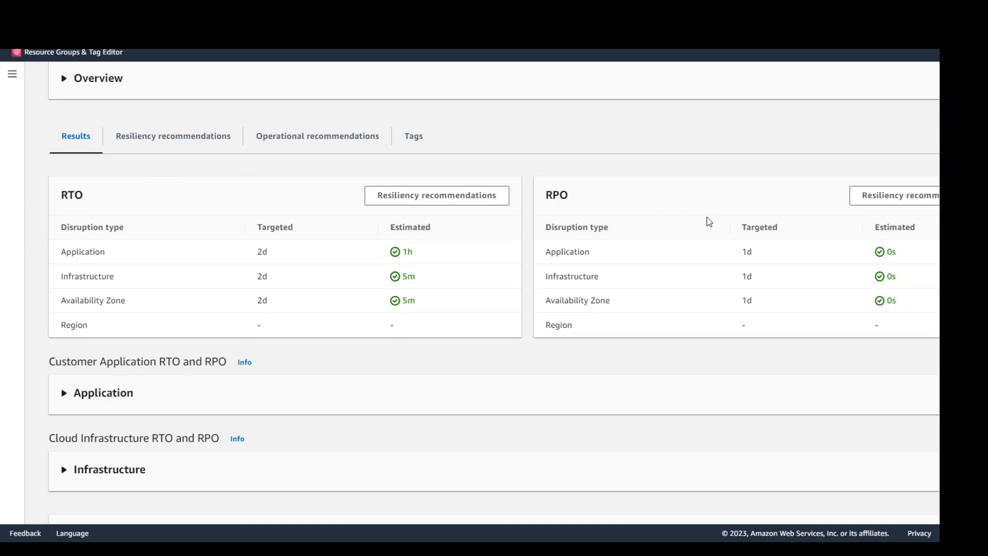
mouse_move(248, 324)
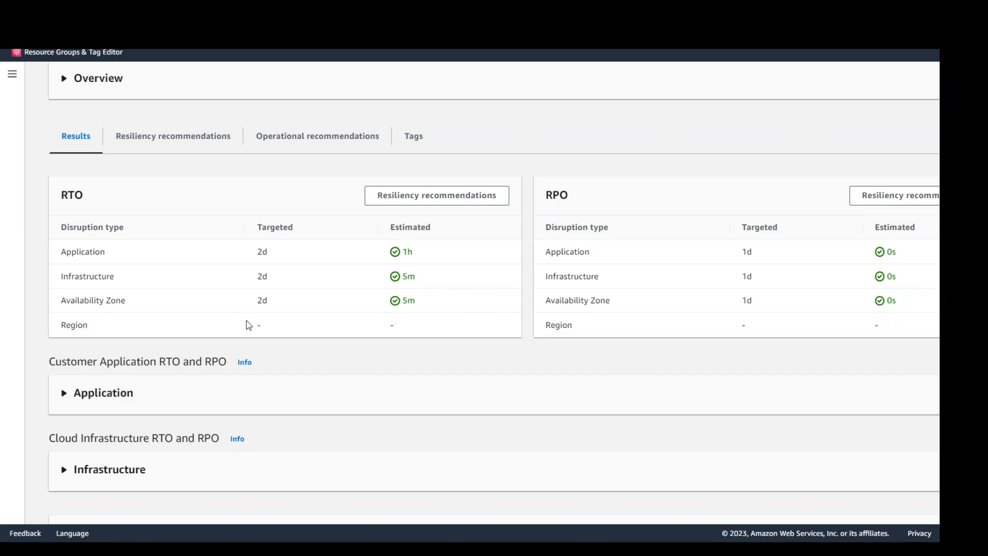
mouse_move(375, 265)
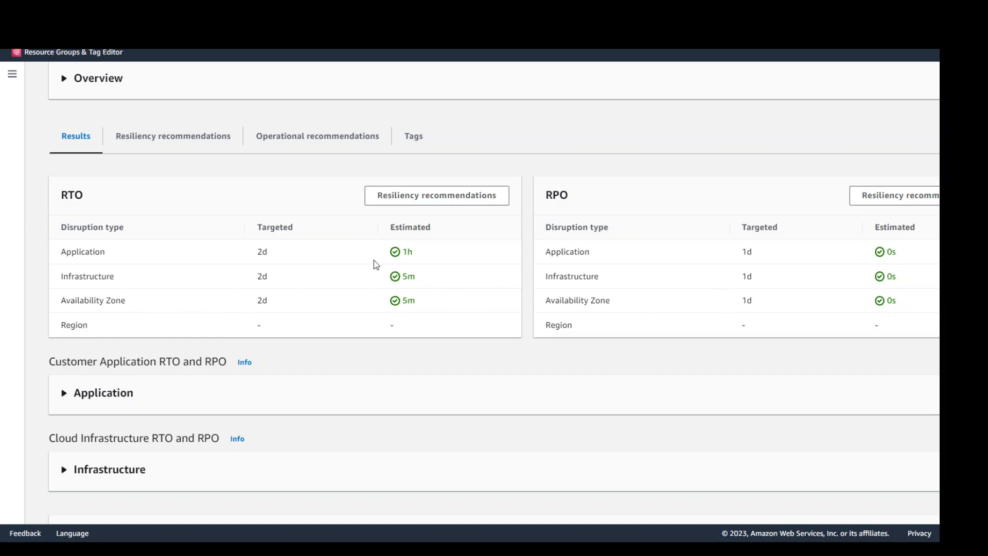
mouse_move(411, 307)
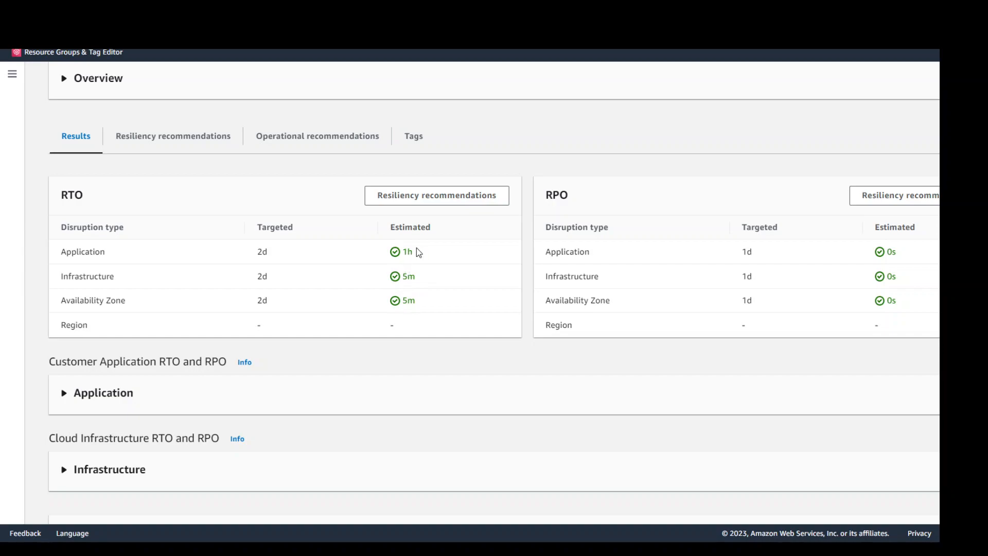
mouse_move(415, 236)
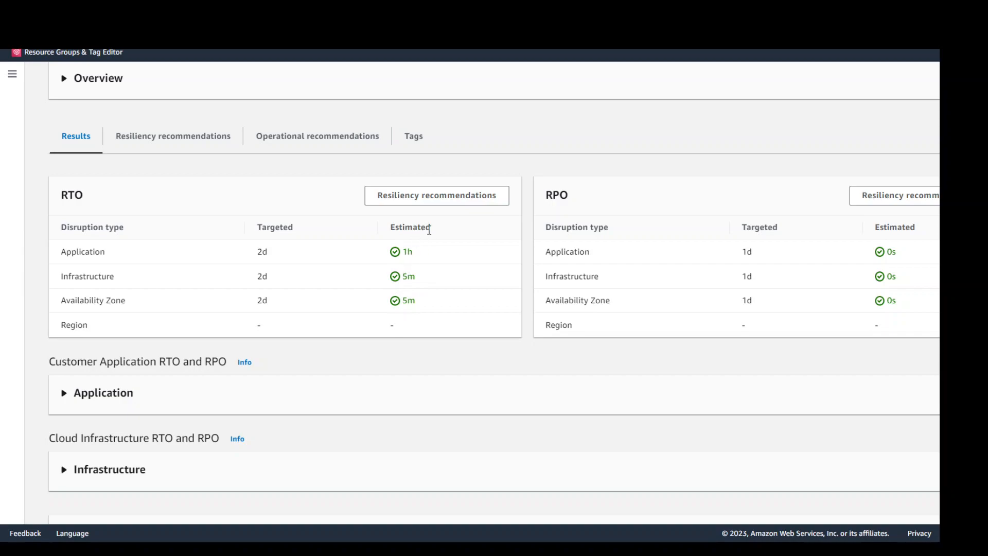
mouse_move(173, 136)
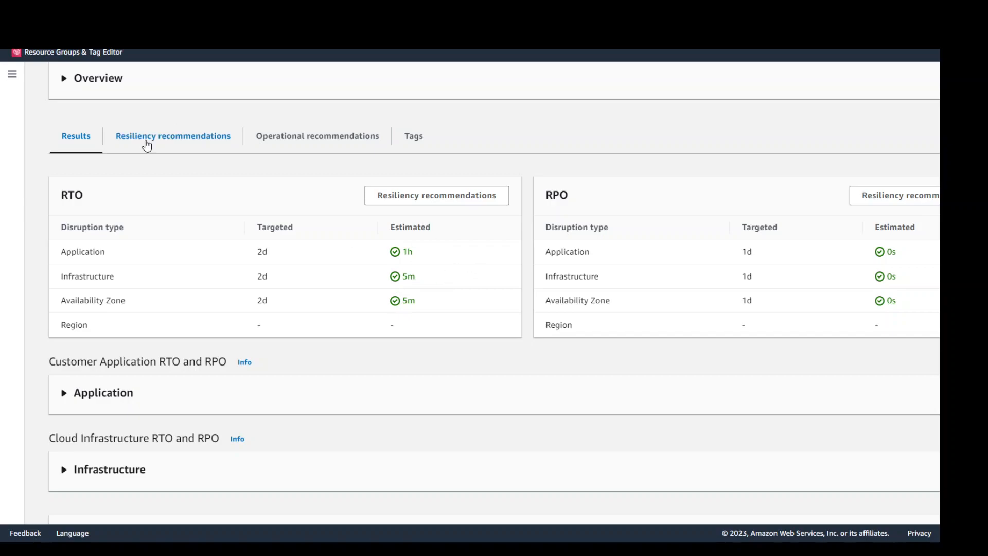
Step: View the Resiliency recommendations, scrolling through Option 1's eight changes and $15.22/mo cost
click(173, 136)
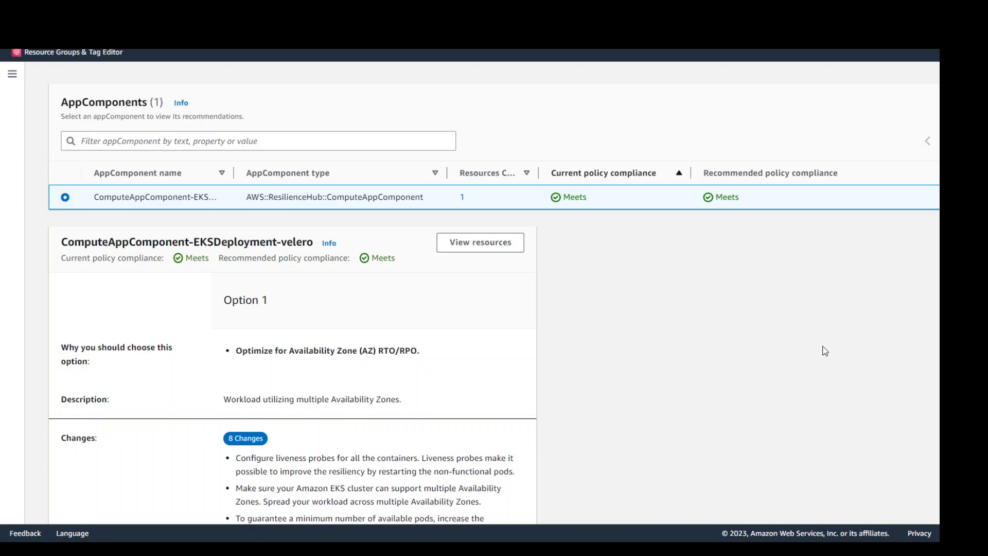
mouse_move(180, 264)
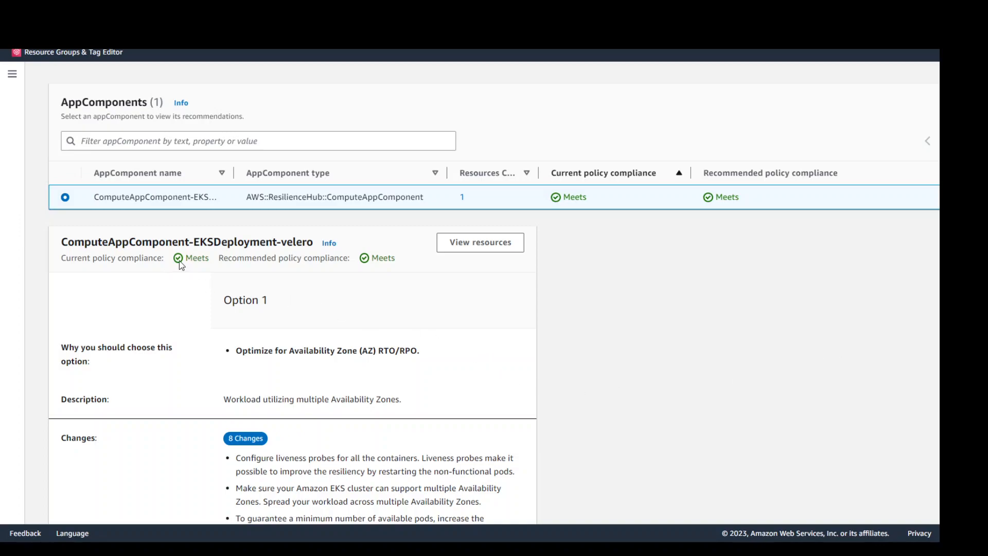
mouse_move(442, 274)
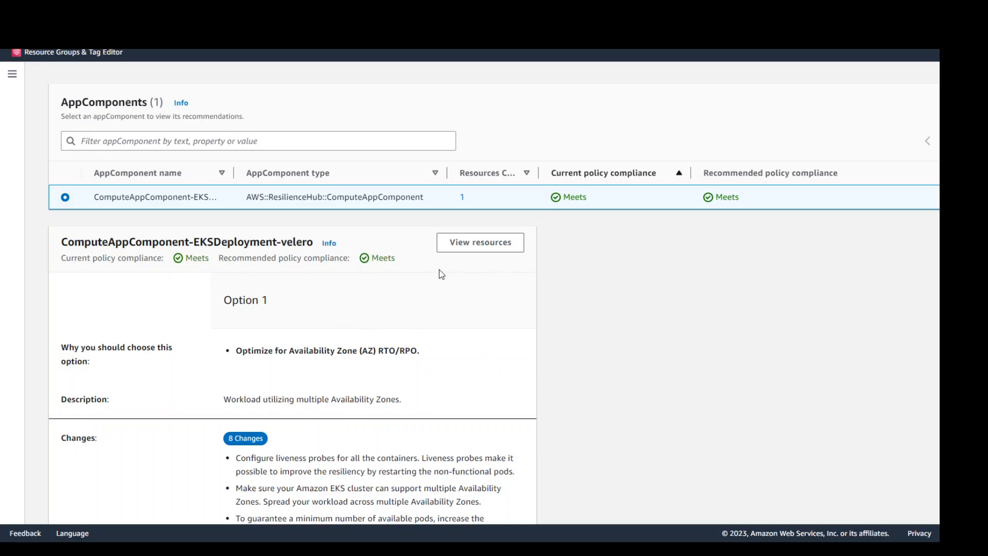
mouse_move(167, 265)
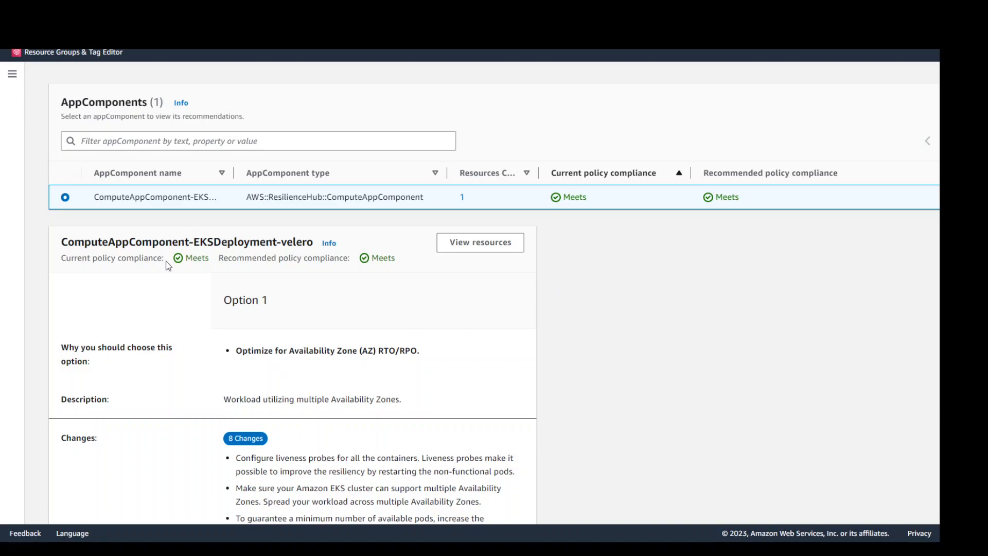
scroll(down, 3)
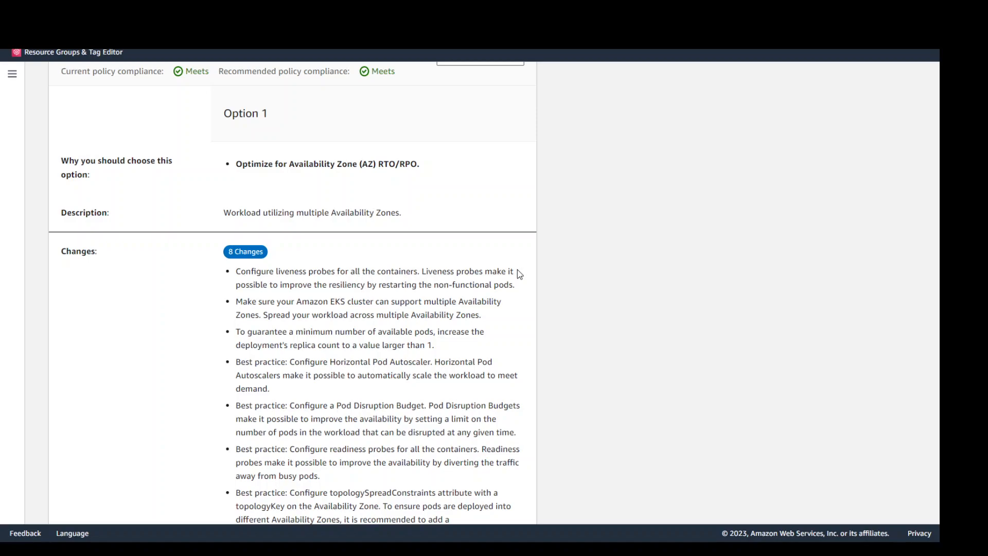
mouse_move(493, 300)
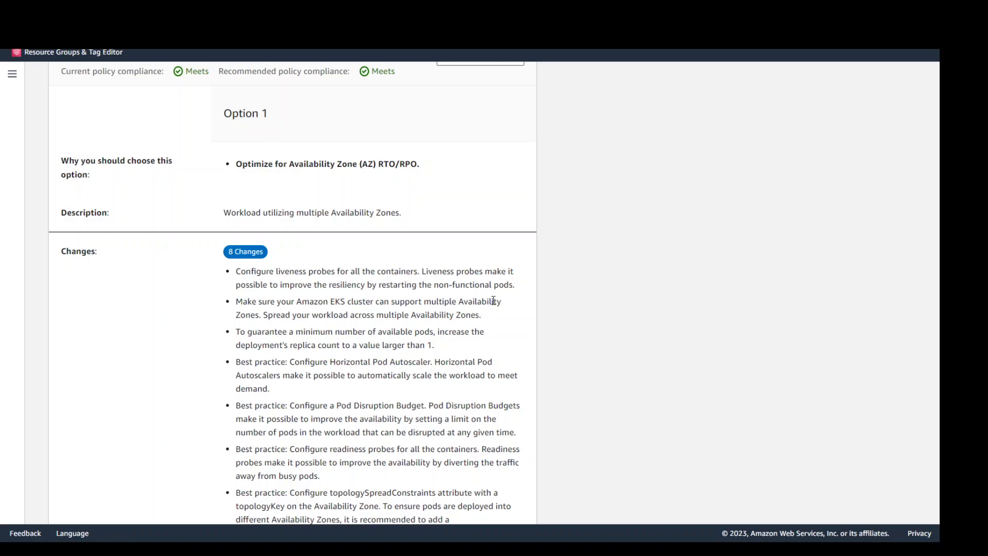
mouse_move(759, 339)
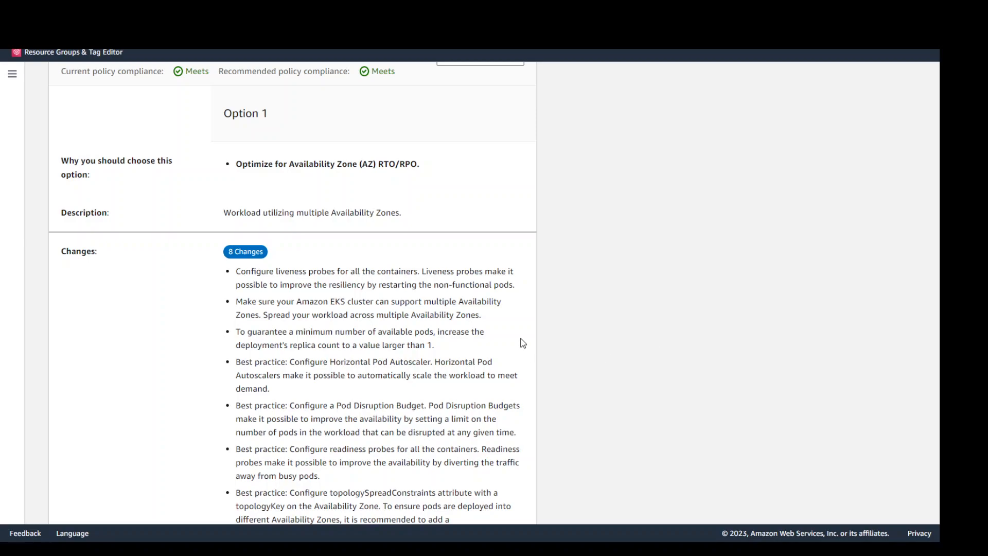
mouse_move(714, 374)
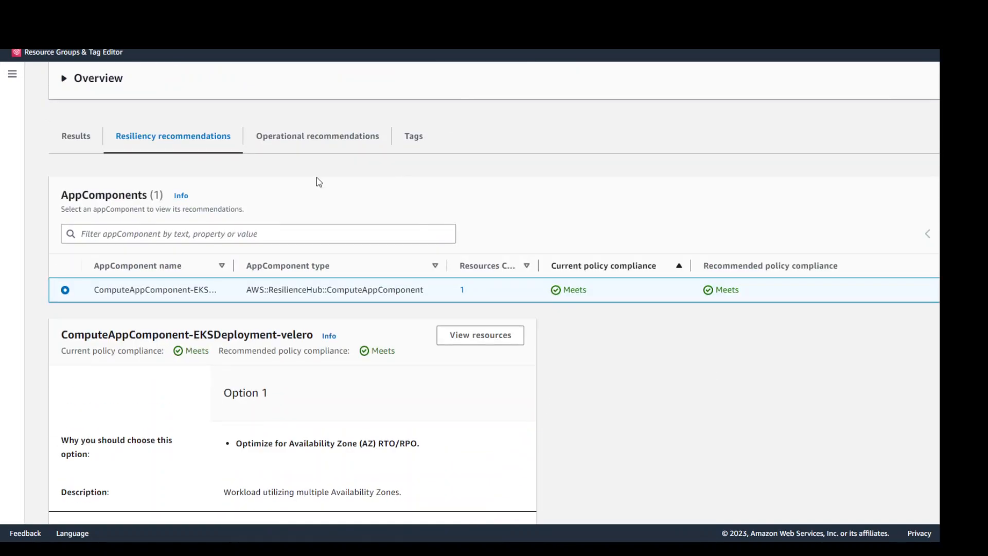
mouse_move(659, 336)
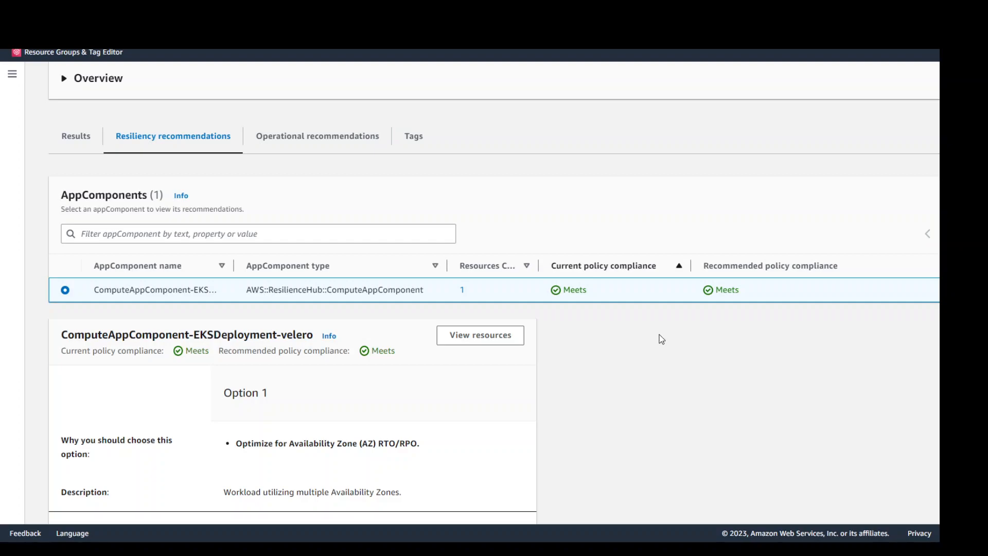
mouse_move(627, 322)
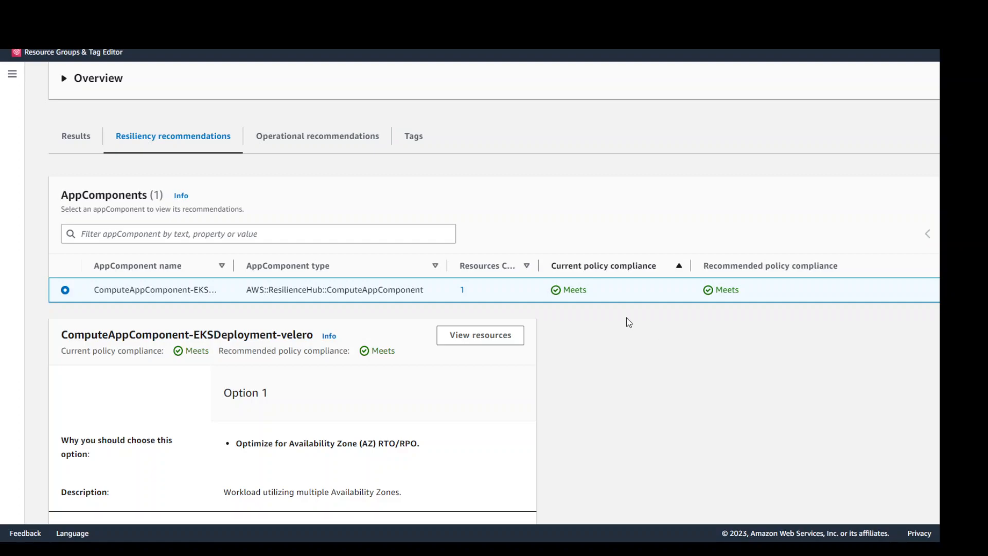
mouse_move(597, 345)
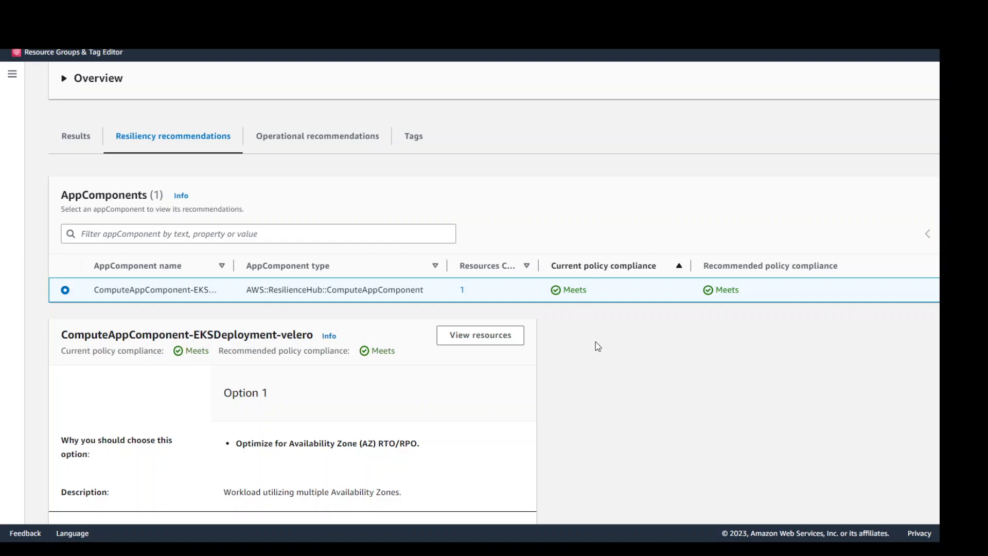
mouse_move(681, 354)
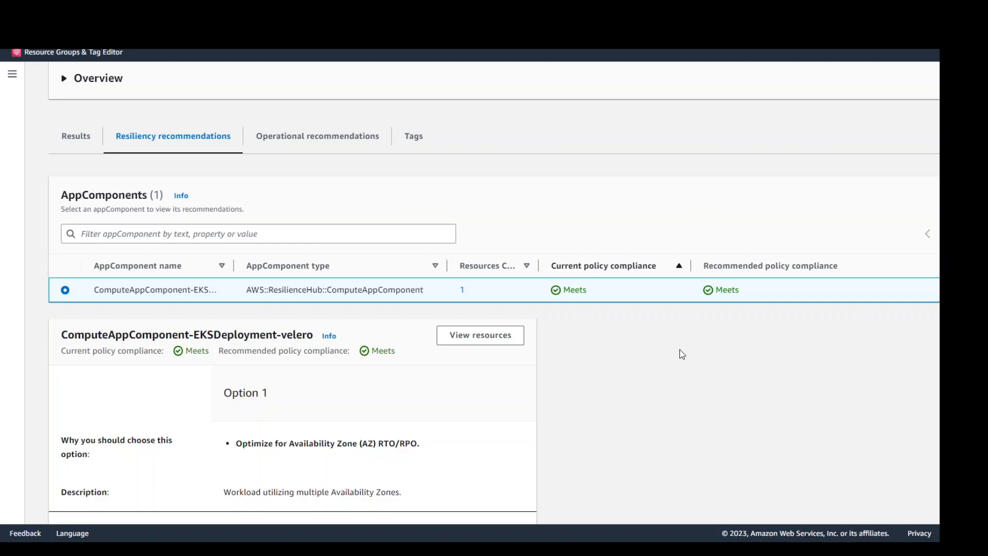
scroll(down, 3)
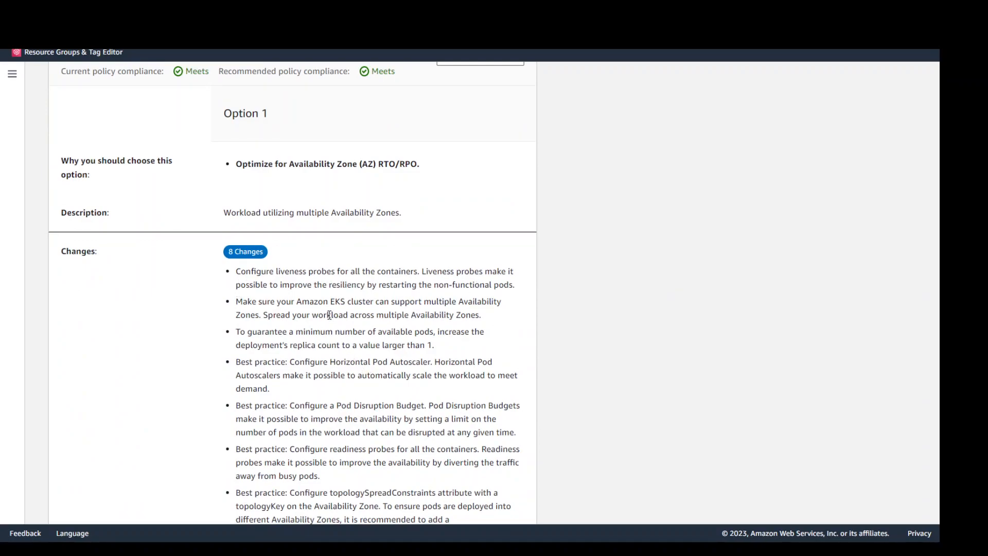
mouse_move(516, 321)
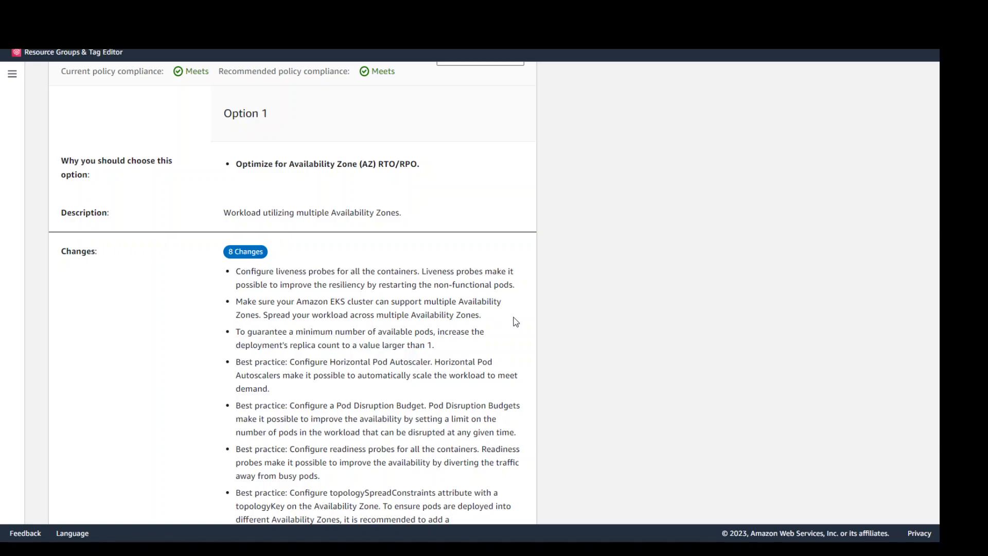
scroll(down, 3)
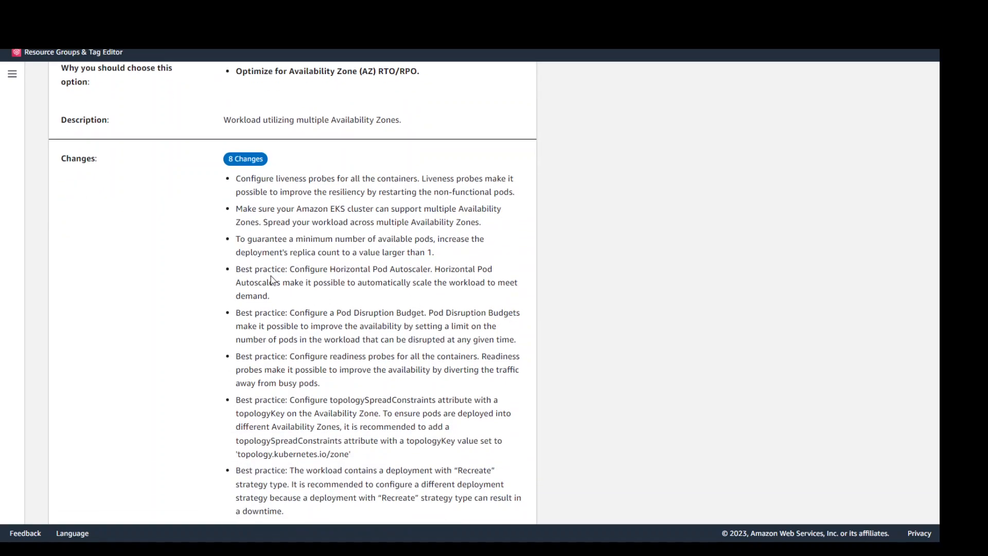
scroll(down, 3)
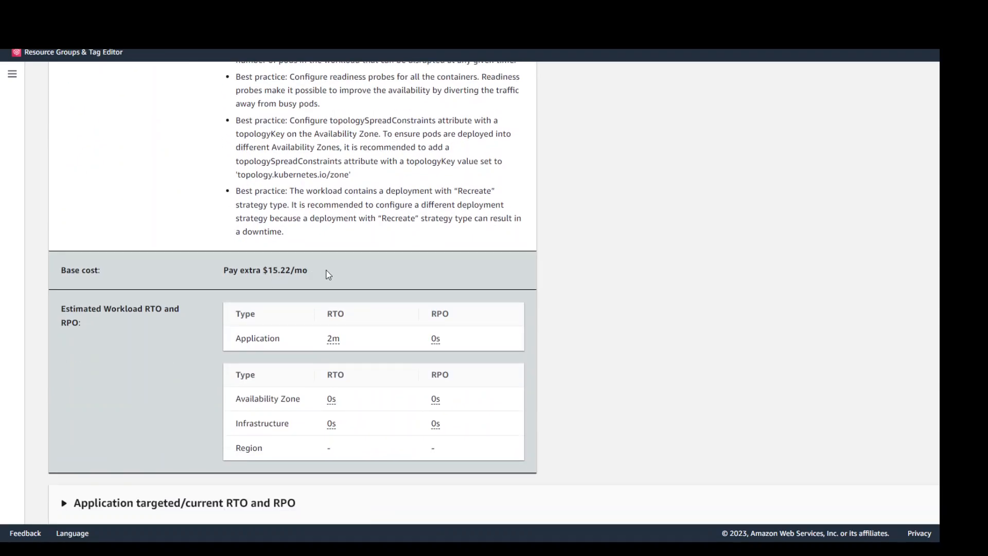
scroll(down, 3)
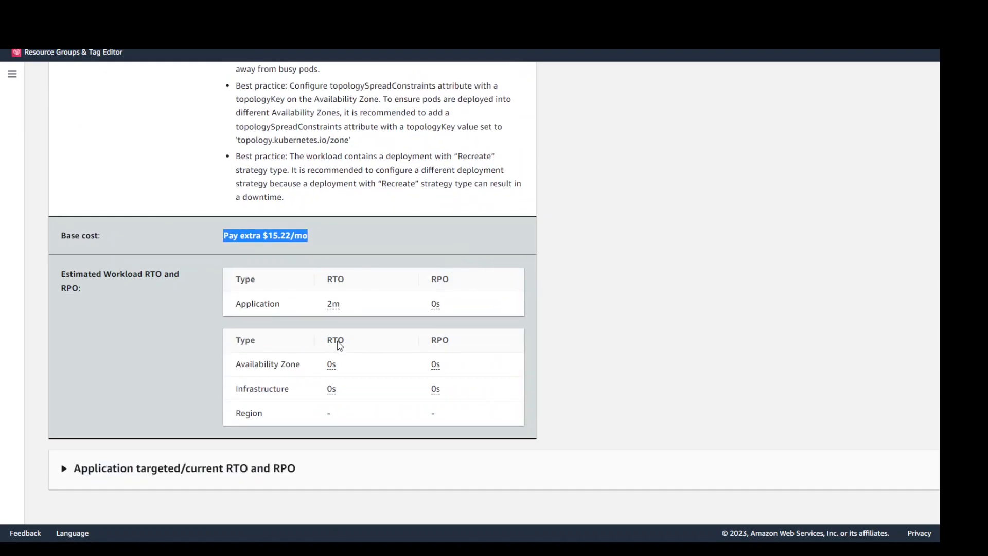
mouse_move(397, 519)
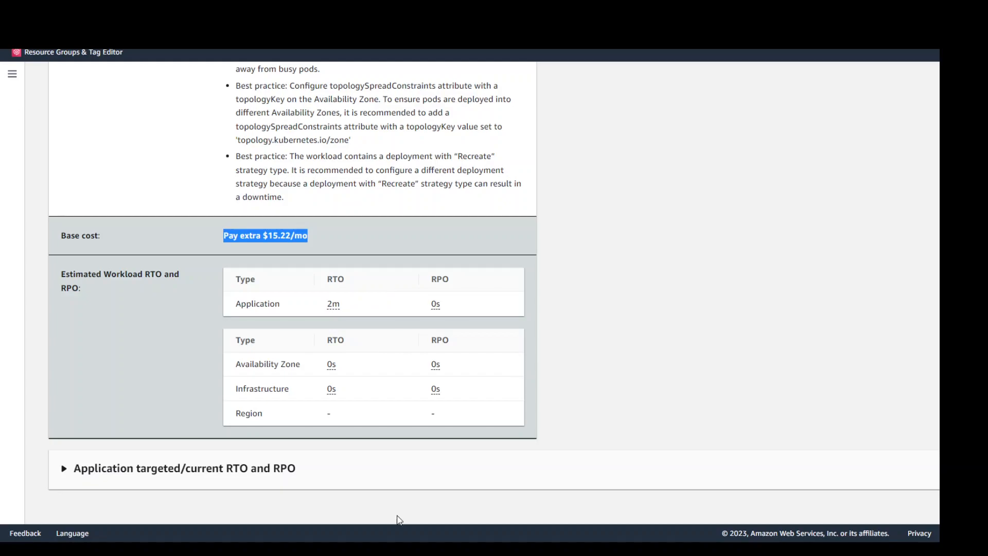
Step: Expand the Application targeted/current RTO and RPO section and return to the top
click(184, 467)
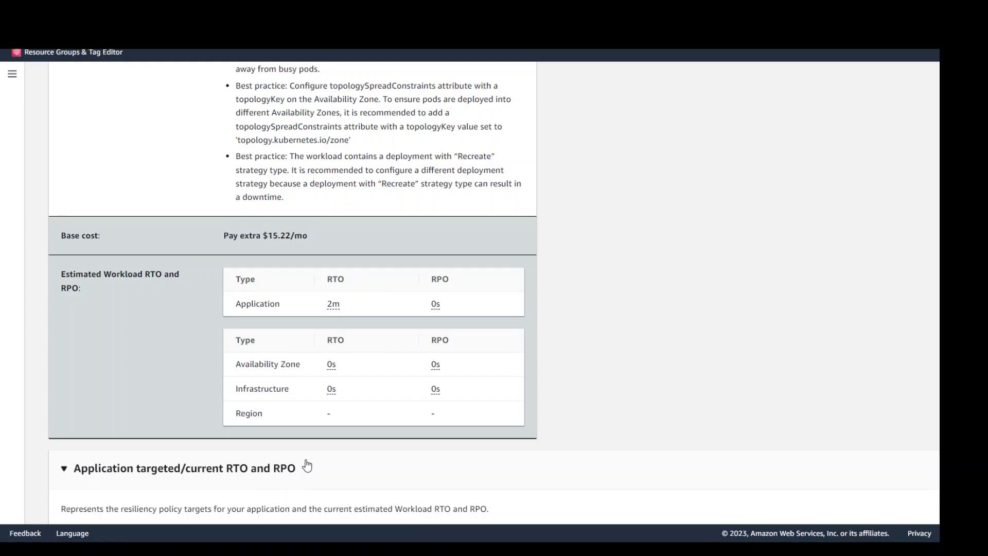
scroll(down, 3)
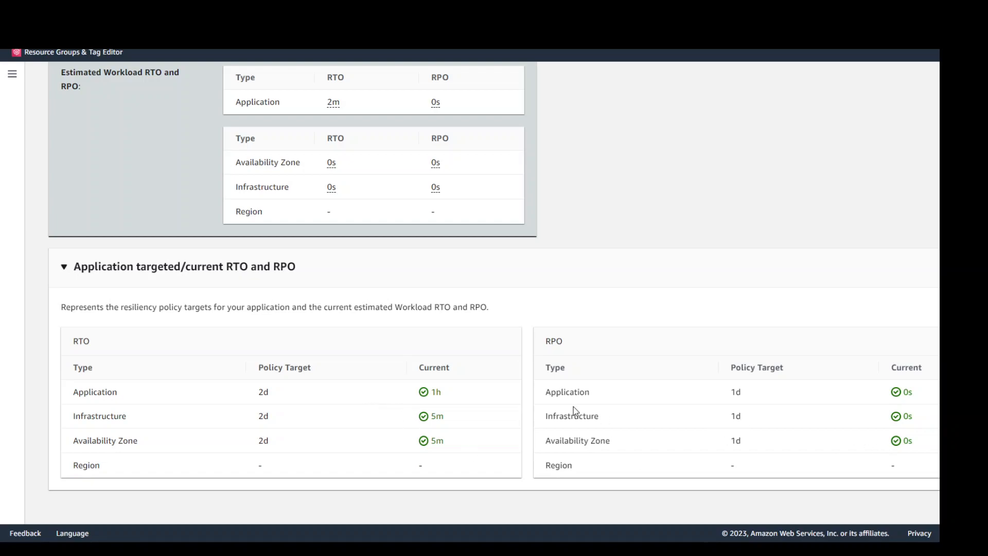
click(173, 86)
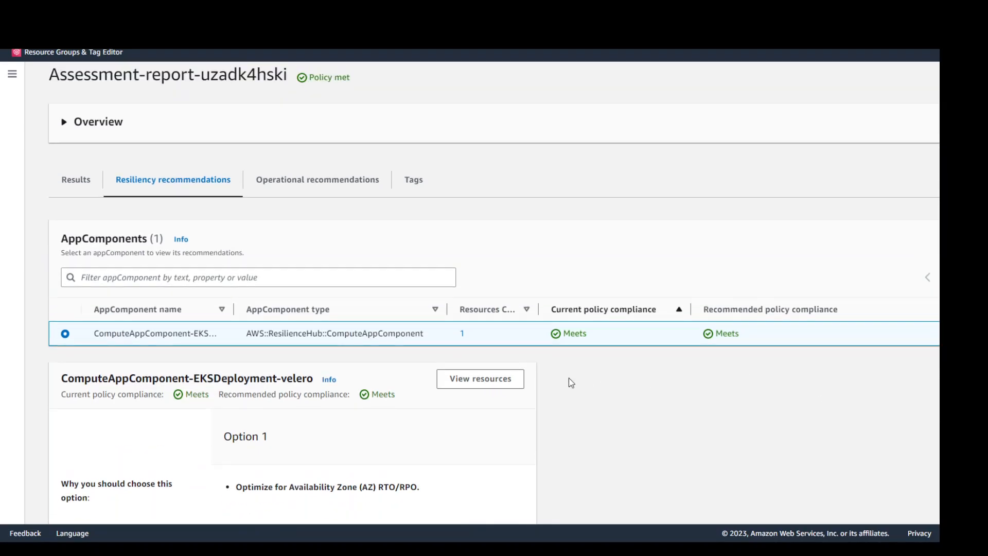
mouse_move(593, 336)
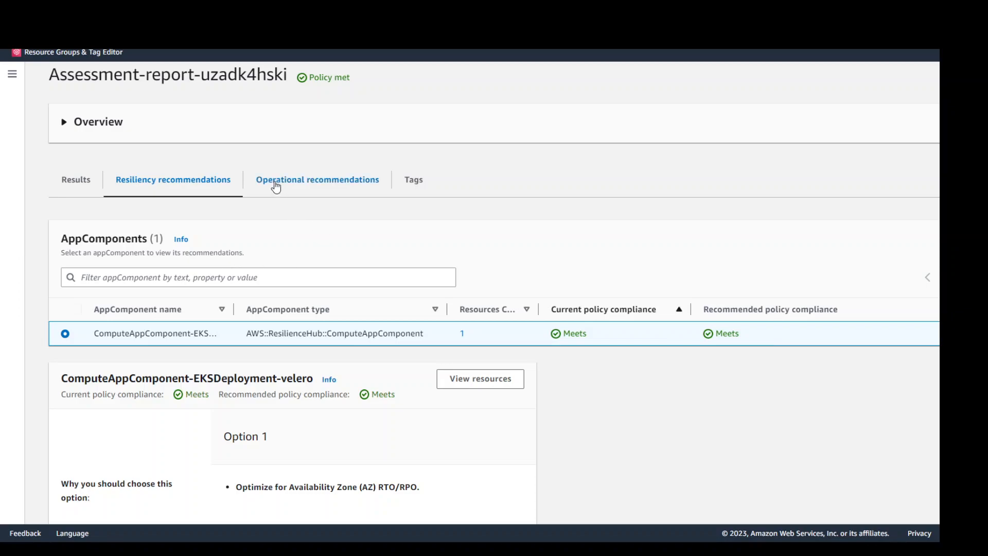
Step: View the Operational recommendations down to the one not-implemented synthetic canary alarm
click(317, 179)
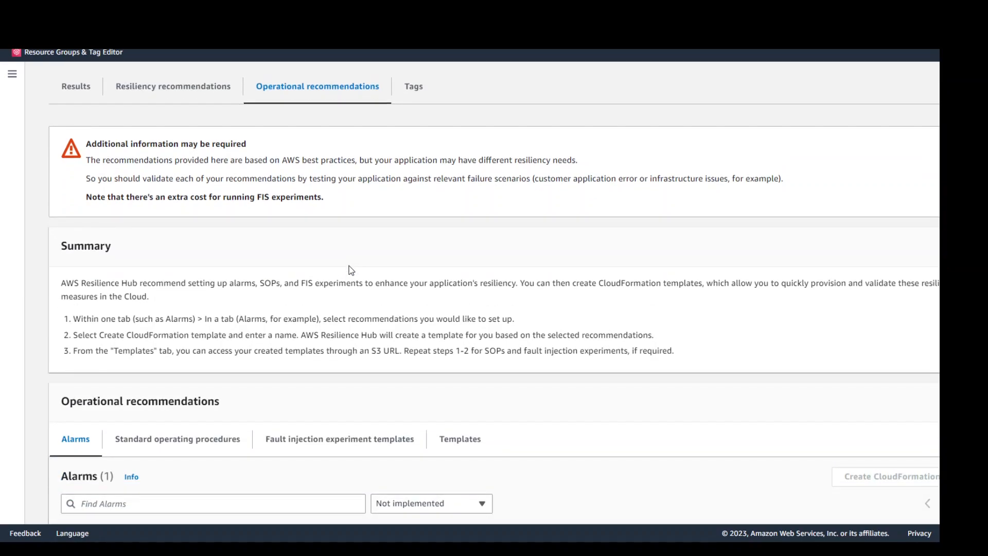
scroll(down, 3)
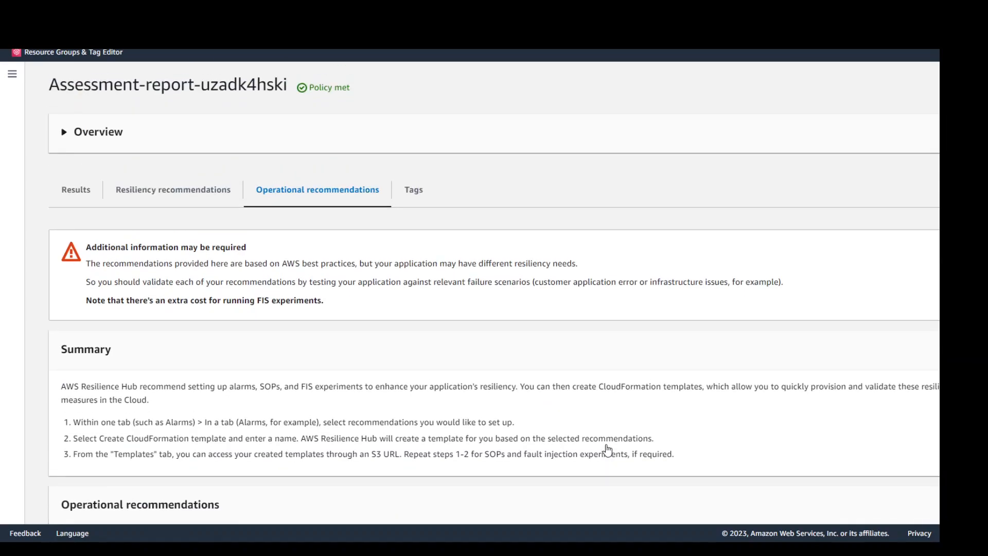
scroll(down, 3)
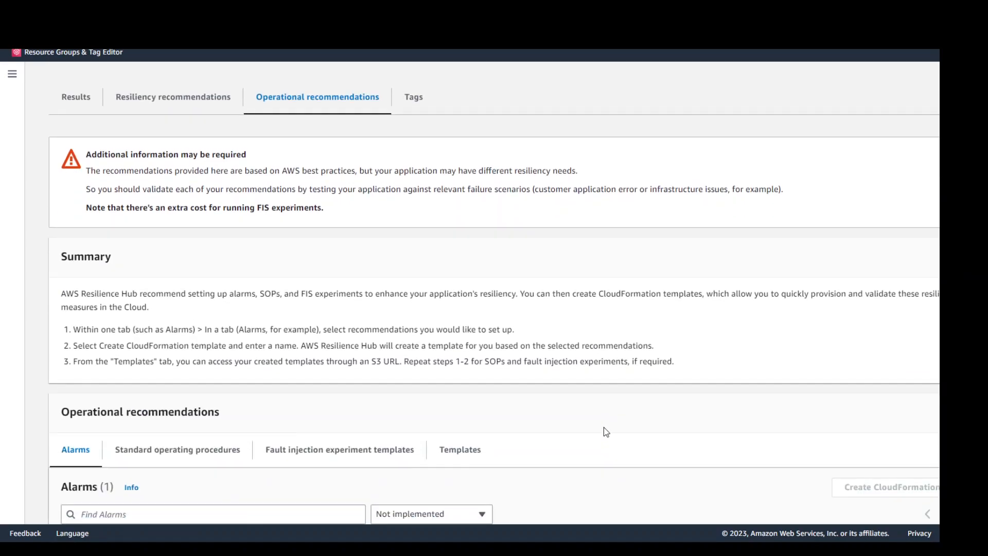
scroll(down, 3)
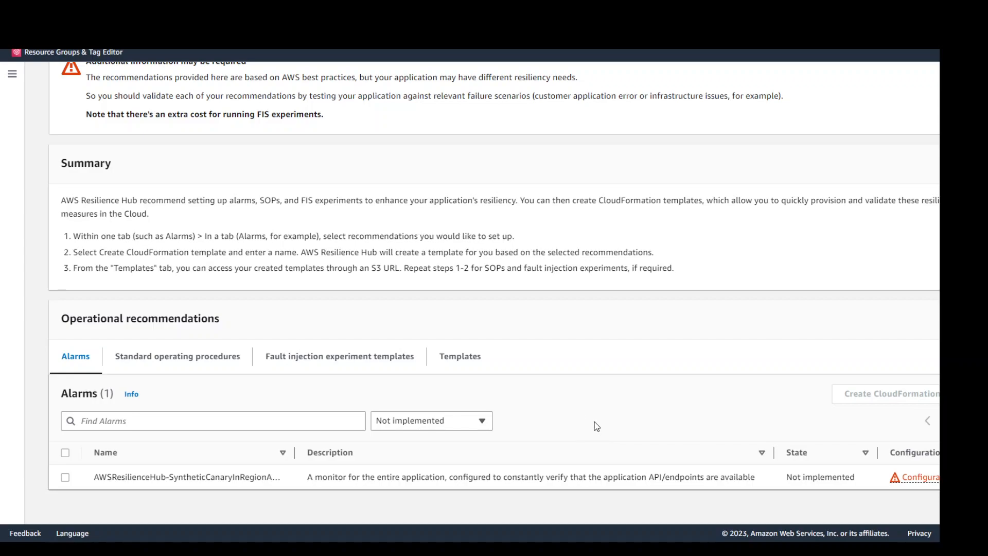
mouse_move(594, 411)
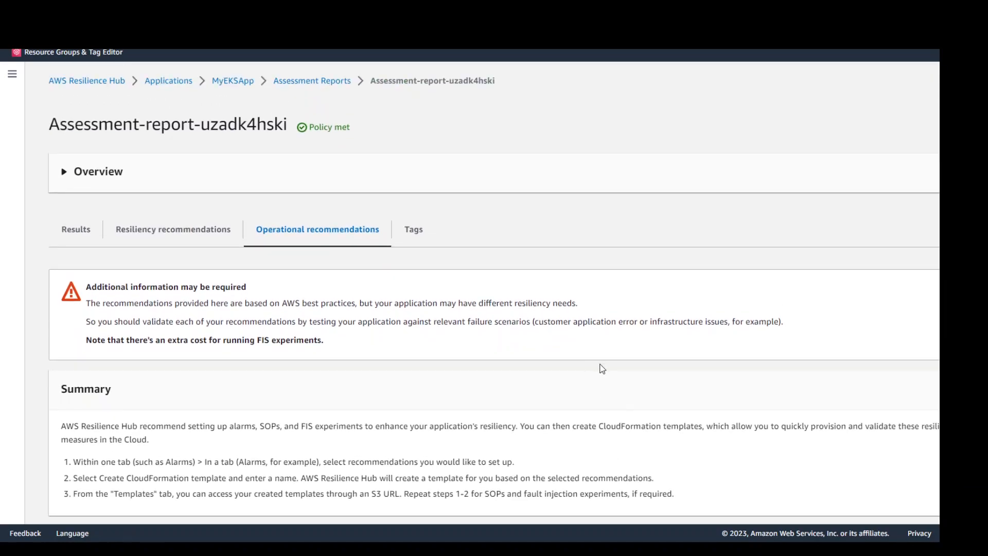
mouse_move(252, 288)
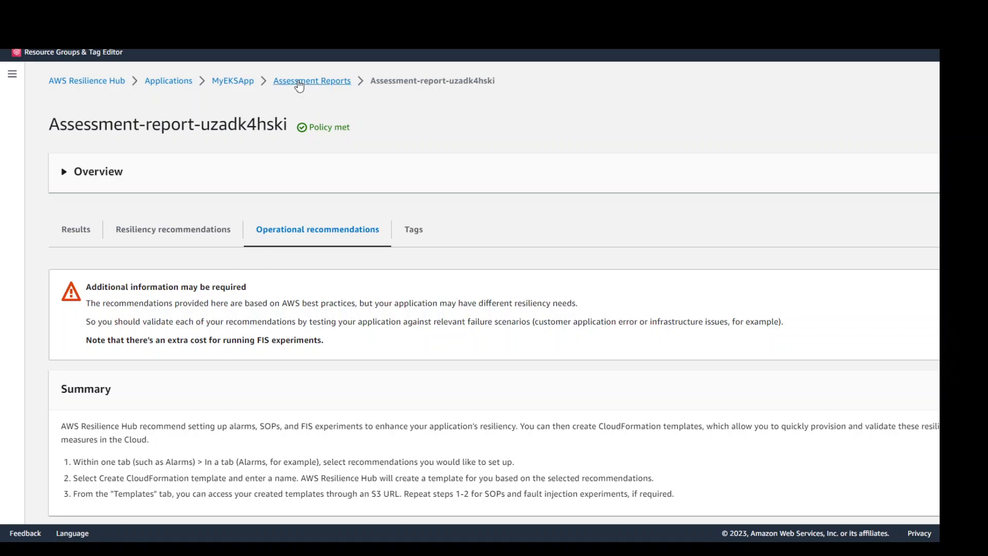
Step: Go back via the Assessment Reports breadcrumb to MyEKSApp's Assessments tab
click(232, 80)
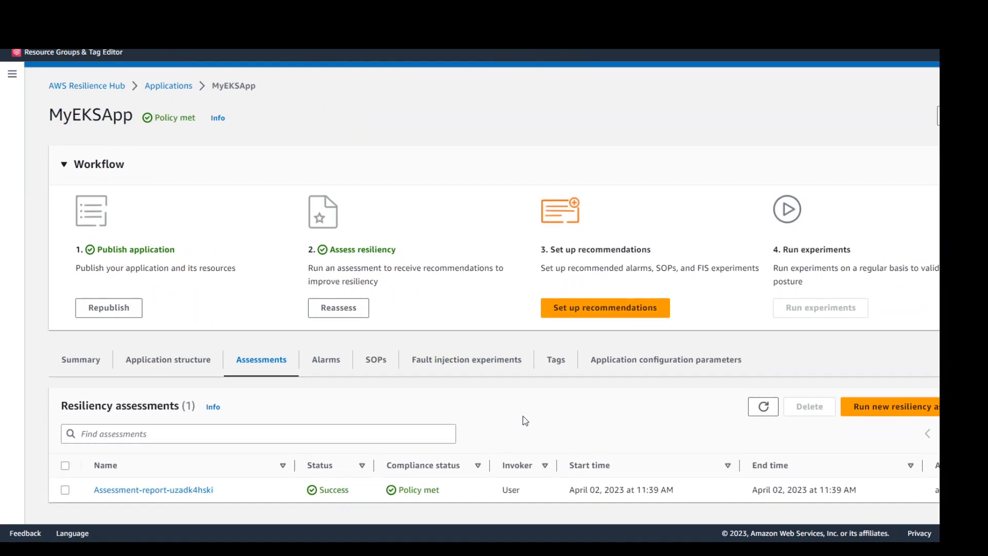
mouse_move(370, 403)
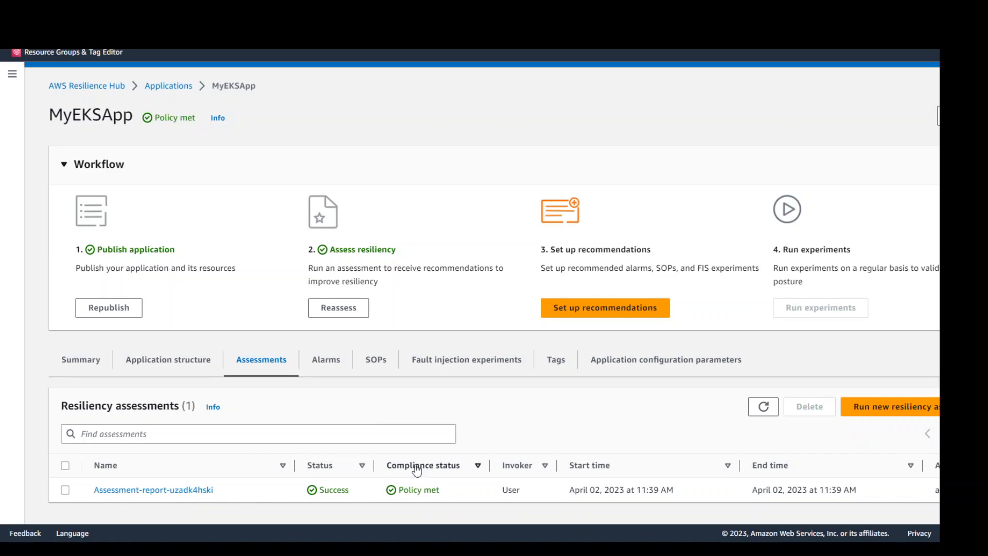
mouse_move(432, 407)
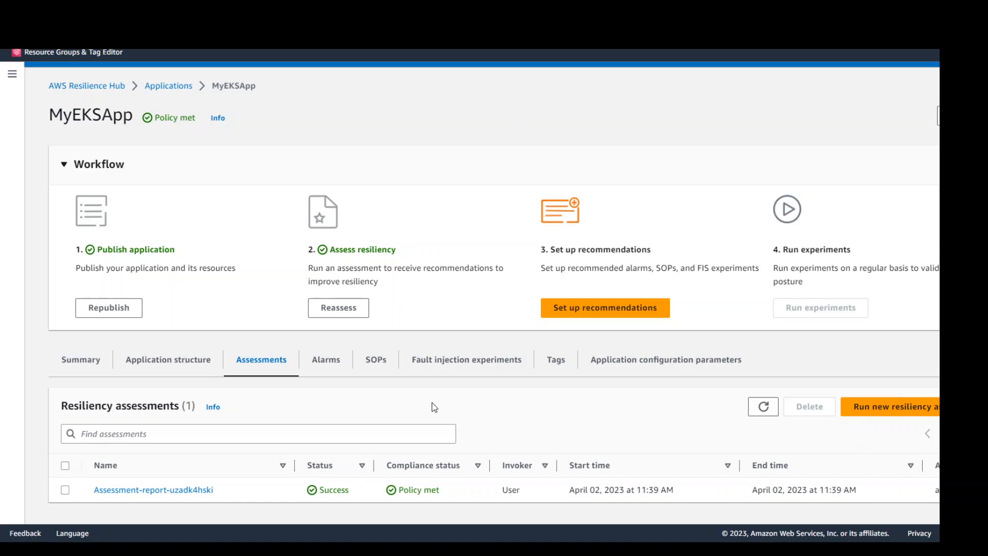
mouse_move(387, 394)
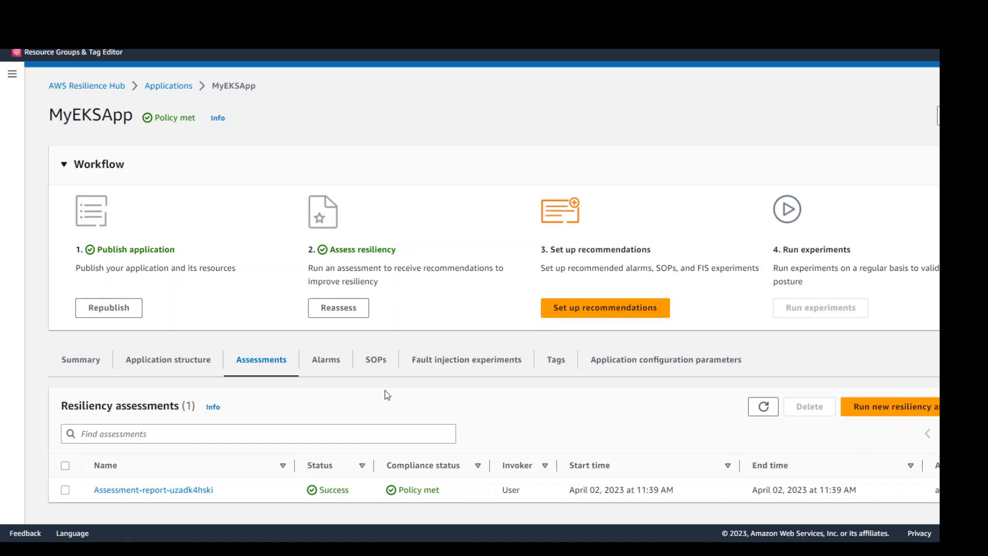
mouse_move(905, 400)
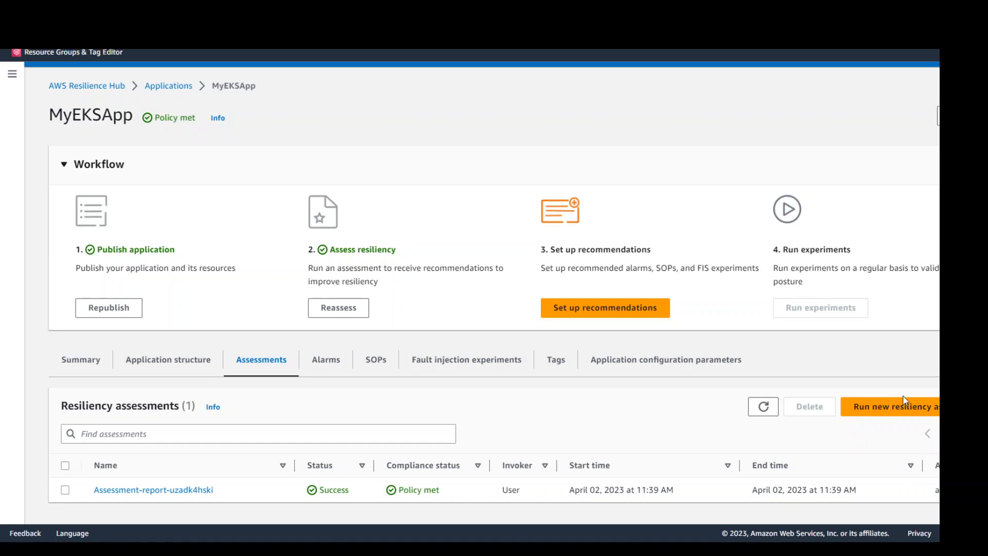
Step: Run a second assessment with the generated report name and tick both reports while it completes
click(895, 406)
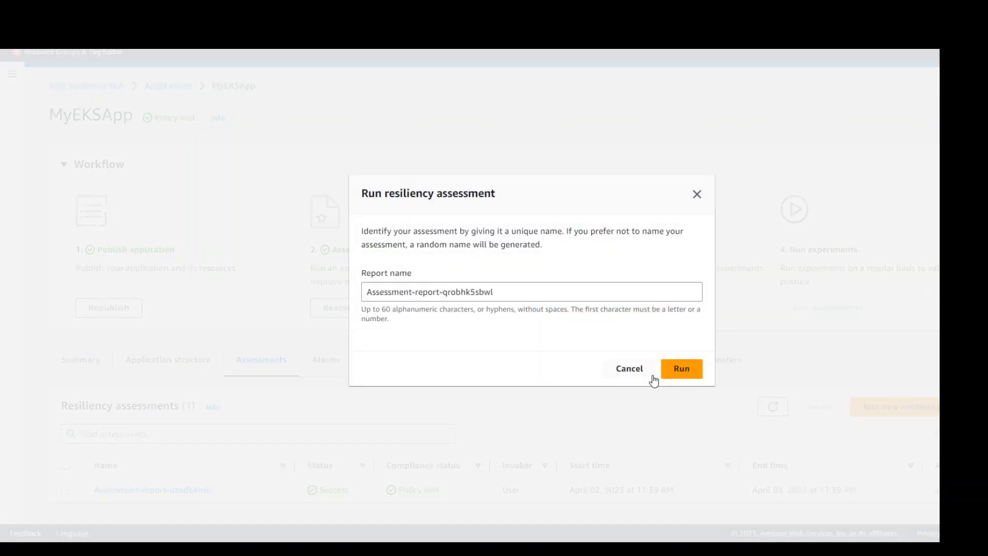
click(682, 368)
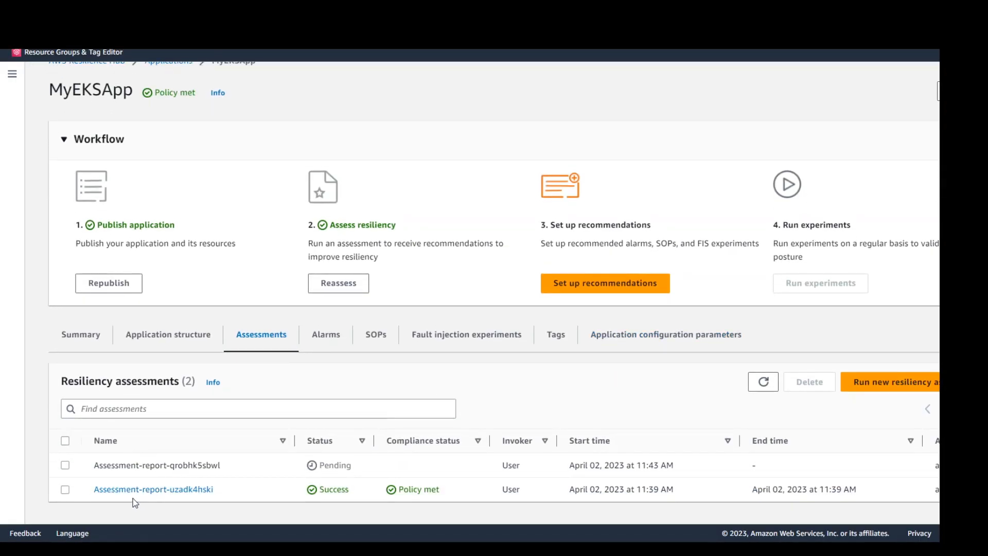
click(65, 490)
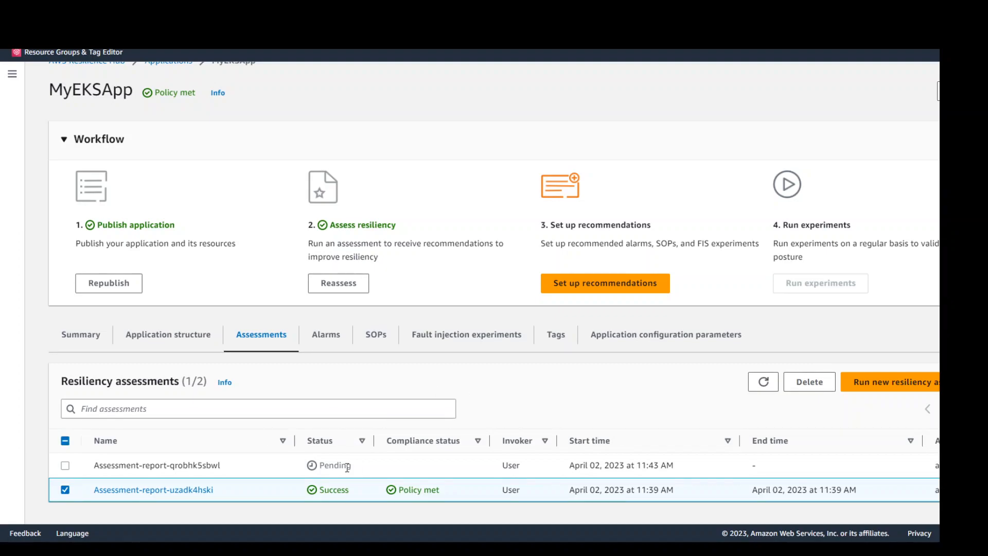
mouse_move(256, 518)
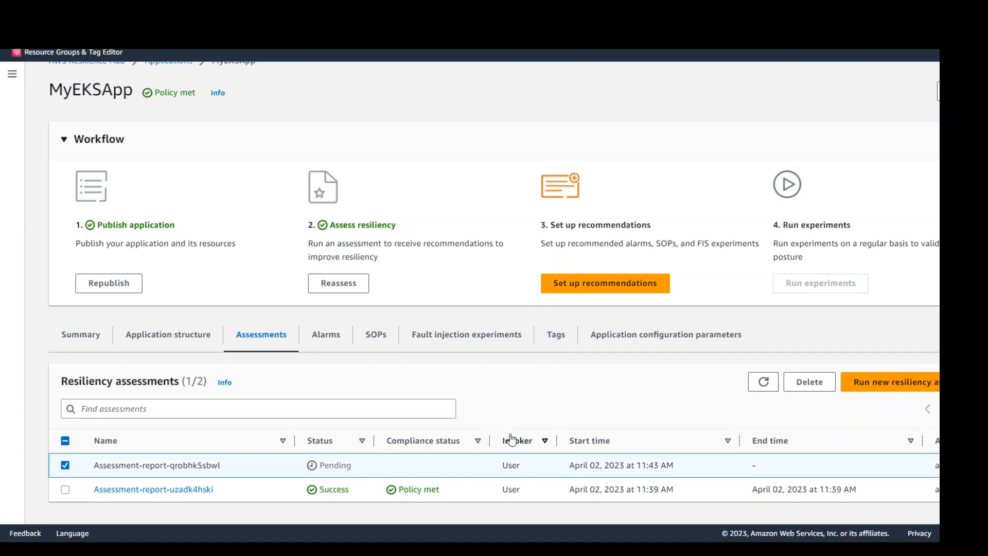
click(762, 381)
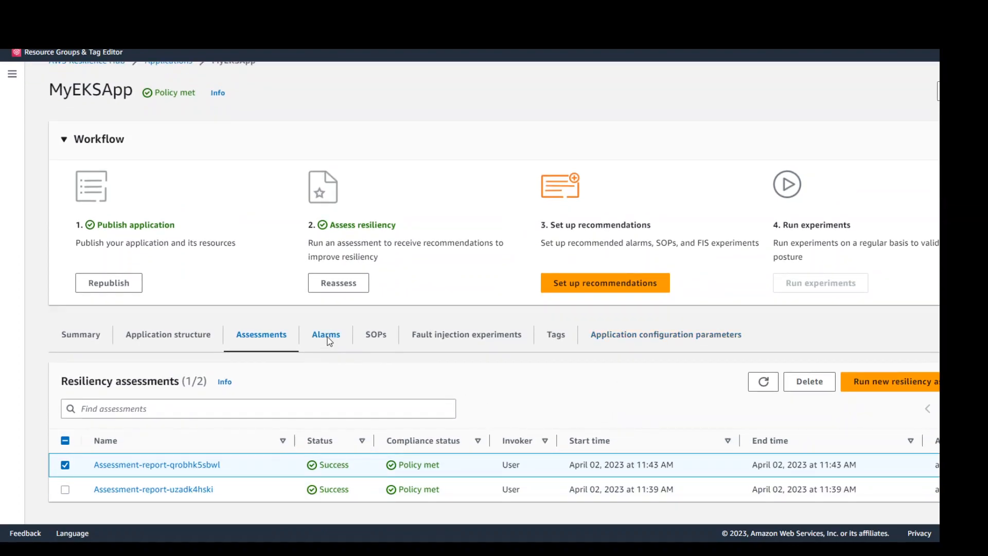
Step: Review MyEKSApp's Alarms, SOPs and Fault injection experiments, confirming each is empty
click(326, 333)
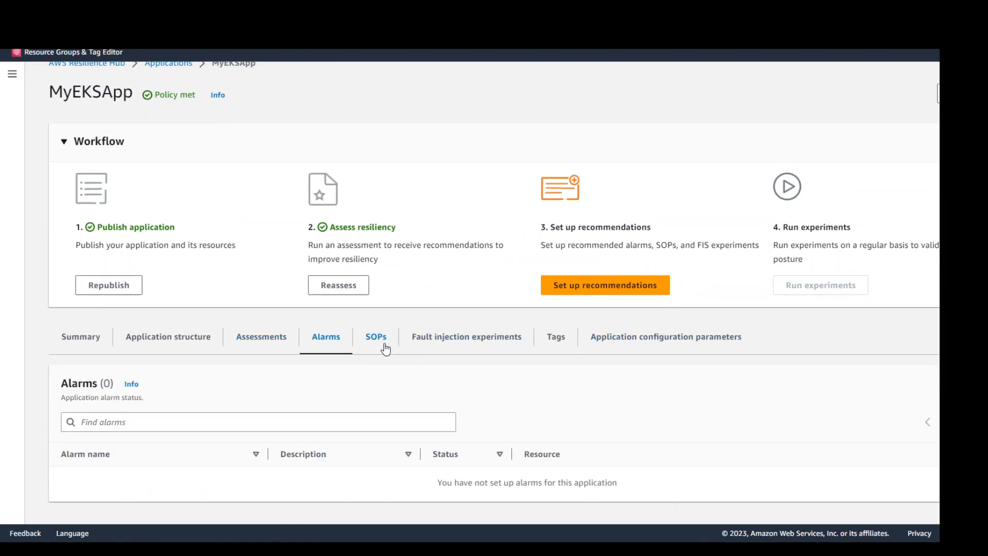
click(375, 336)
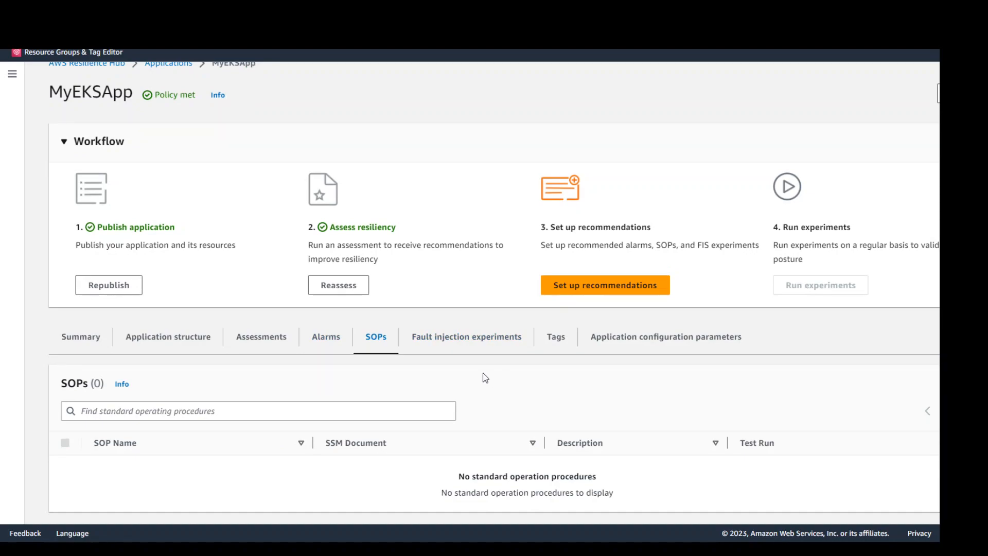
click(465, 336)
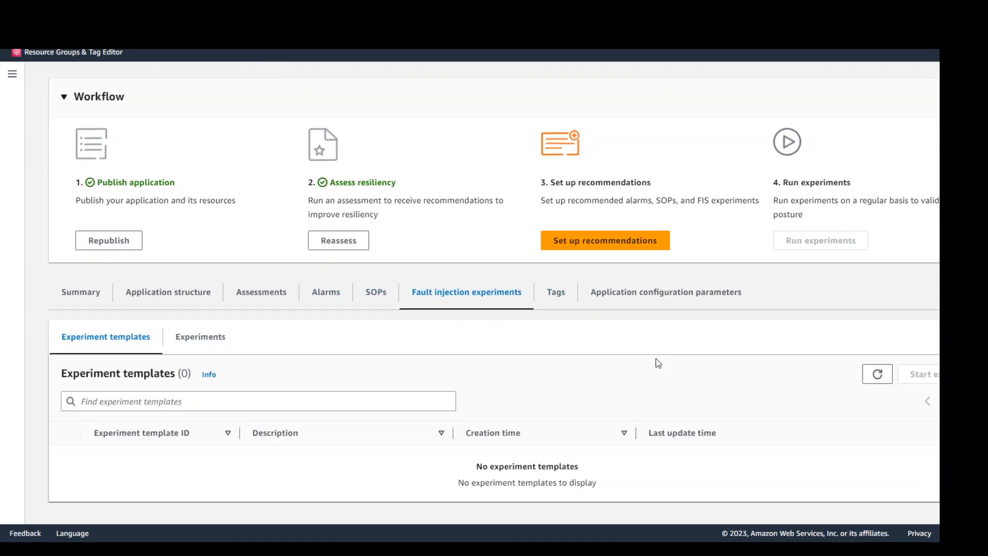
mouse_move(420, 294)
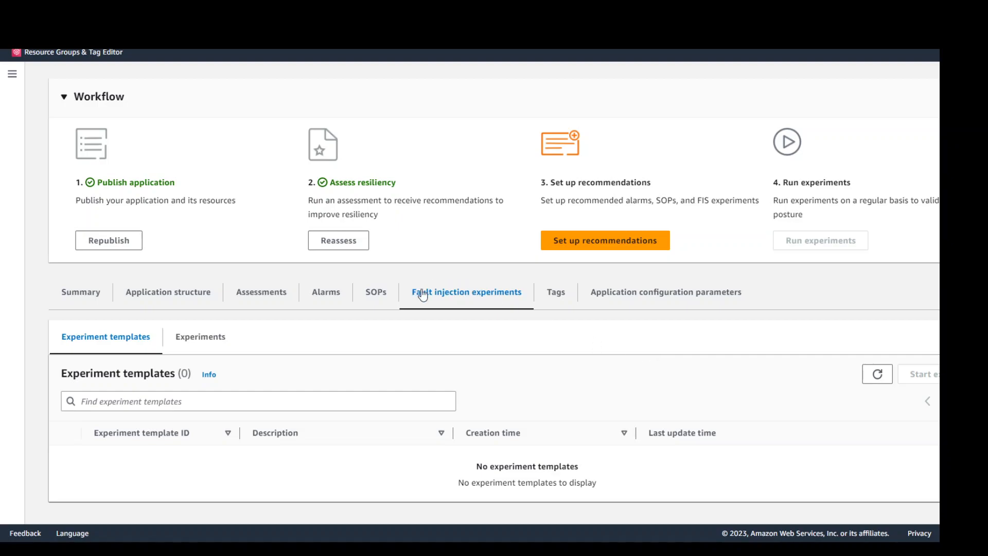
mouse_move(457, 299)
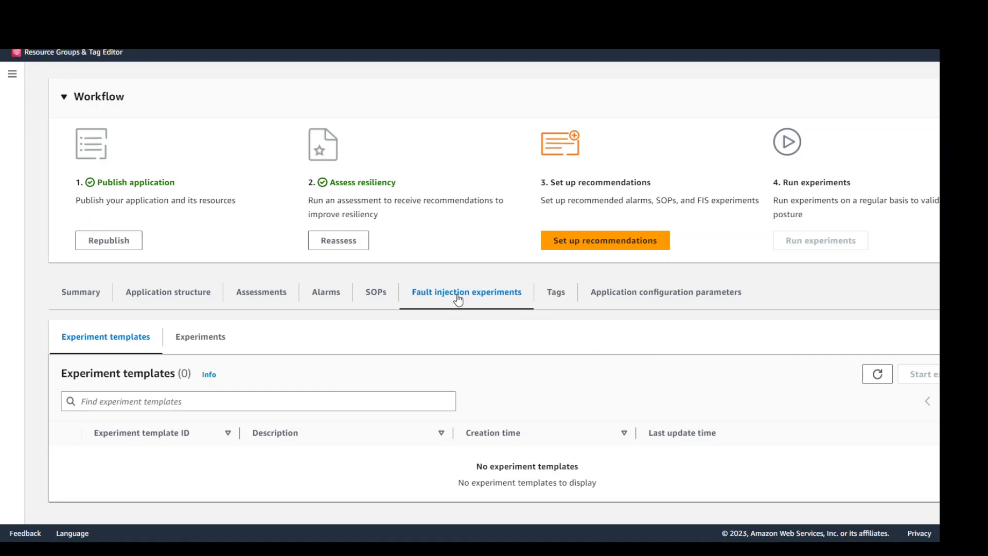
mouse_move(469, 296)
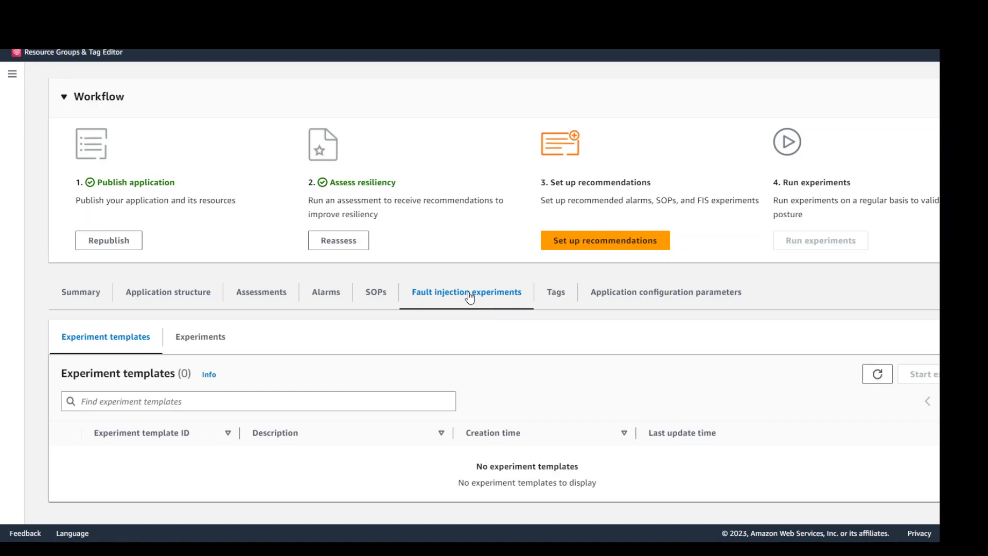
mouse_move(504, 306)
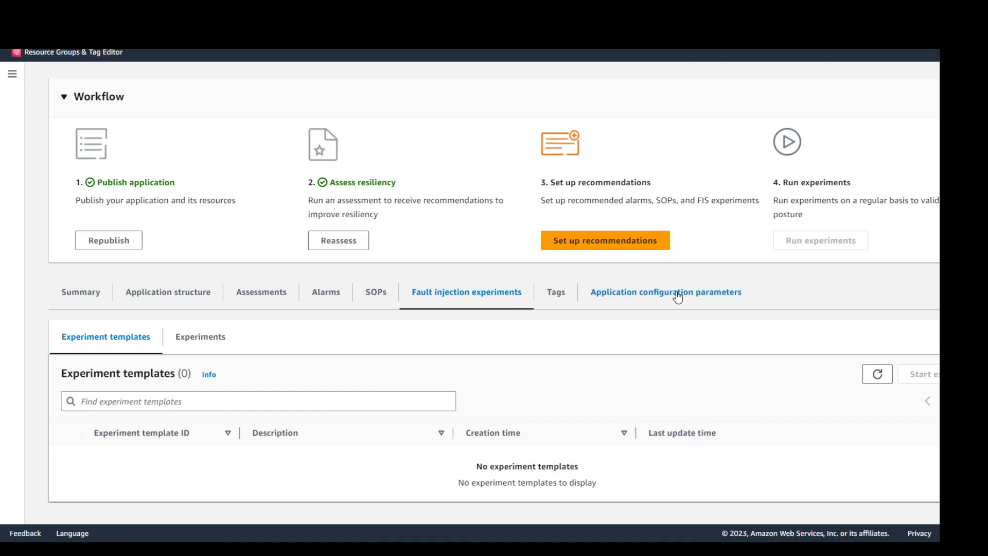
Step: View Application configuration parameters and select the Failover account and region entry
click(665, 291)
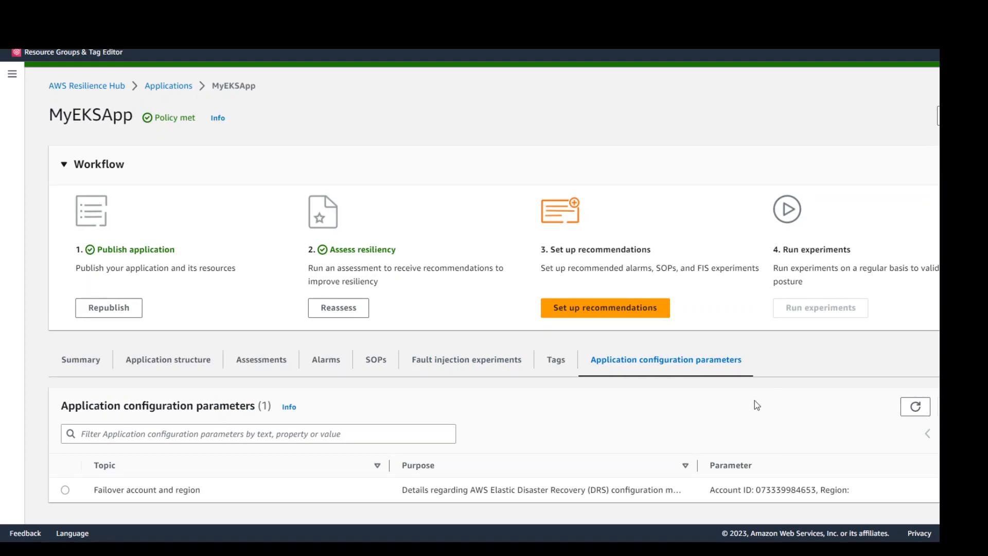
mouse_move(765, 424)
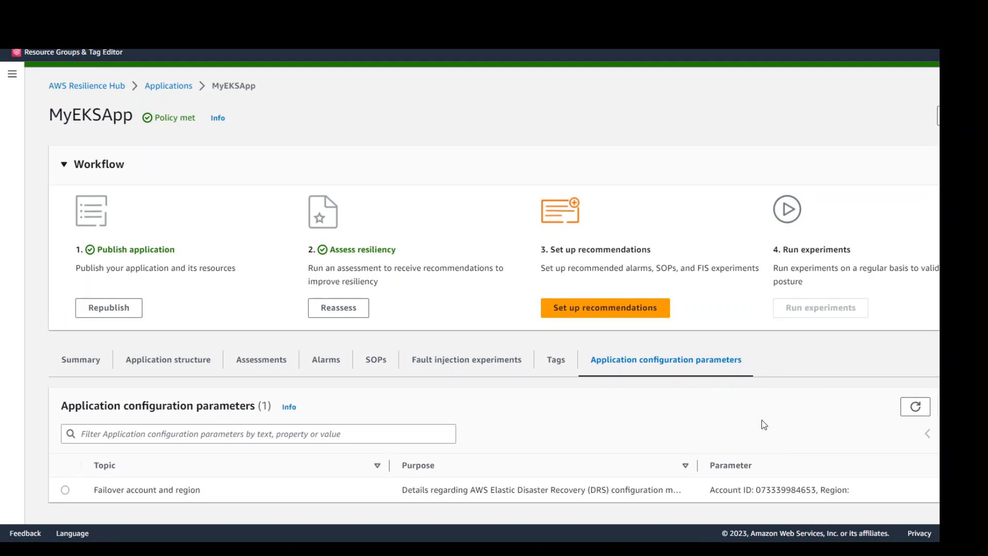
click(65, 490)
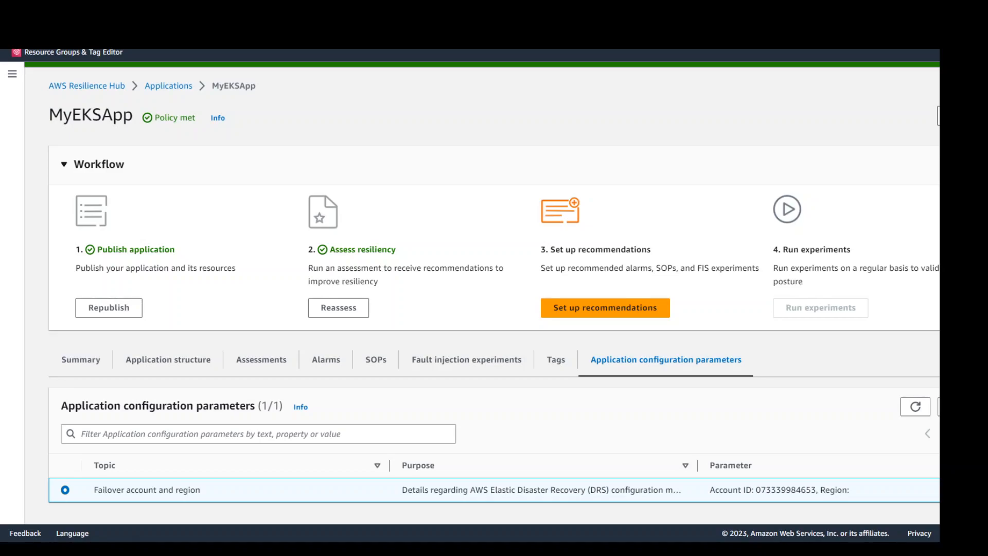
mouse_move(5, 497)
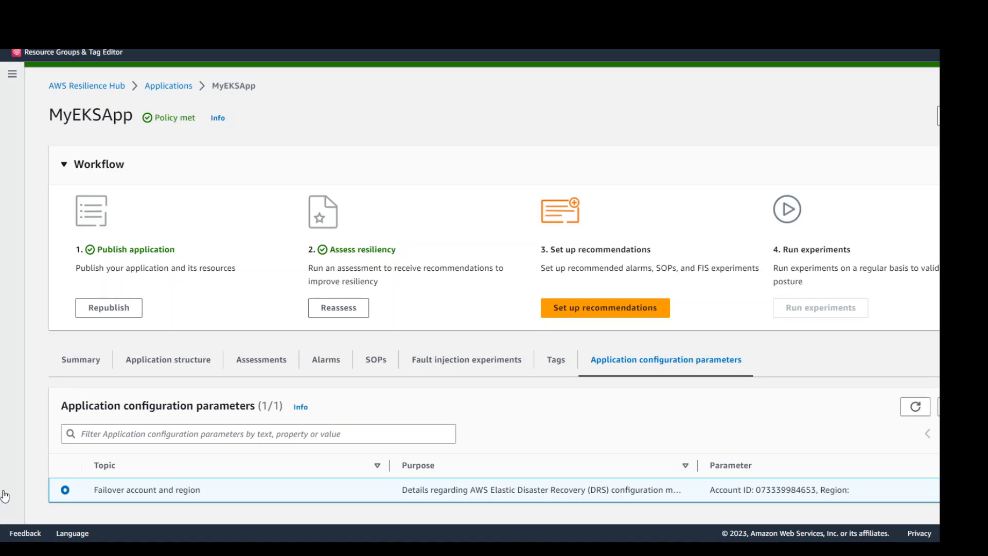